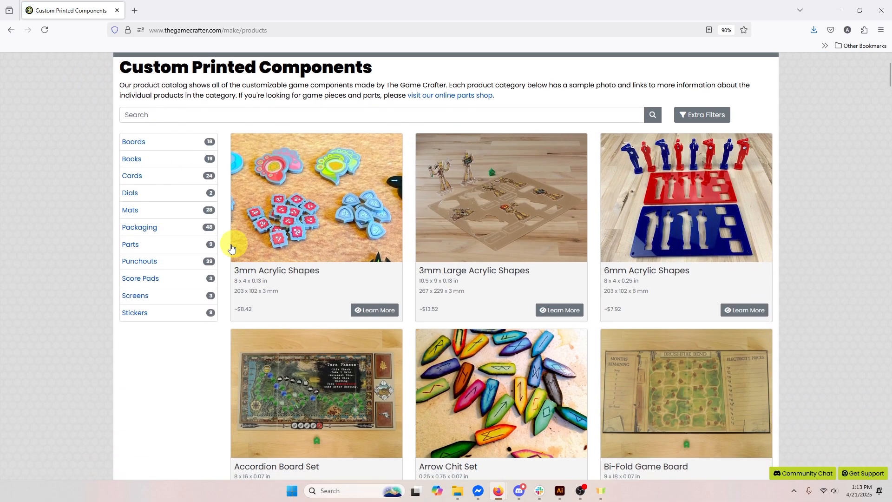
- Filter the catalog to Punchouts and open the Medium Circle Chit Set and Medium Square Tile Set pages
click(139, 261)
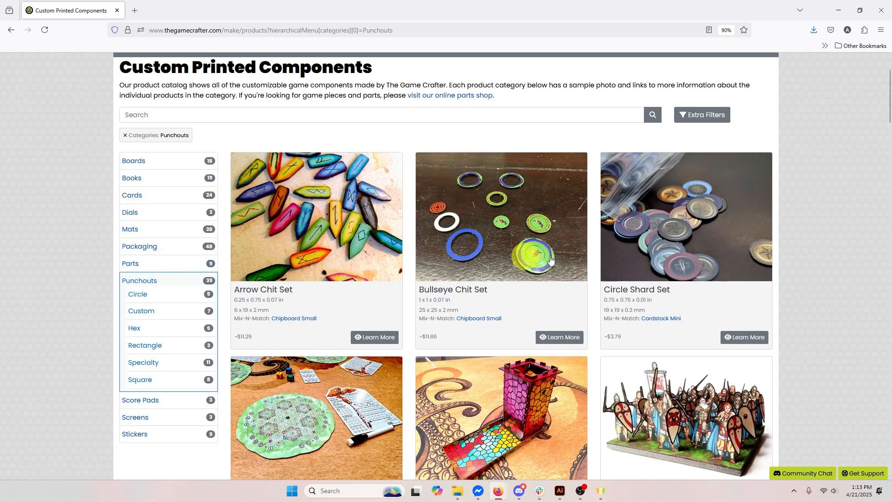
scroll(down, 3)
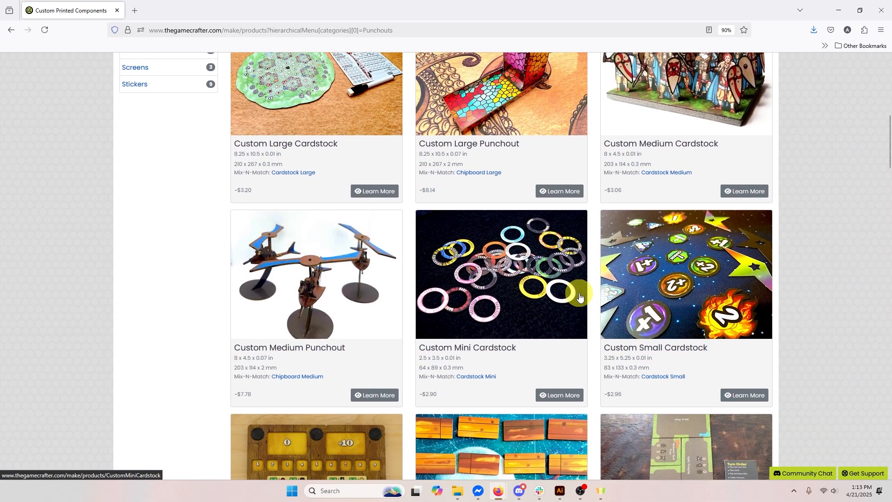
scroll(down, 3)
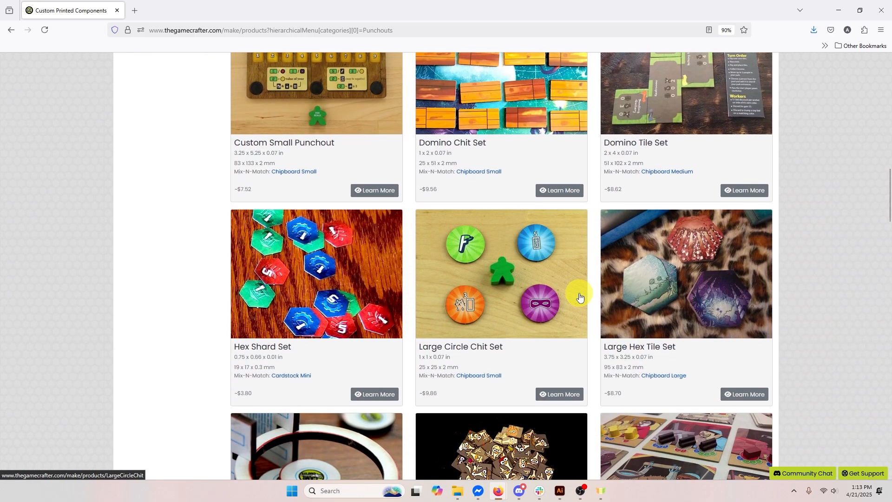
scroll(down, 3)
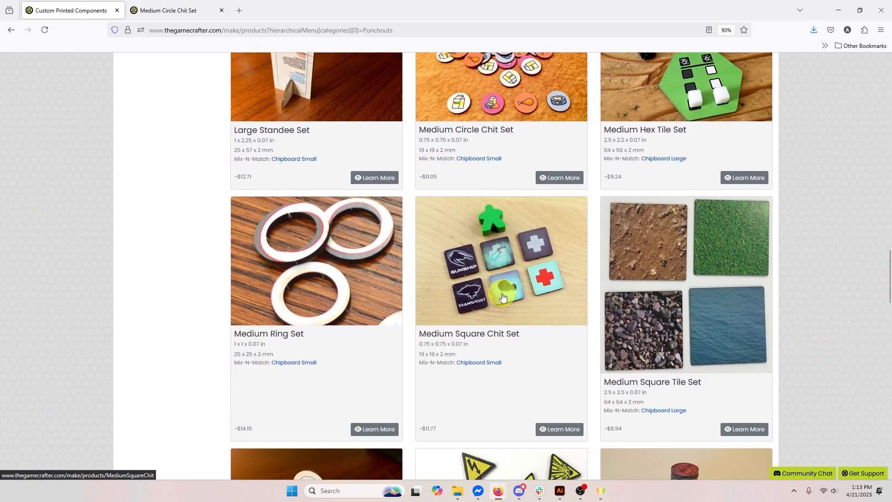
scroll(down, 3)
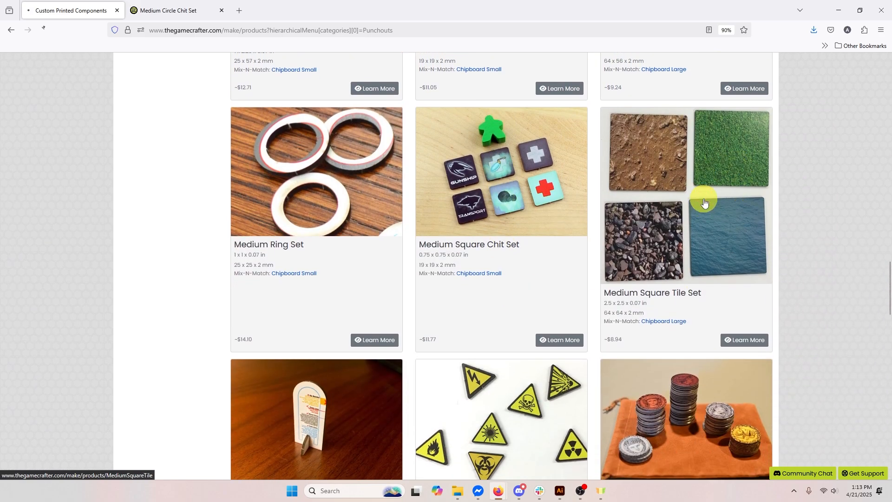
click(173, 10)
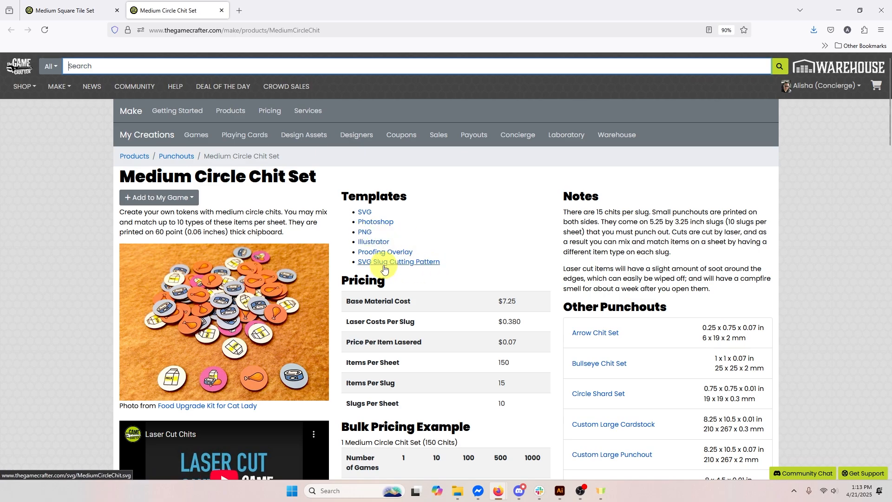
mouse_move(179, 96)
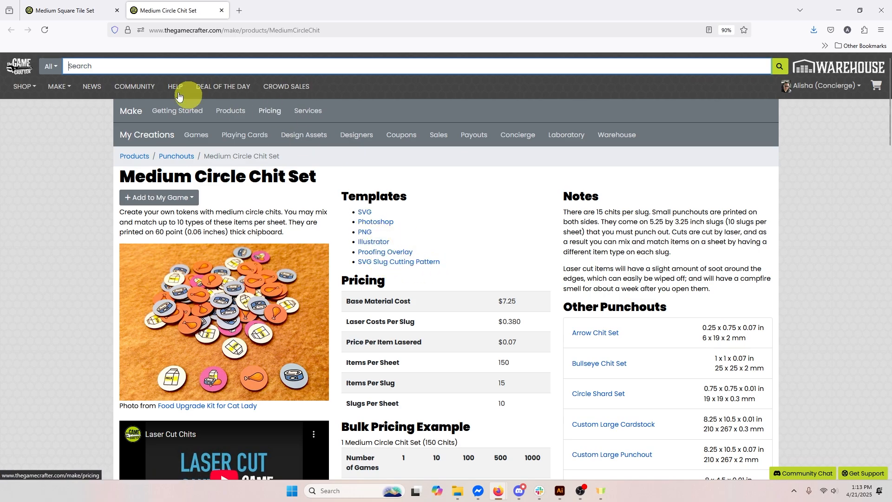
- Switch to the Medium Square Tile Set tab showing its template downloads and pricing
click(69, 10)
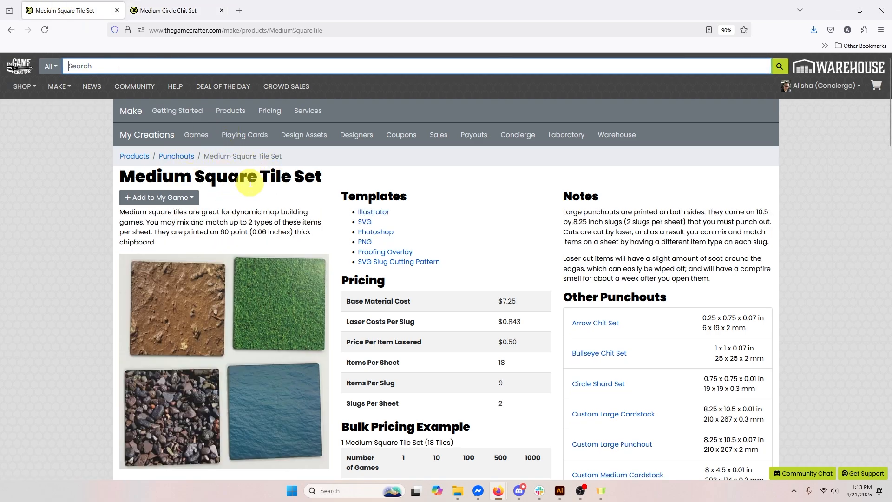
mouse_move(365, 241)
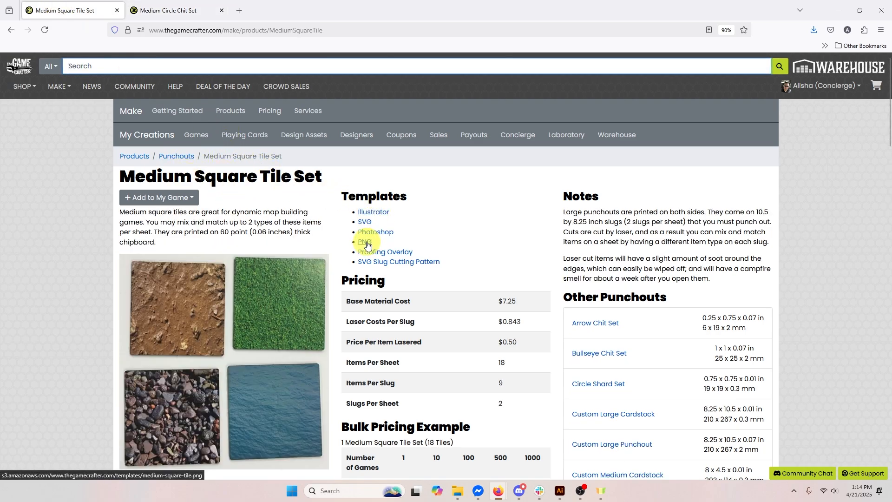
mouse_move(398, 267)
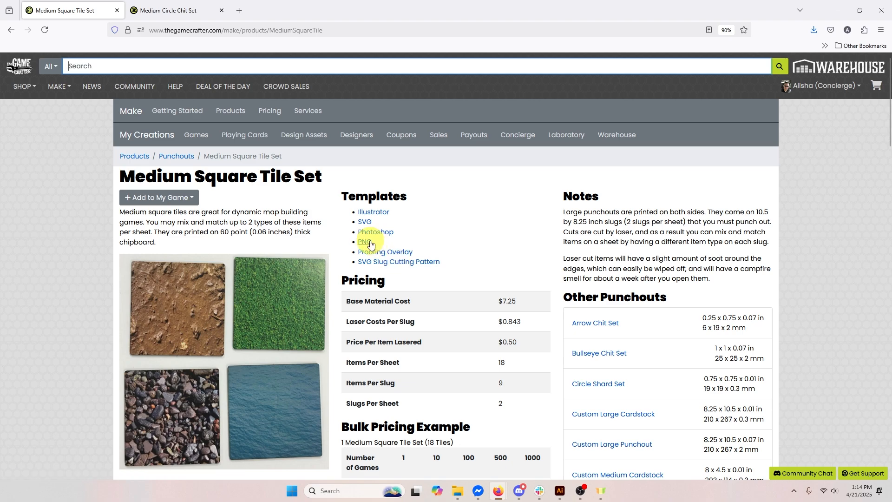
mouse_move(566, 289)
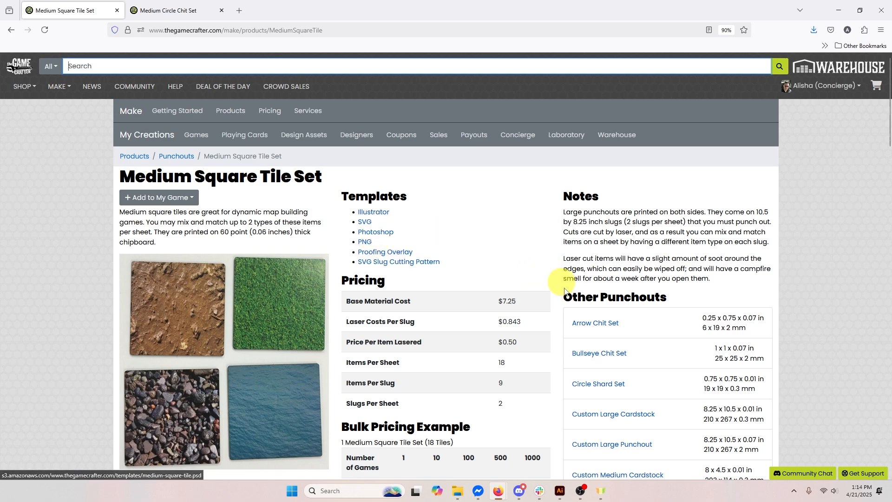
- Select the formatted rat portraits, go up to the Files folder, and return to the chit template
click(457, 491)
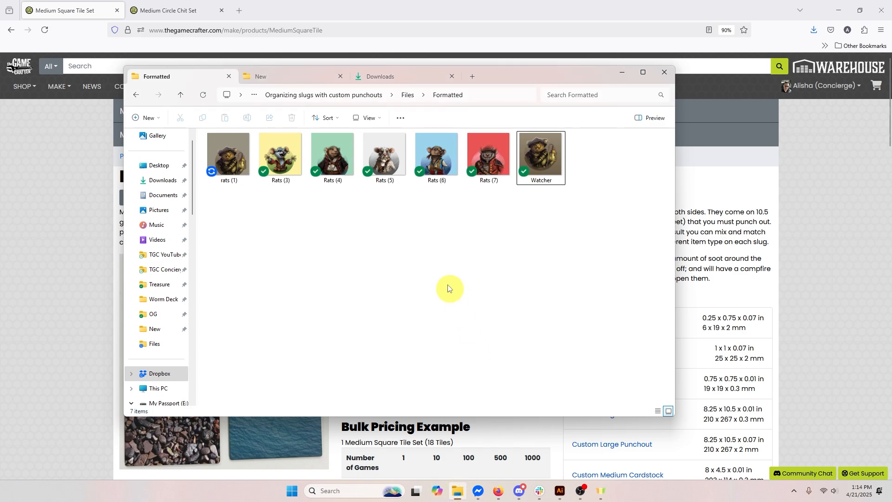
click(488, 154)
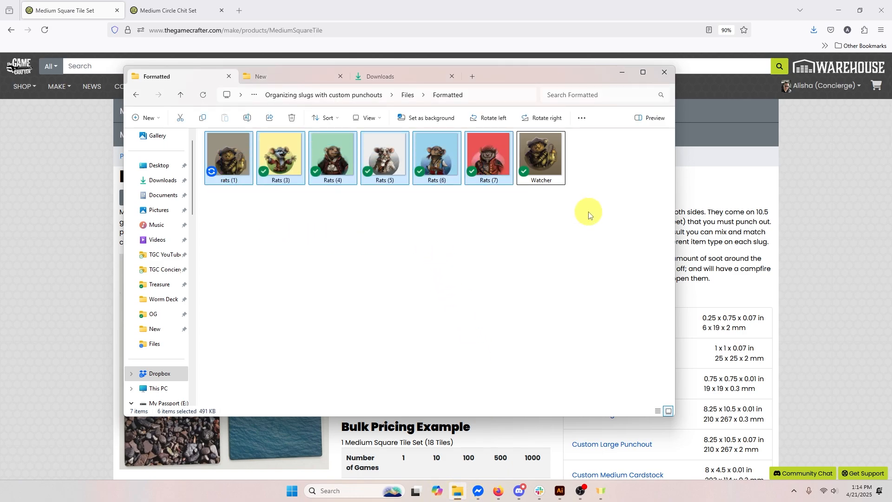
click(540, 154)
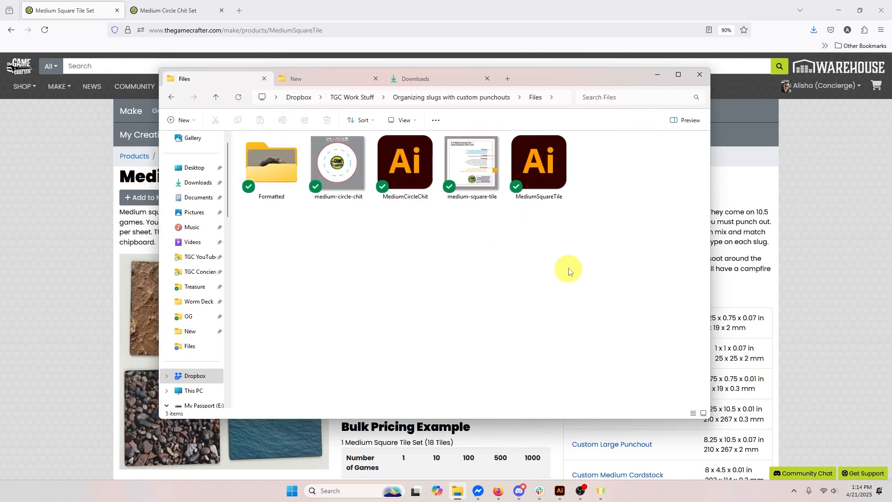
click(538, 165)
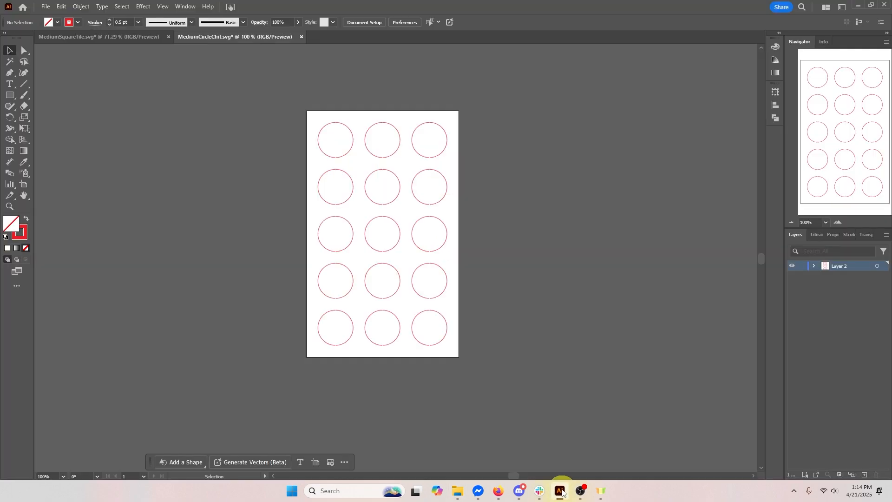
mouse_move(586, 212)
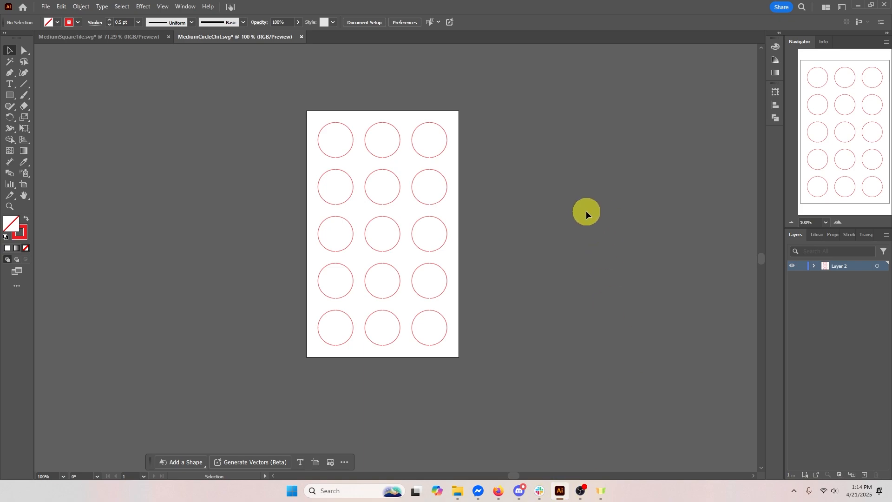
mouse_move(532, 174)
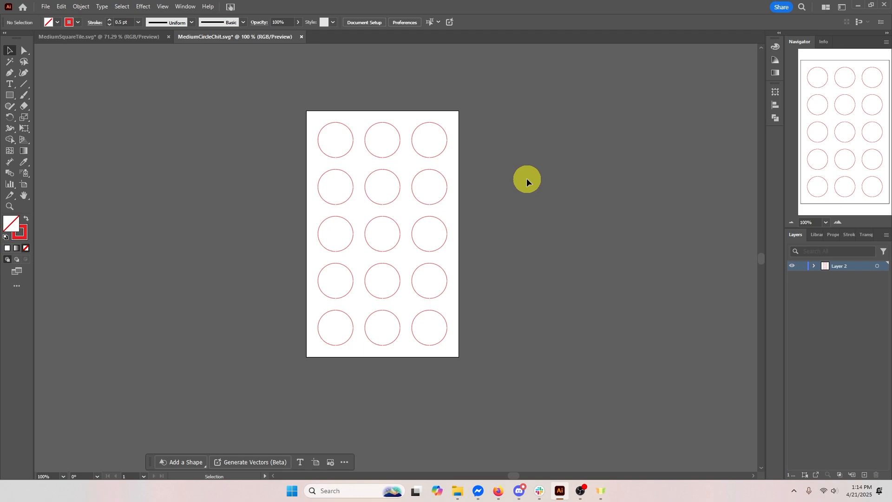
mouse_move(523, 172)
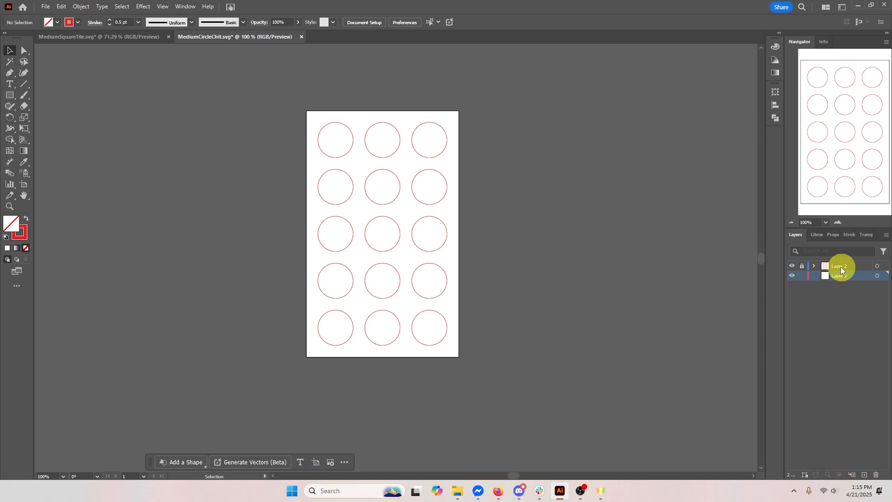
- Open the Formatted folder and select the Rats (3) portrait plus another rat portrait
click(457, 491)
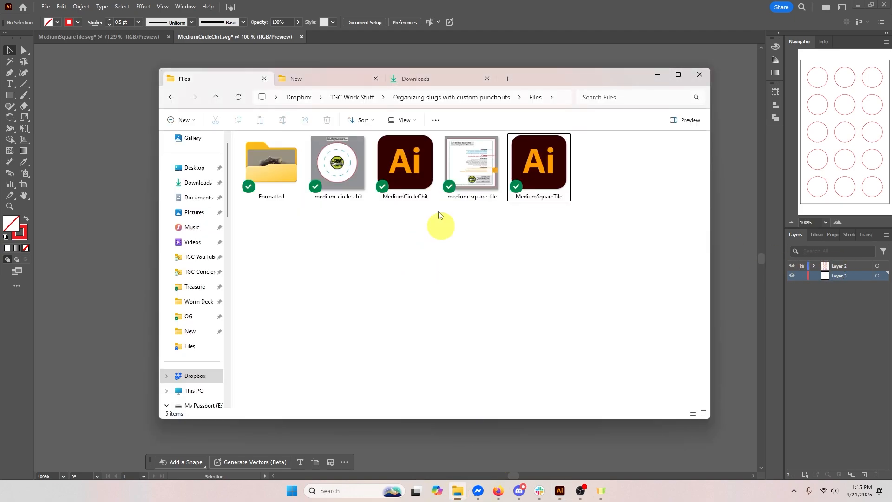
double_click(271, 161)
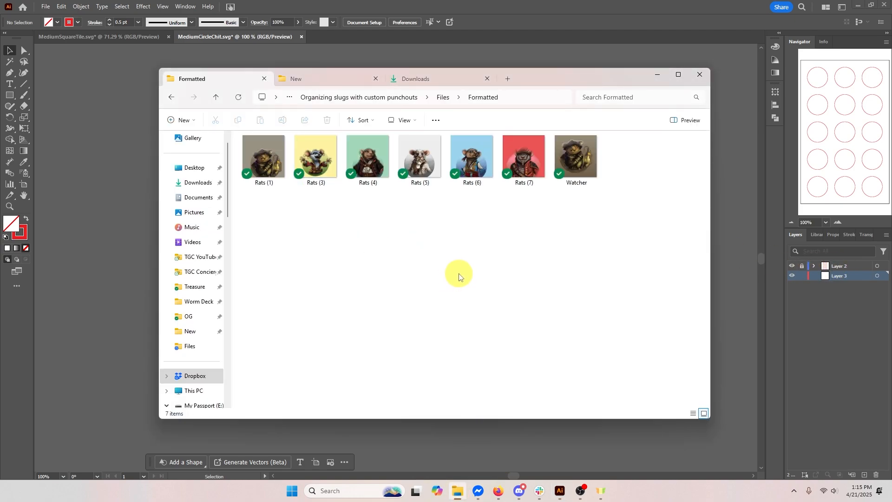
click(315, 156)
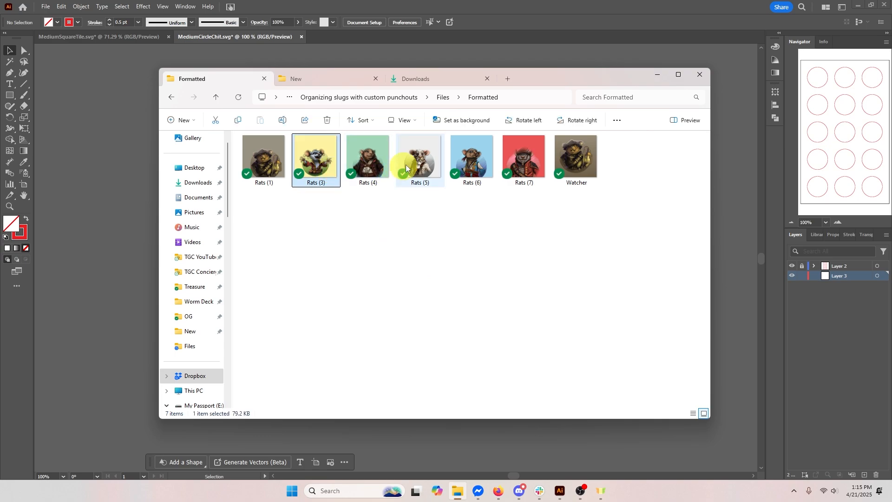
click(471, 155)
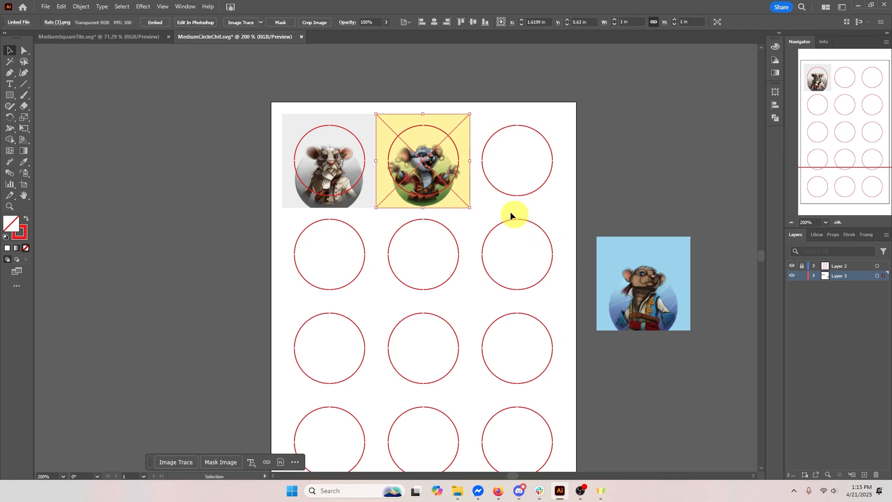
mouse_move(375, 207)
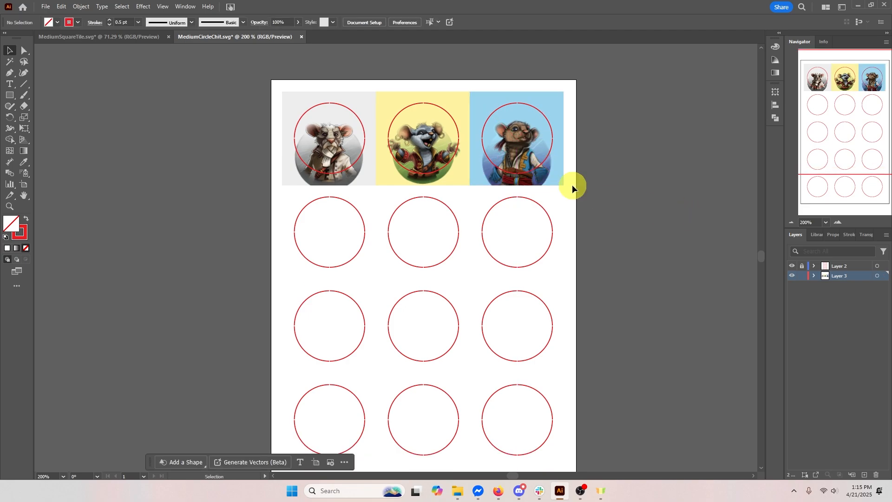
- Deselect the rat portraits once copied down the three five-circle columns
click(329, 138)
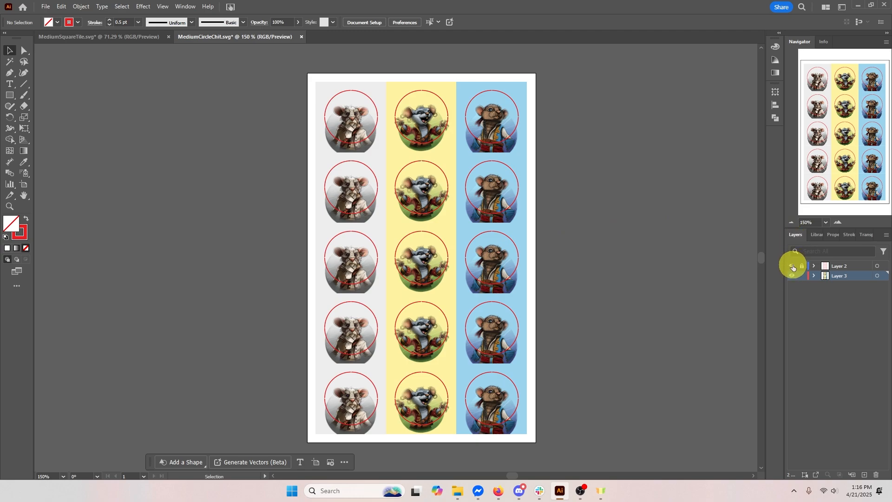
- Hide the circle layer and export a 300 ppi white-background PNG named 'MediumCircleChit - Face'
click(802, 266)
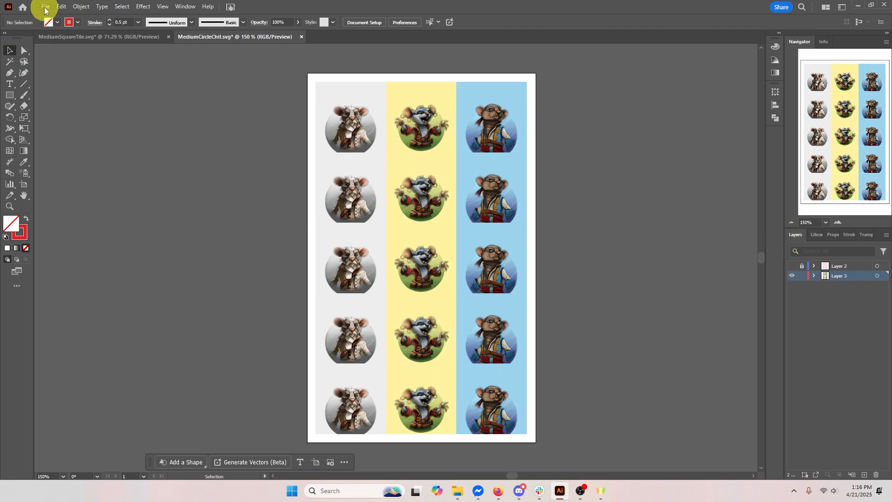
click(45, 6)
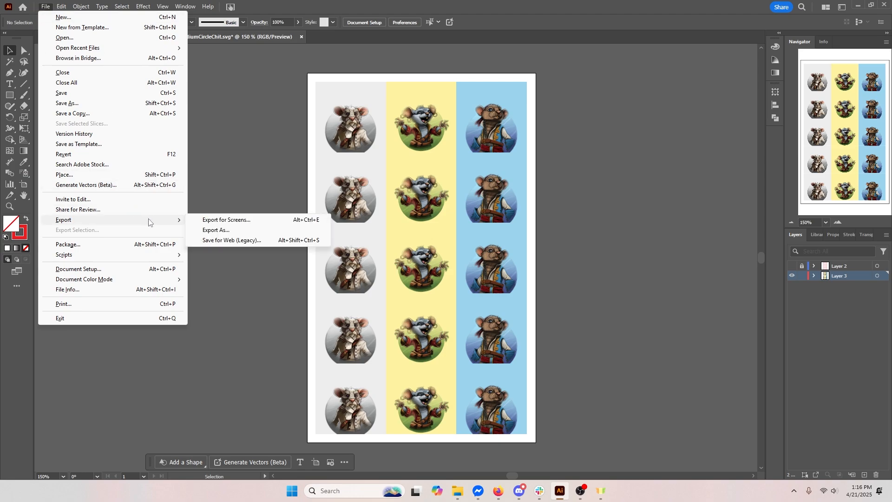
click(216, 230)
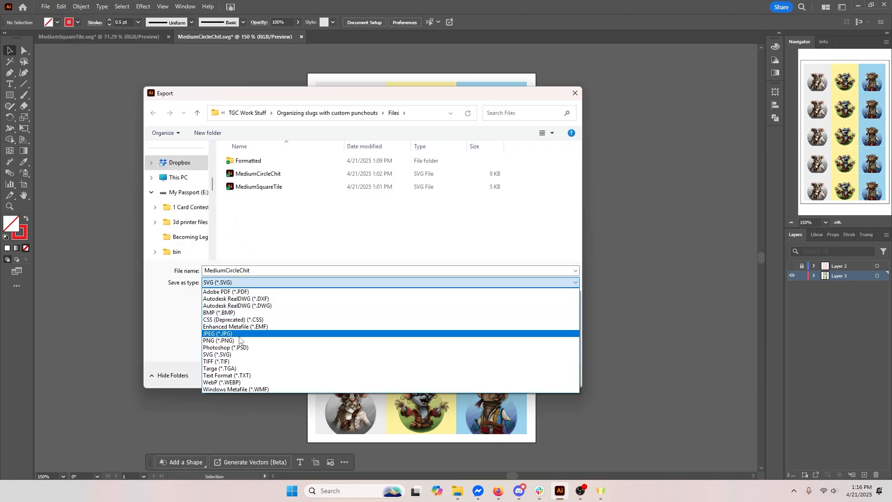
click(218, 340)
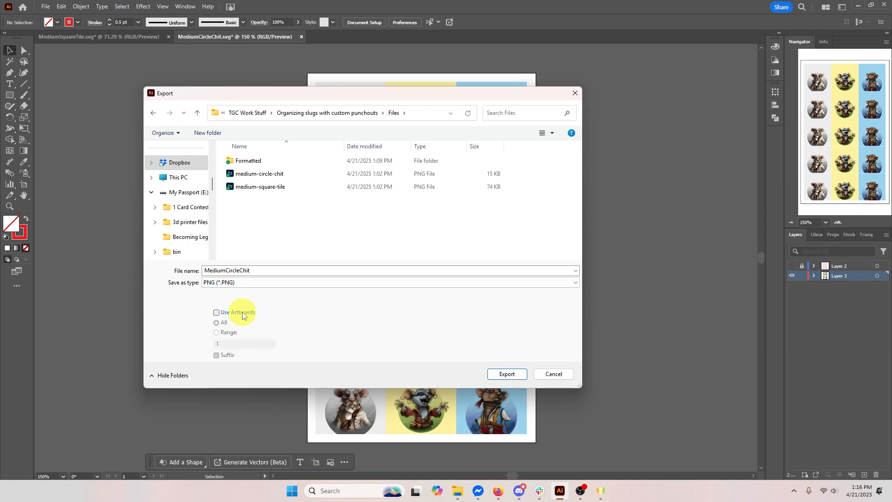
click(216, 313)
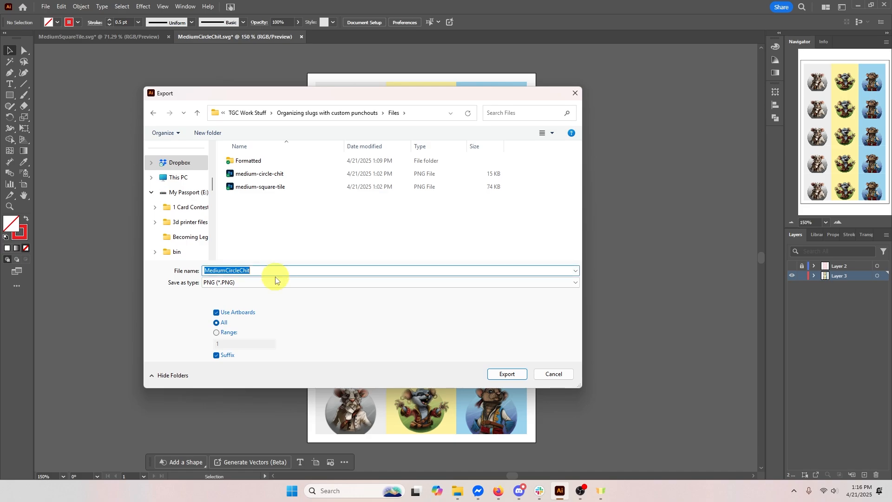
text(- Face)
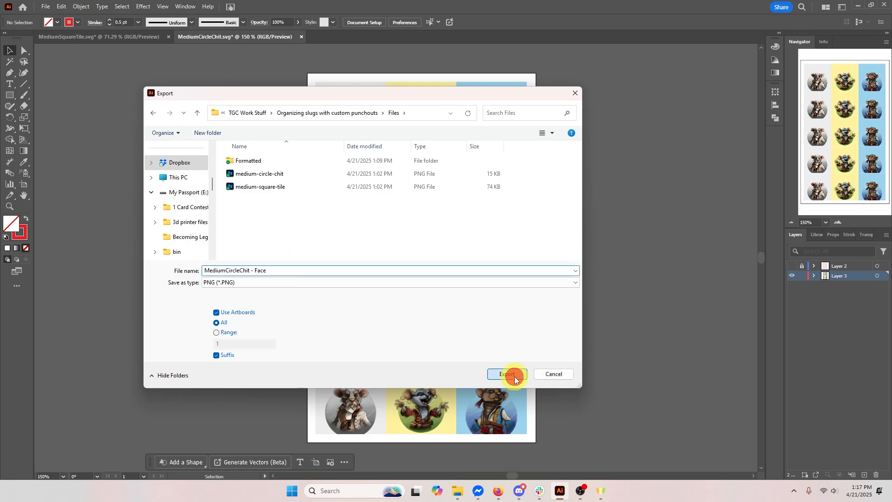
click(507, 374)
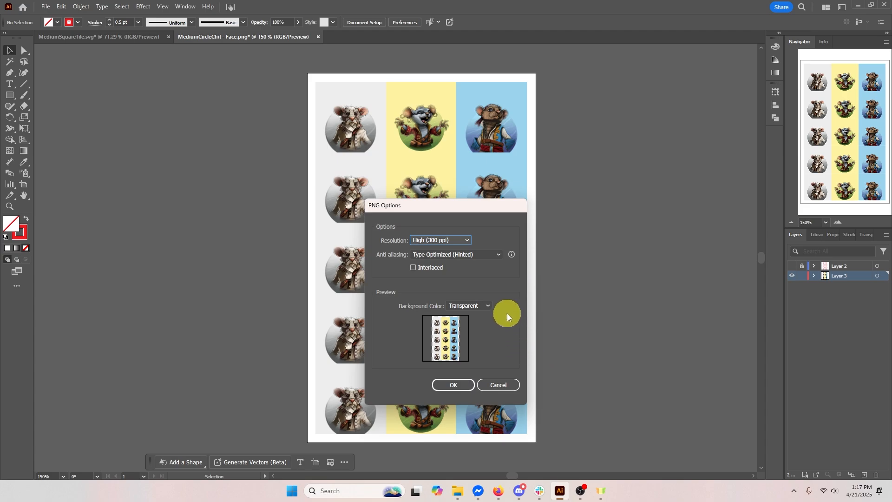
click(468, 306)
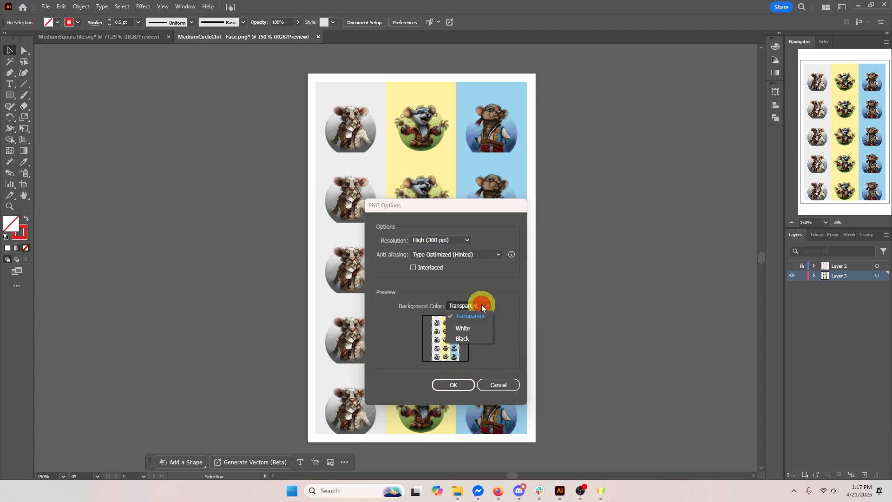
click(463, 328)
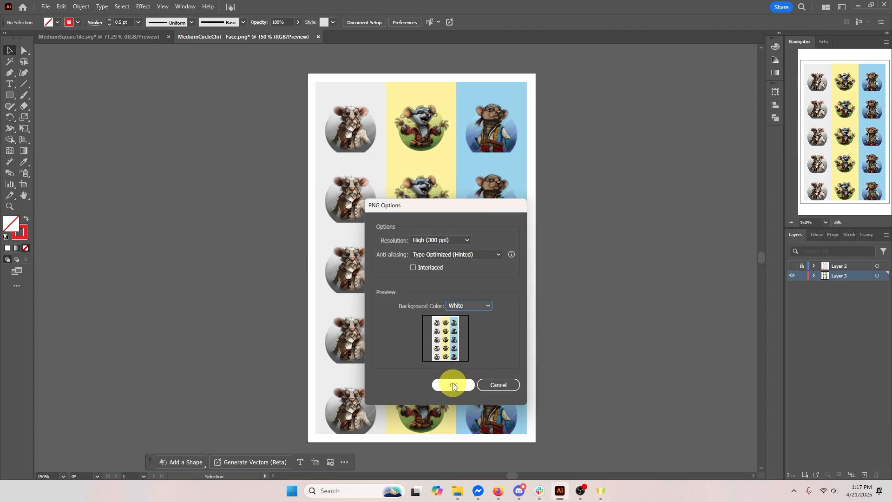
click(453, 385)
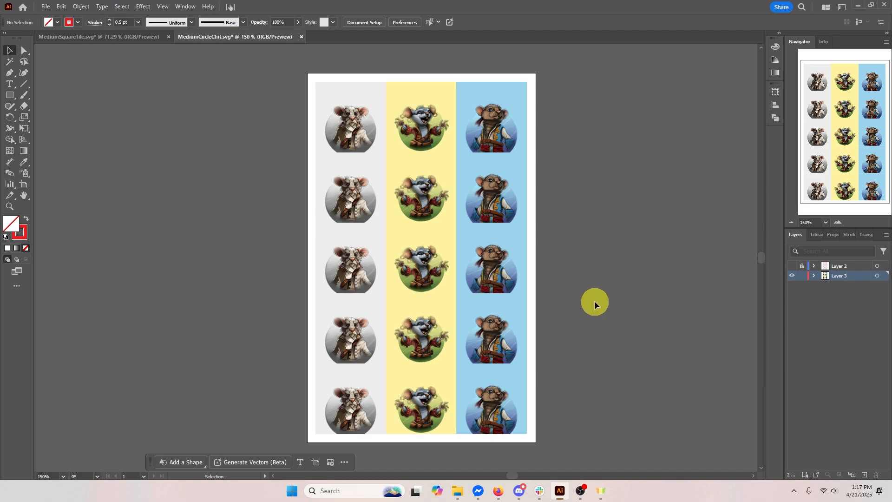
mouse_move(545, 258)
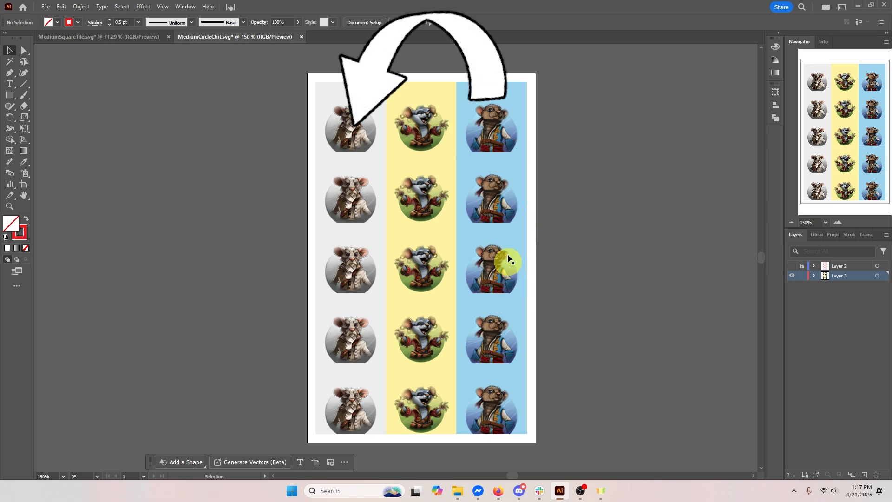
- Swap the blue pirate mouse and grey mouse columns, then show the circle outline layer
click(491, 267)
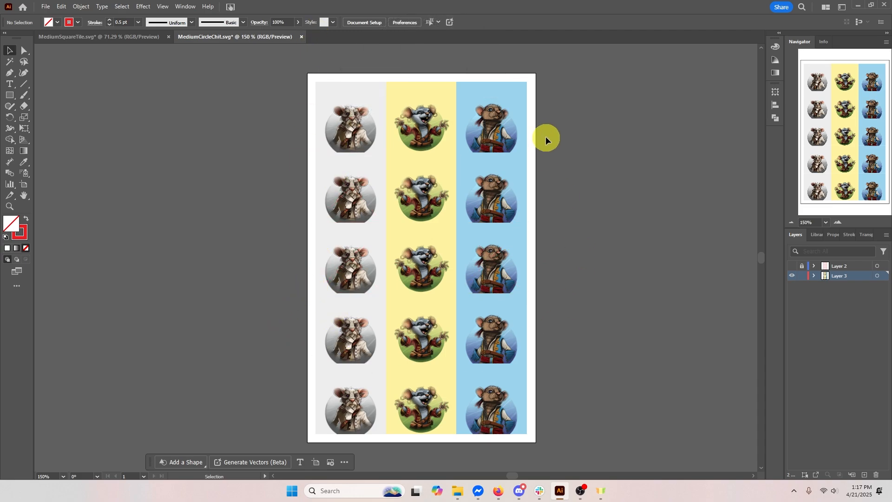
mouse_move(347, 134)
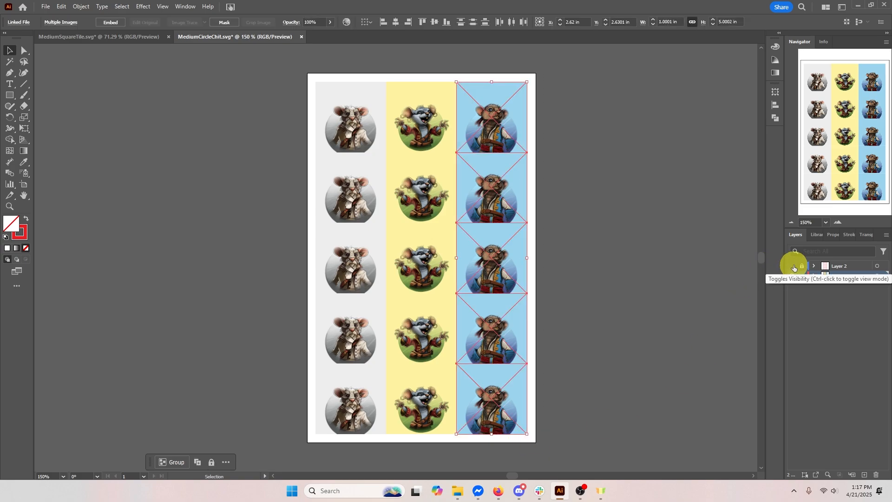
click(793, 266)
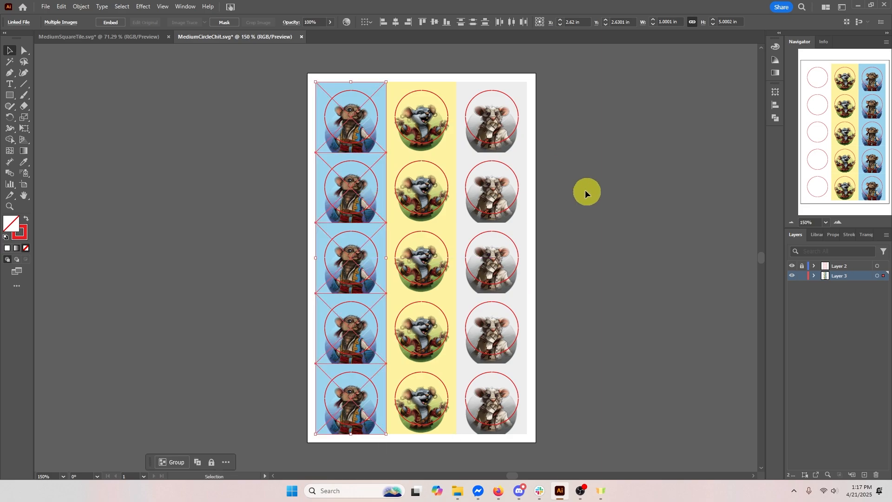
click(492, 117)
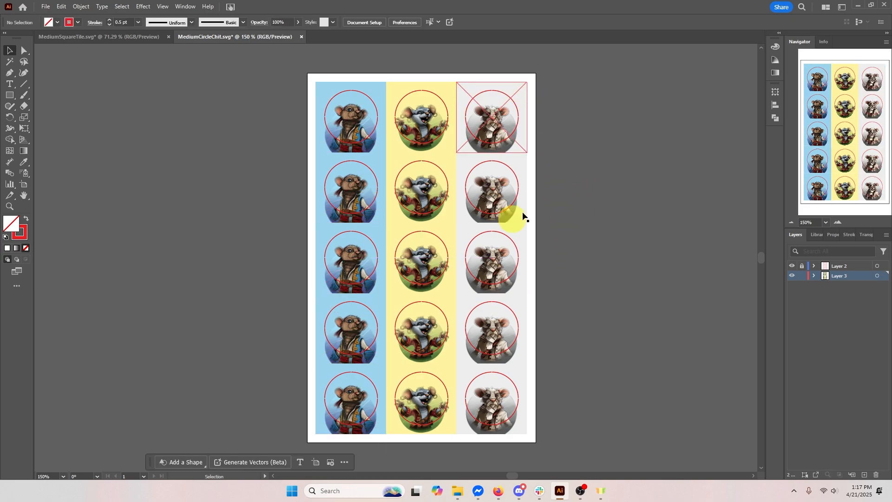
mouse_move(512, 125)
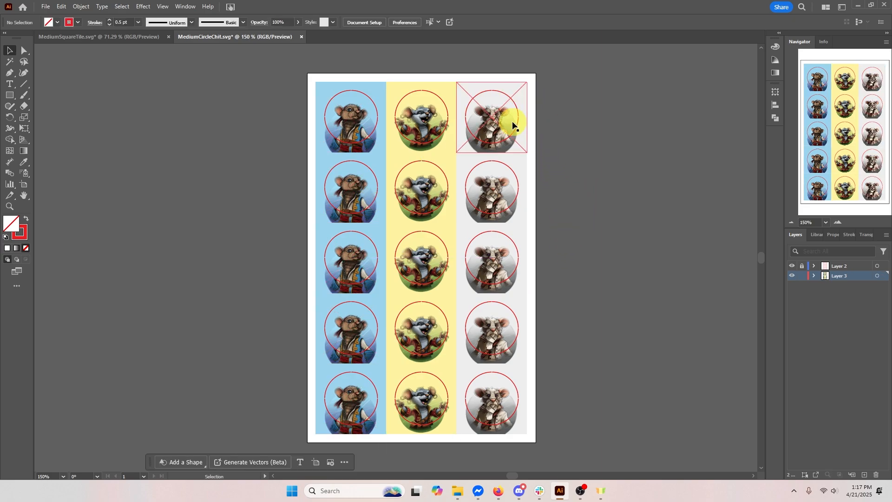
- Hide the circle outlines and export a white-background PNG named 'MediumCircleChit - Back'
click(421, 119)
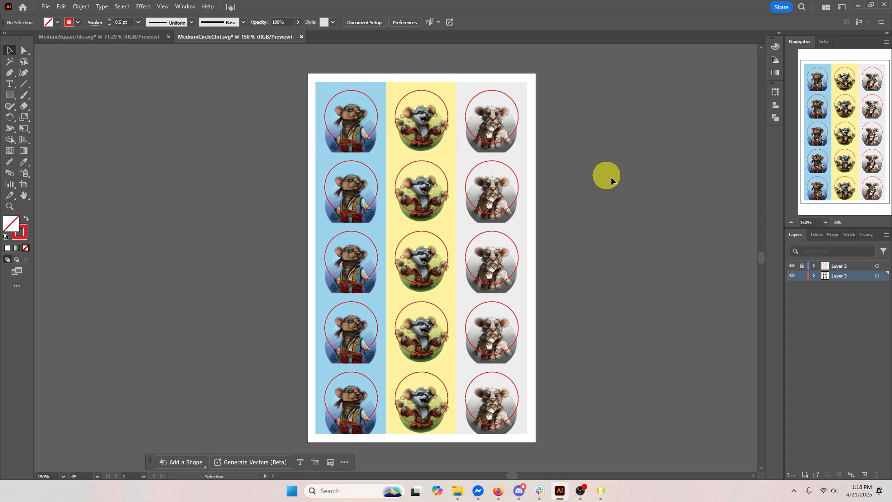
click(792, 266)
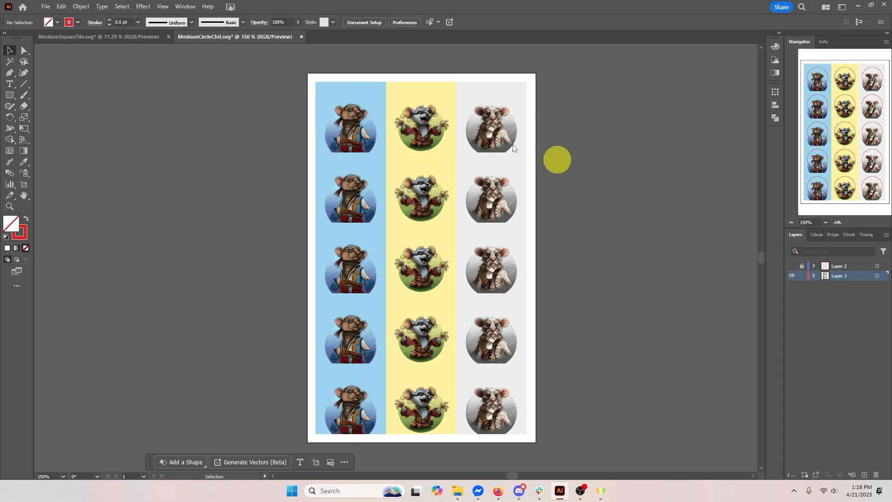
click(45, 6)
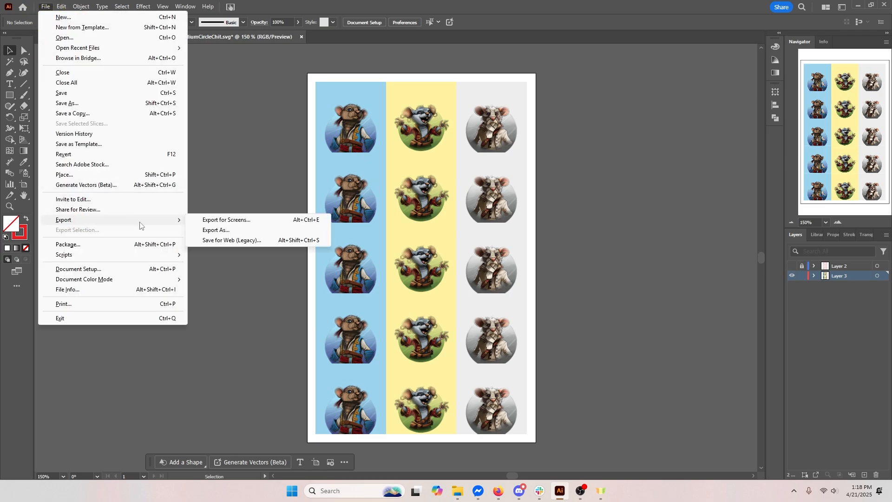
click(215, 230)
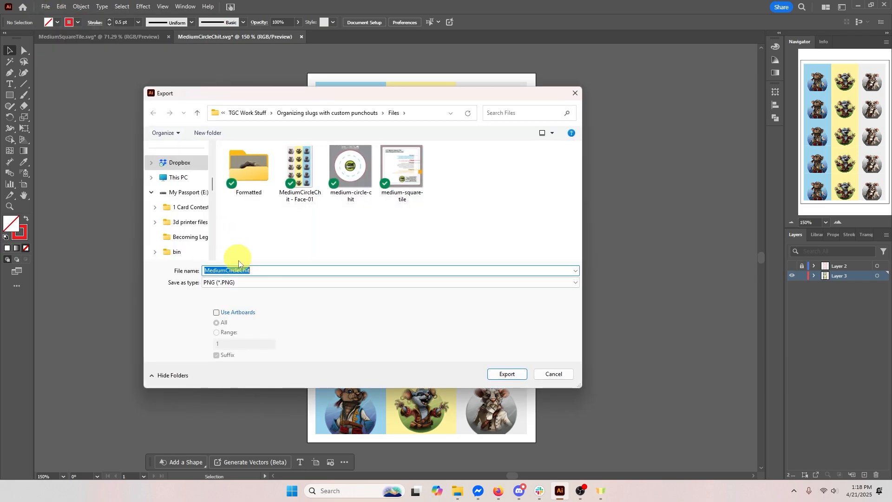
click(216, 312)
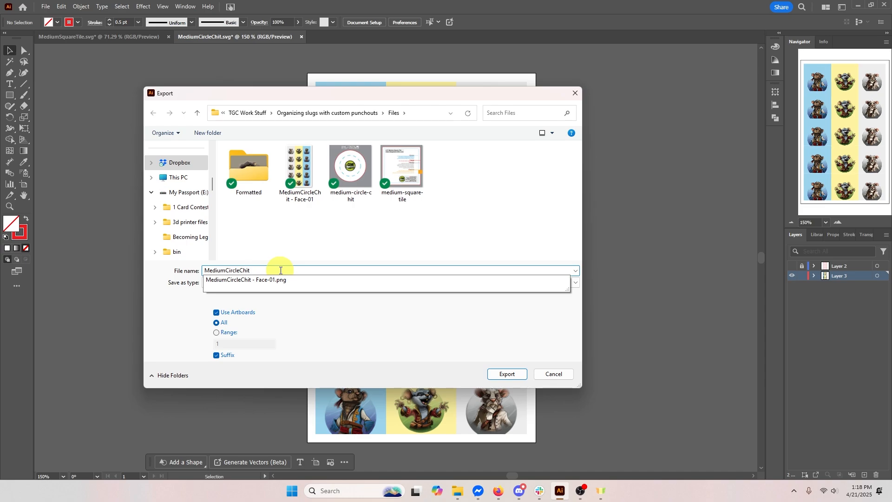
text(- Back)
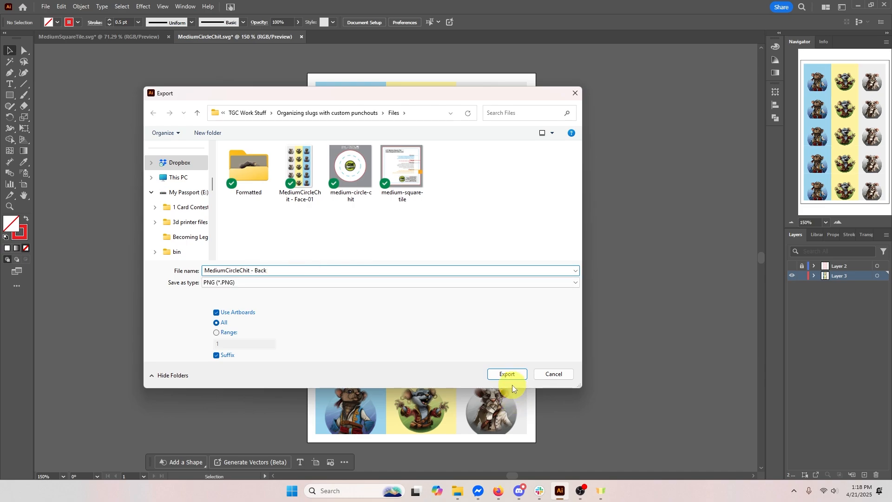
click(506, 374)
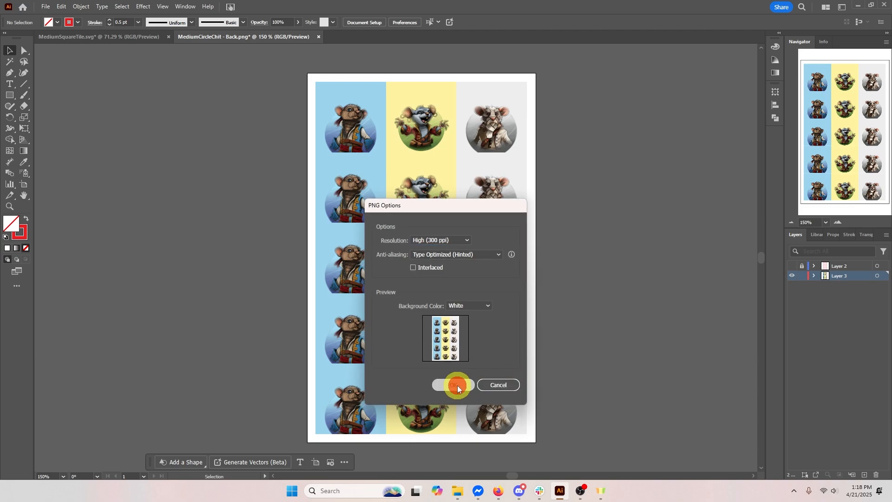
click(454, 385)
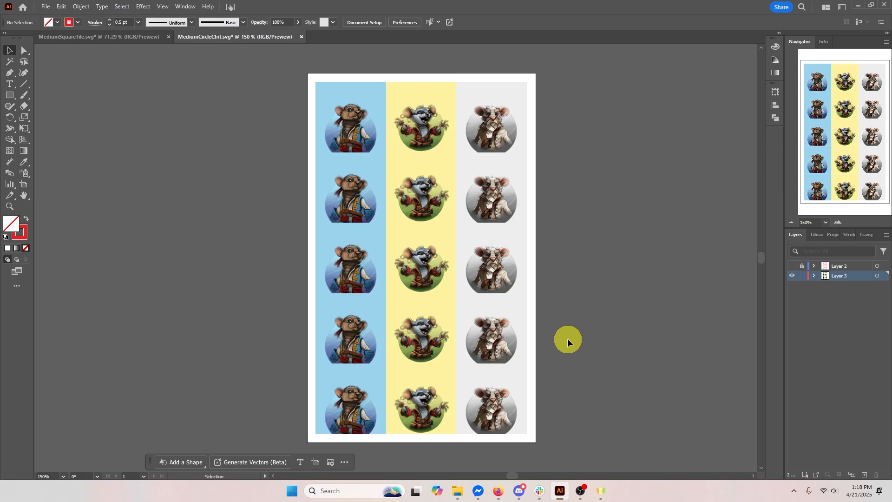
mouse_move(787, 269)
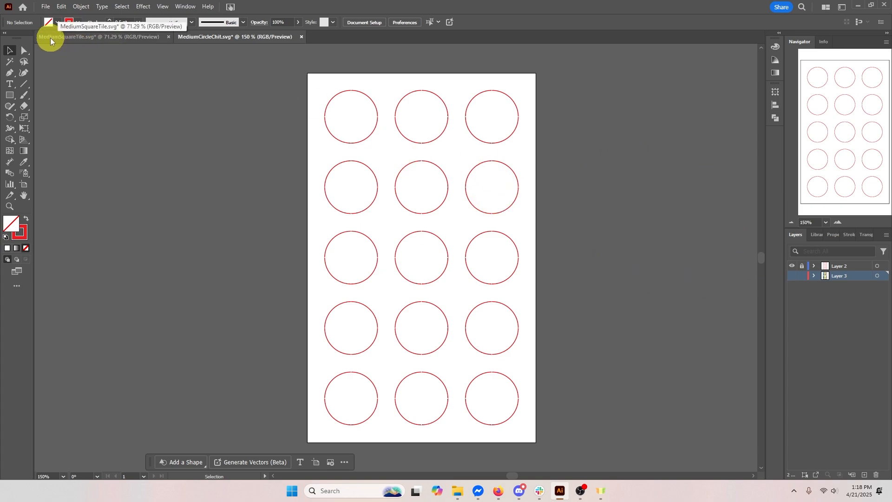
- Copy a square outline from the MediumSquareTile document and return to the chit document
click(97, 36)
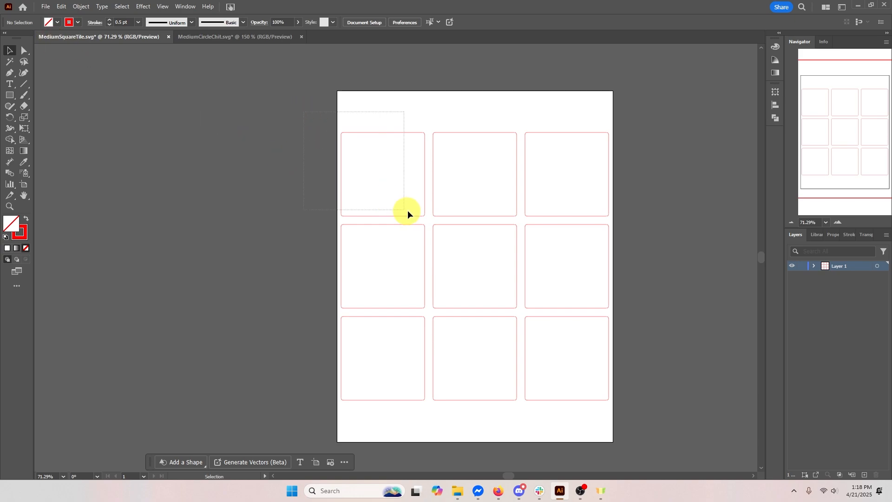
click(382, 173)
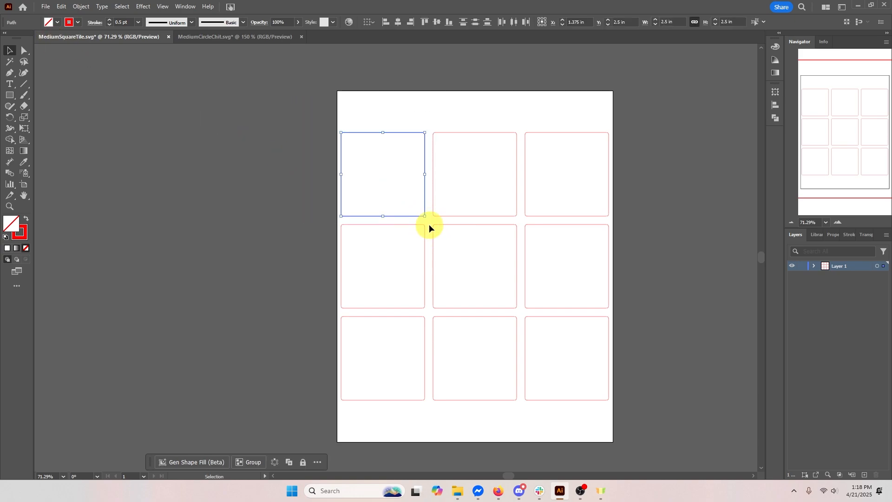
click(234, 36)
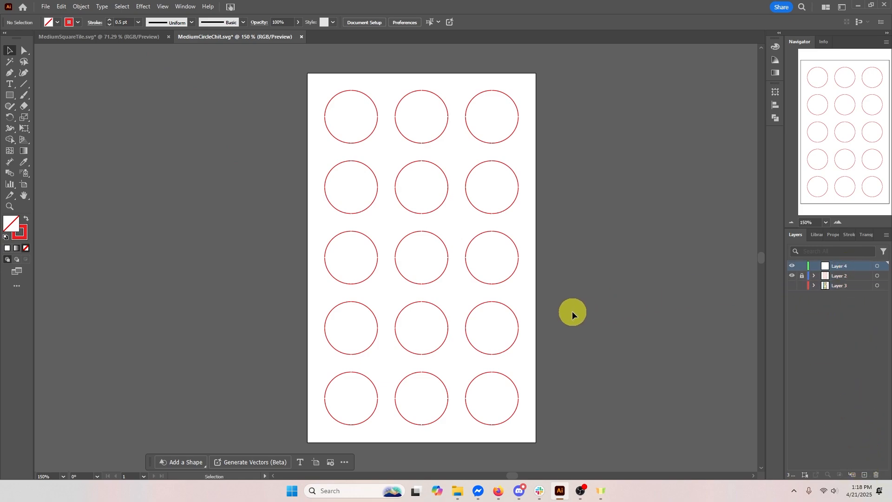
- Paste the square tile outline onto Layer 4 and position it over the top circle rows
click(421, 258)
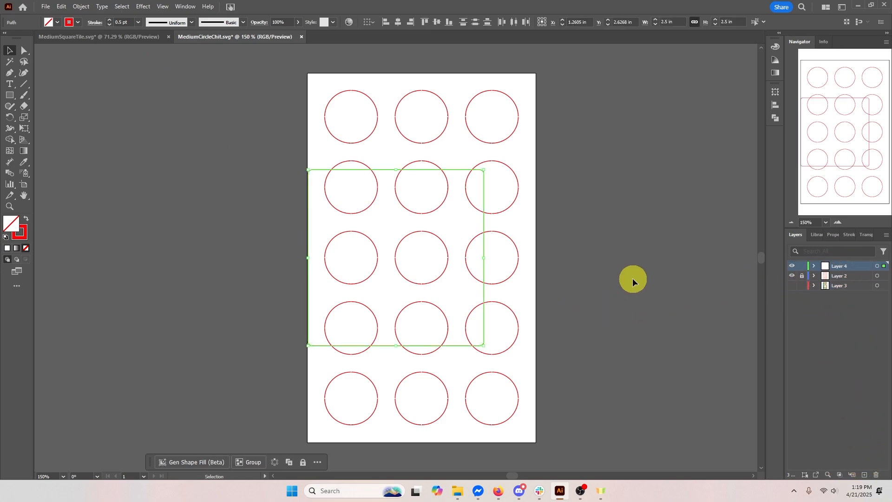
mouse_move(484, 219)
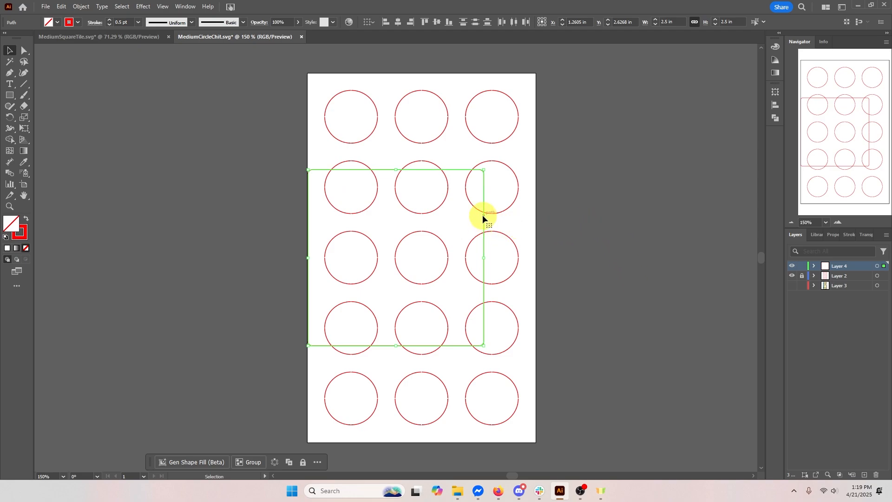
mouse_move(476, 193)
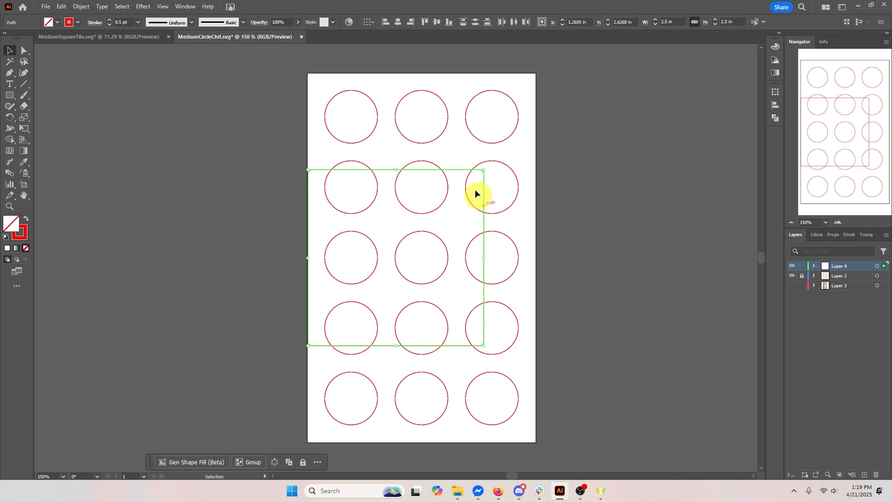
mouse_move(488, 290)
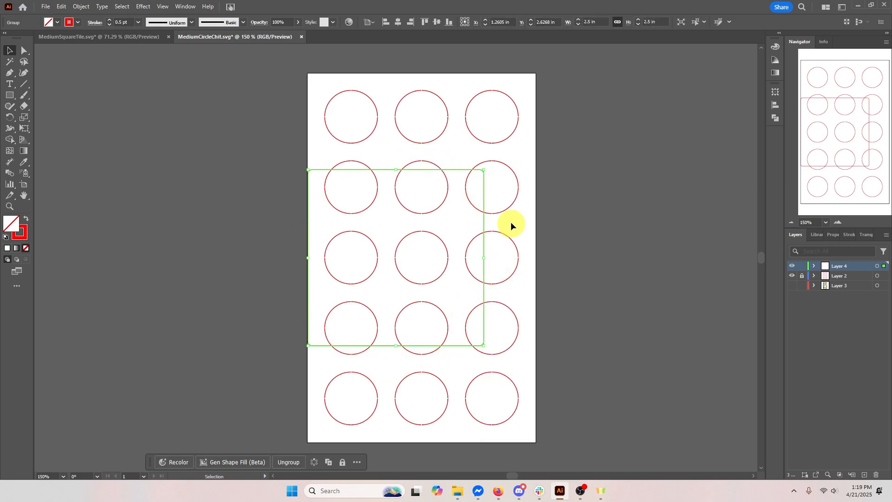
click(400, 22)
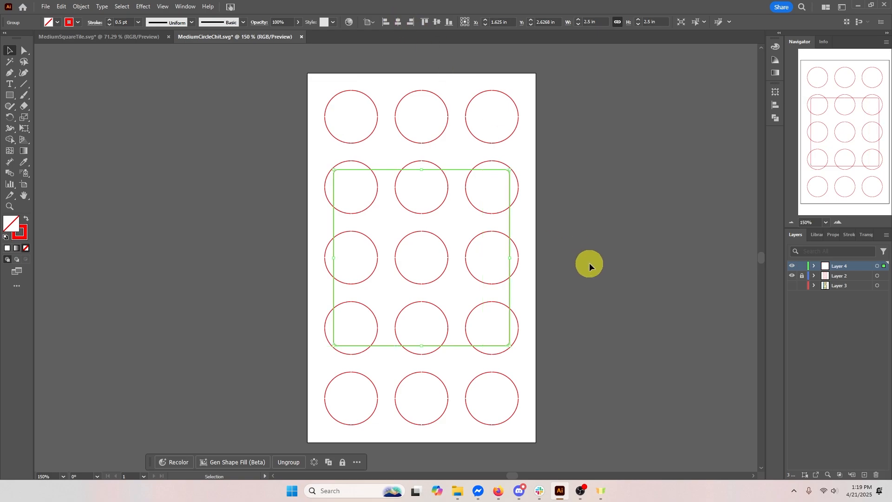
mouse_move(507, 289)
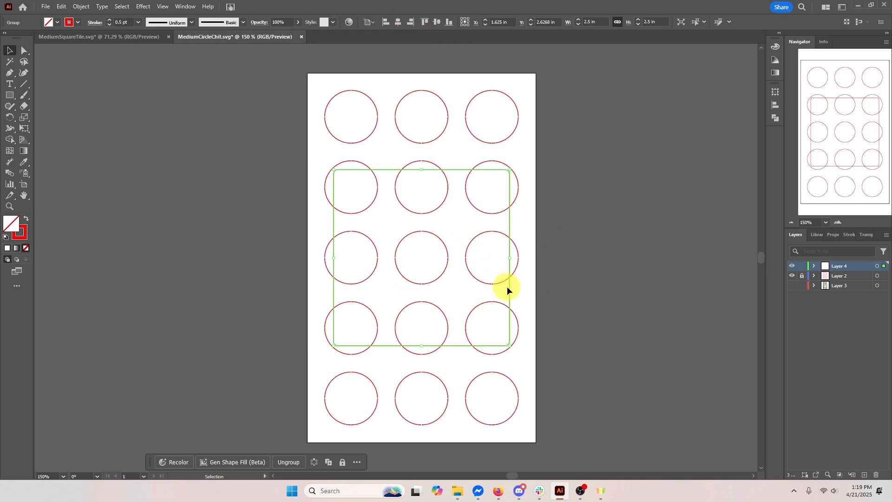
mouse_move(509, 292)
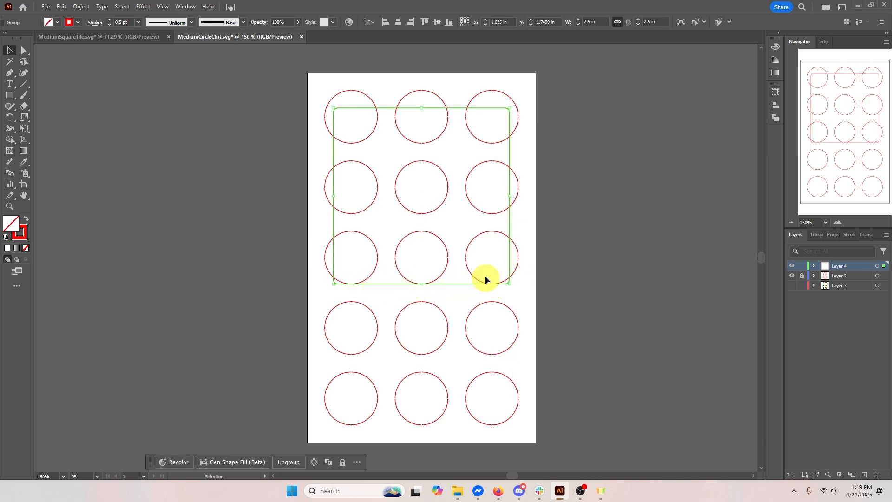
mouse_move(339, 285)
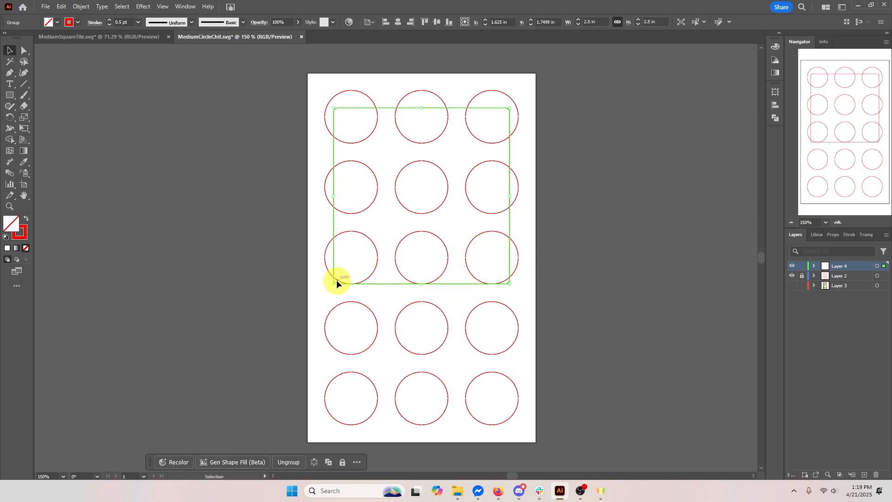
mouse_move(359, 283)
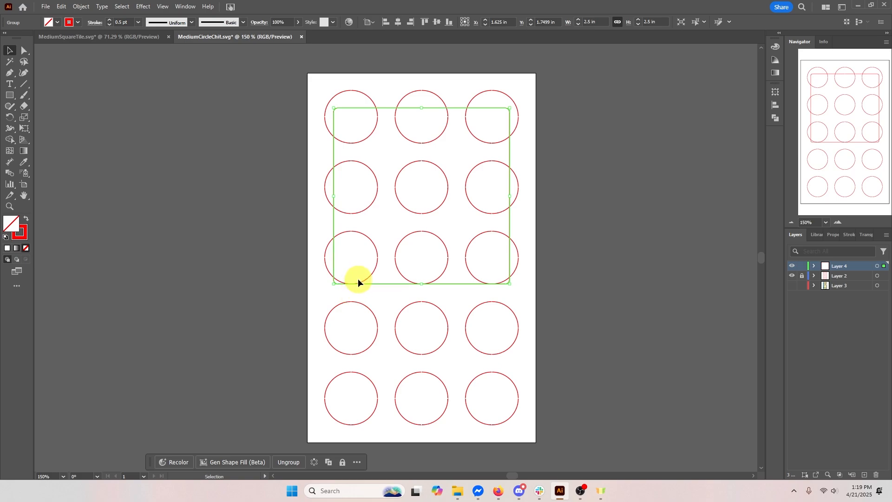
mouse_move(624, 268)
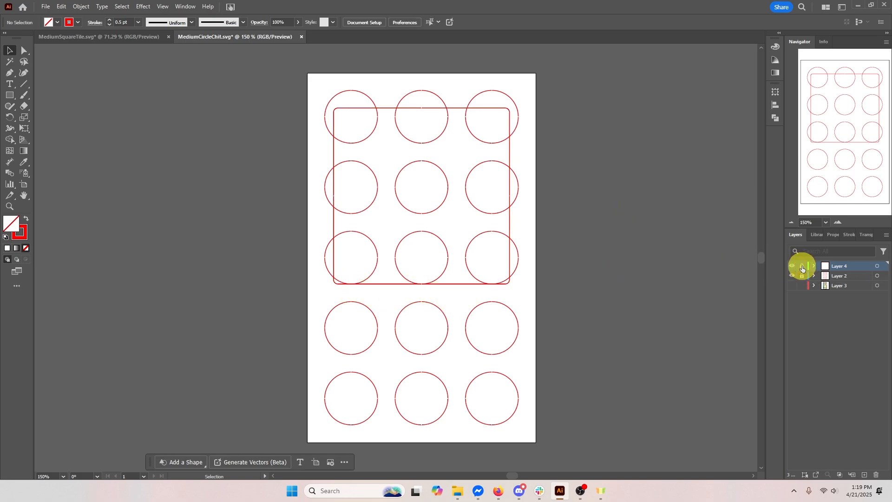
- Lock Layer 4, the layer holding the tile outline
click(839, 275)
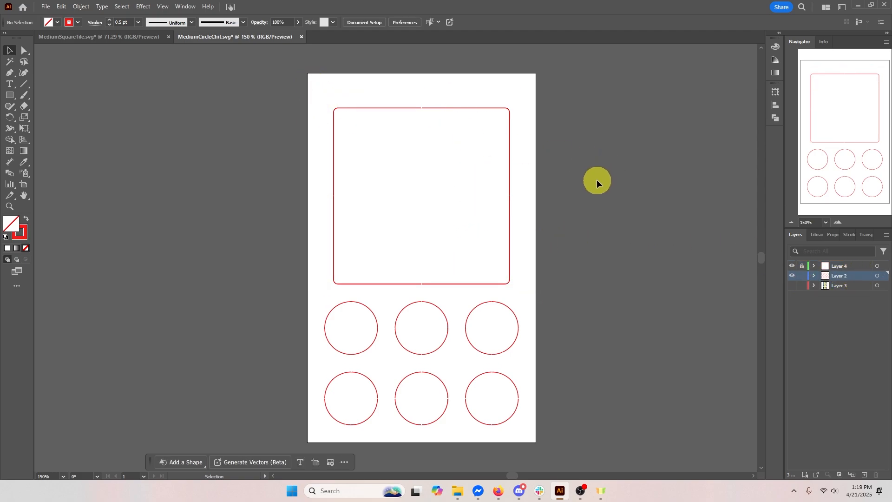
mouse_move(483, 219)
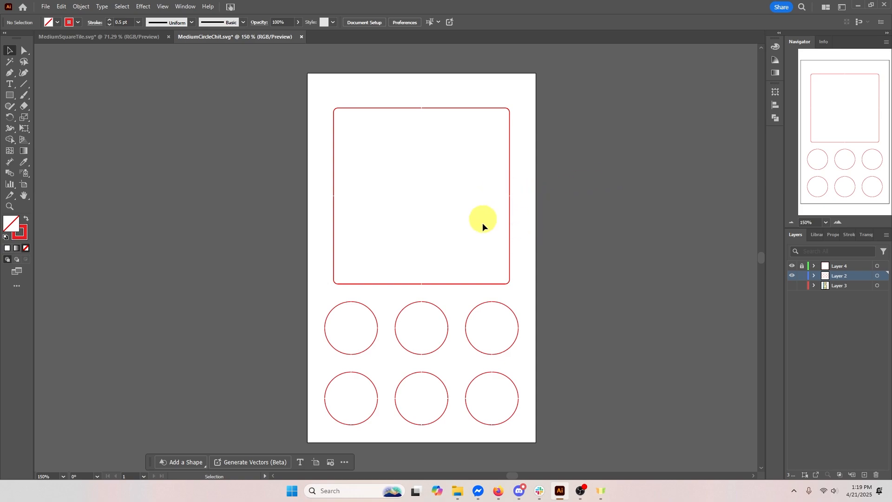
mouse_move(515, 354)
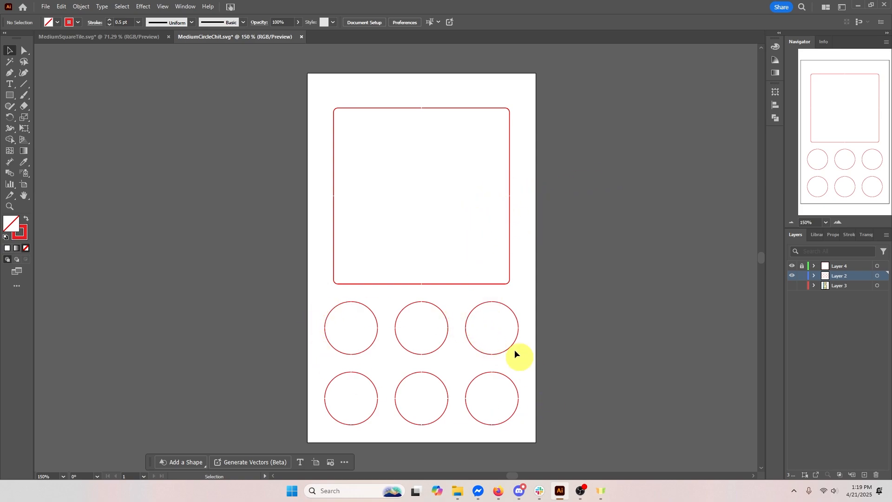
mouse_move(446, 372)
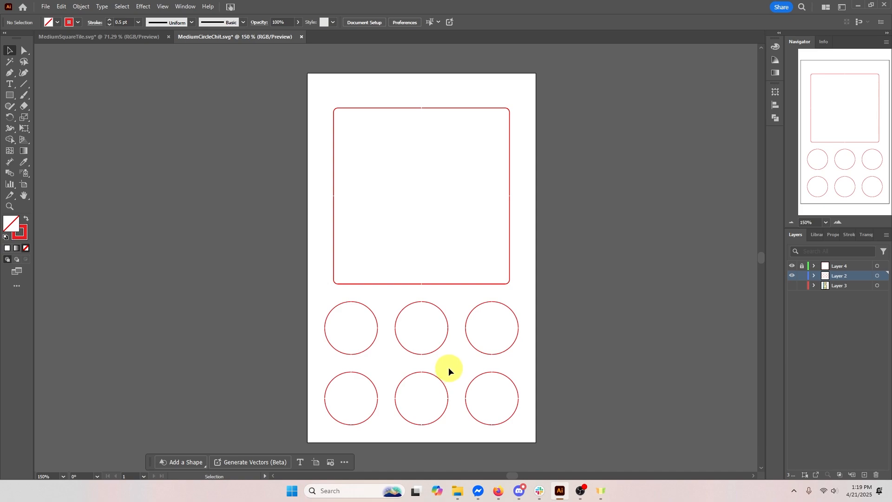
mouse_move(455, 369)
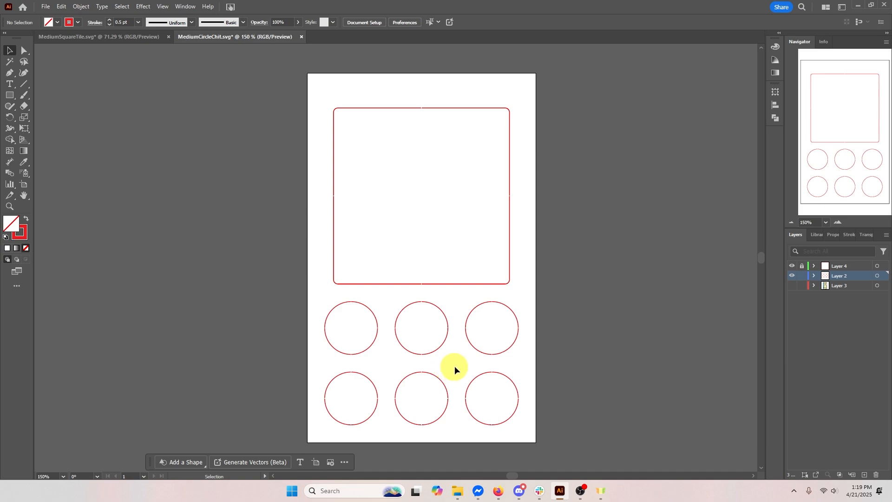
mouse_move(572, 330)
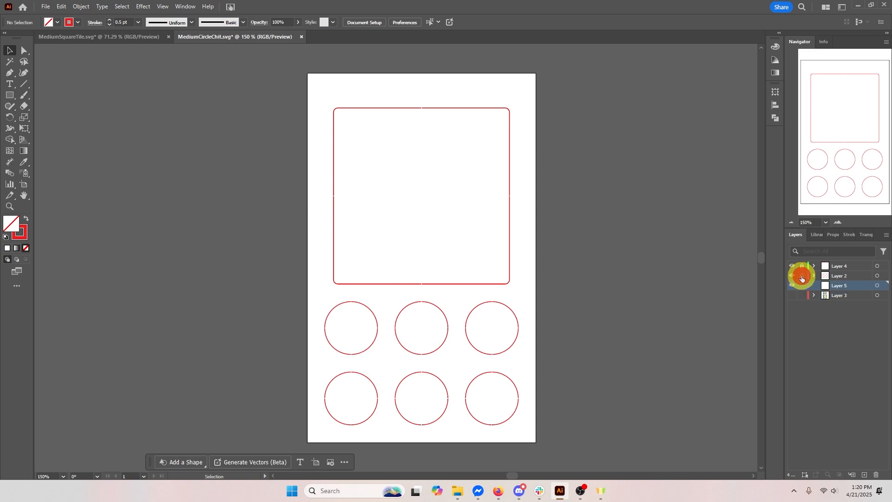
mouse_move(457, 491)
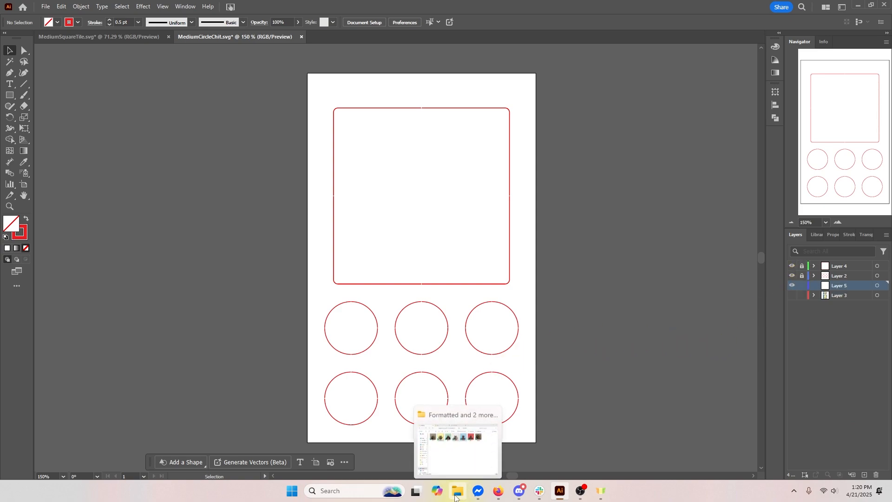
- Bring in the character PNGs and position the portraits in the tile and chit slots
click(458, 491)
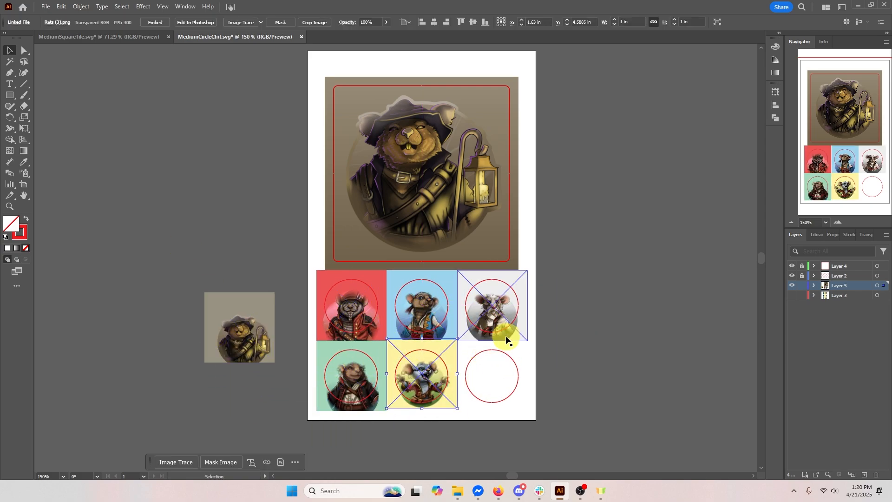
click(433, 22)
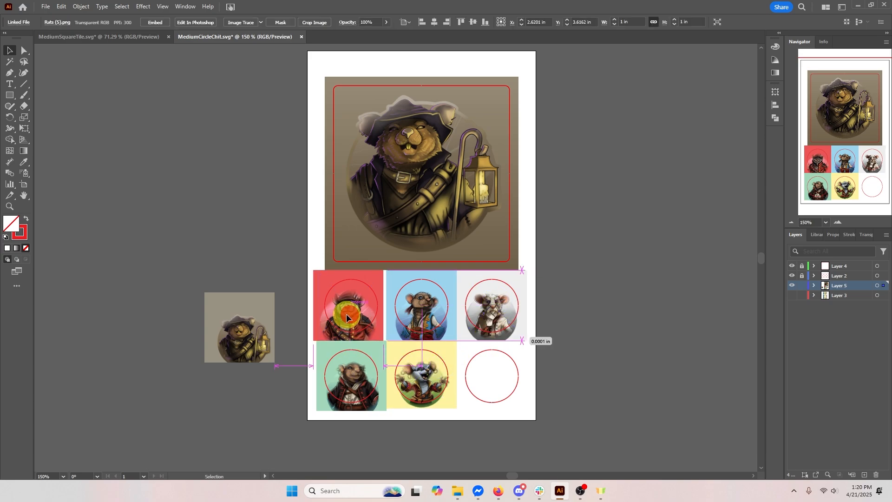
click(351, 376)
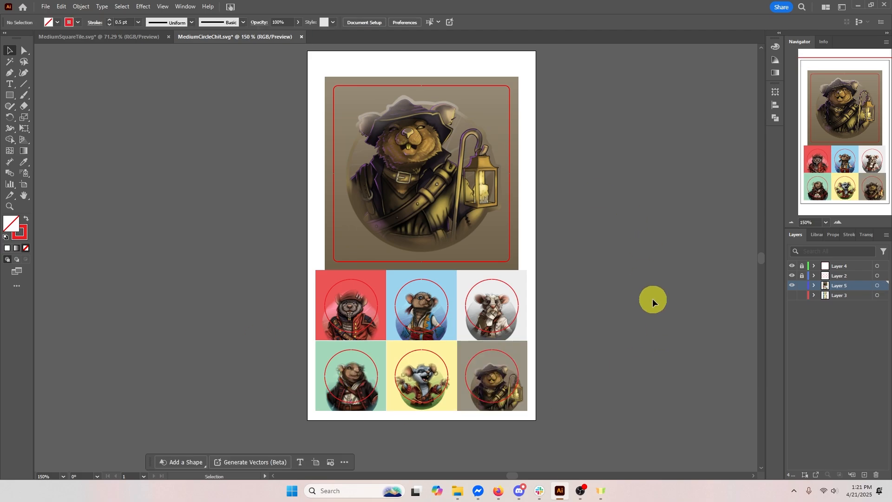
mouse_move(787, 278)
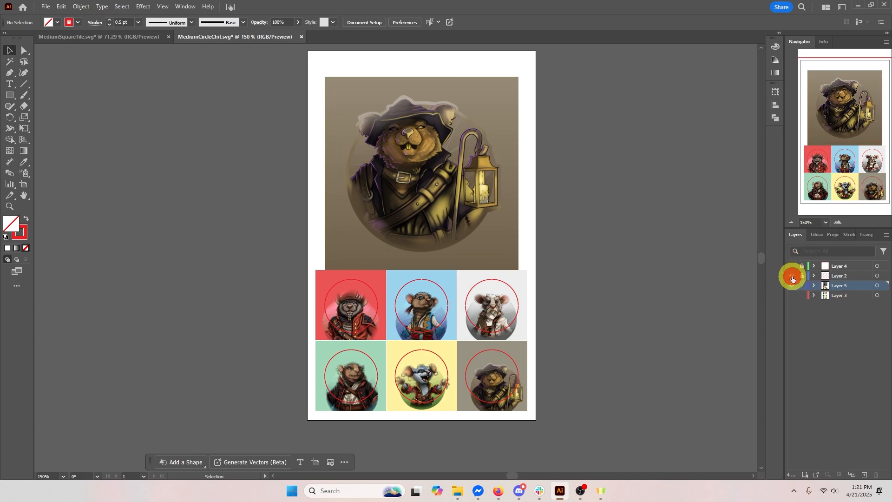
- Hide the cut lines and export the artboard as 300 ppi PNG 'Chits and Tile - Face'
click(792, 285)
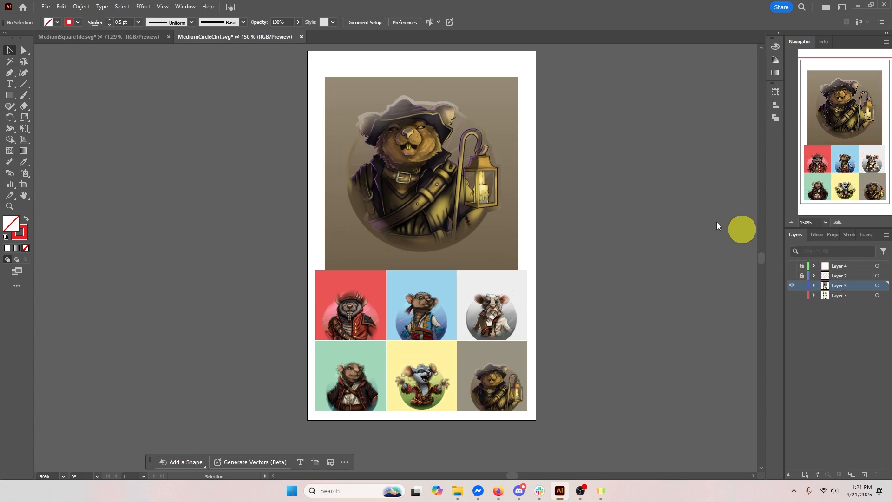
click(45, 6)
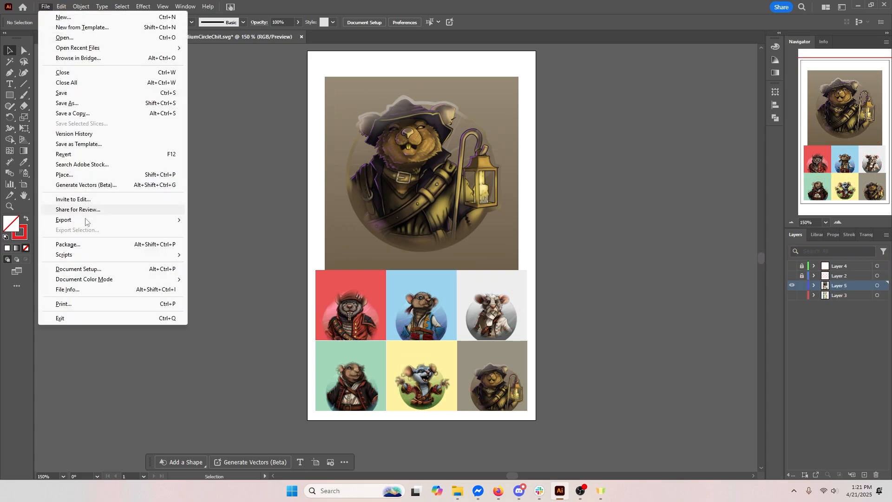
click(64, 220)
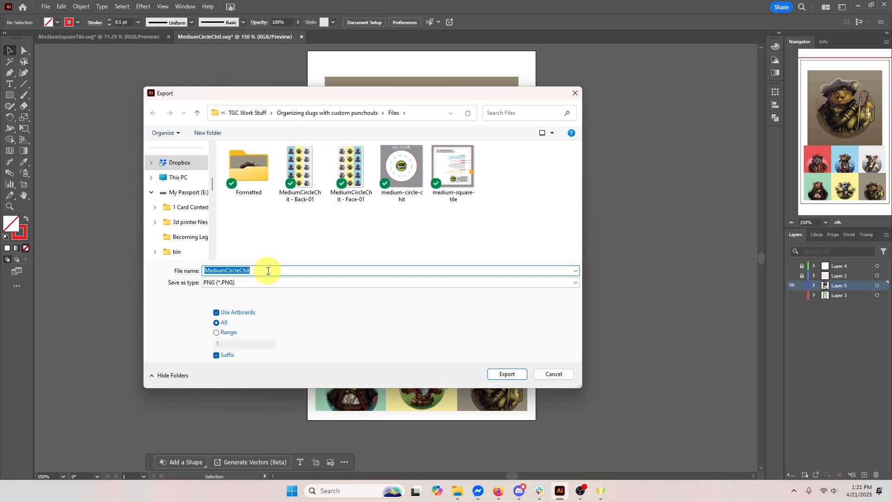
text(Chits and Ti)
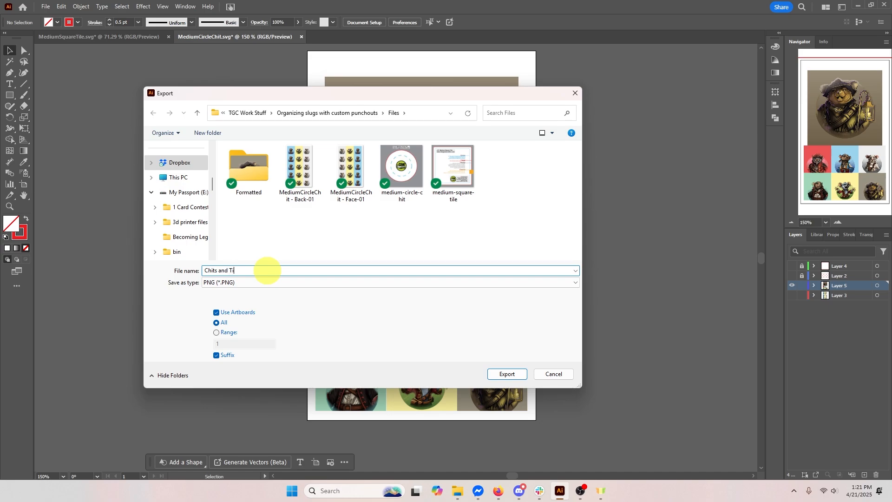
text(le - Face)
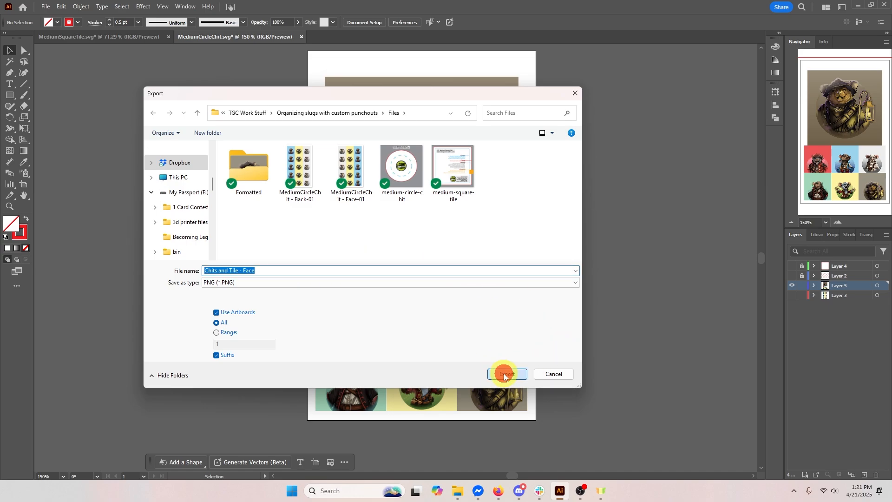
click(506, 374)
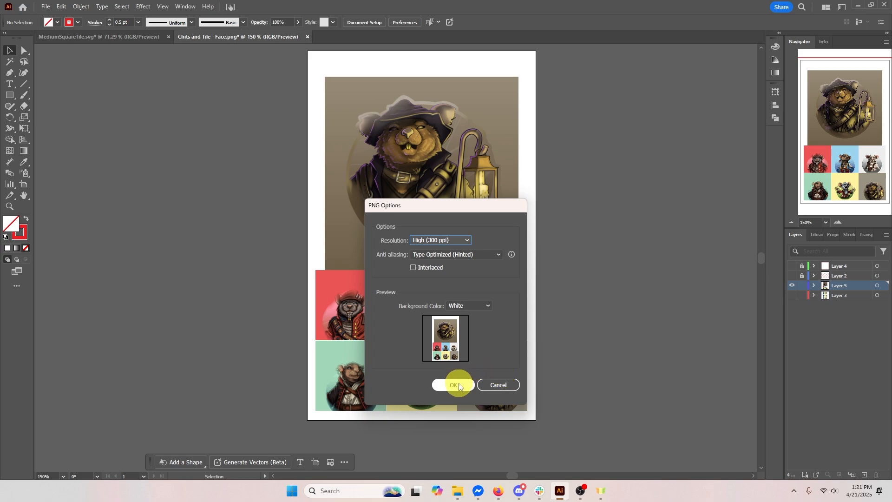
click(452, 385)
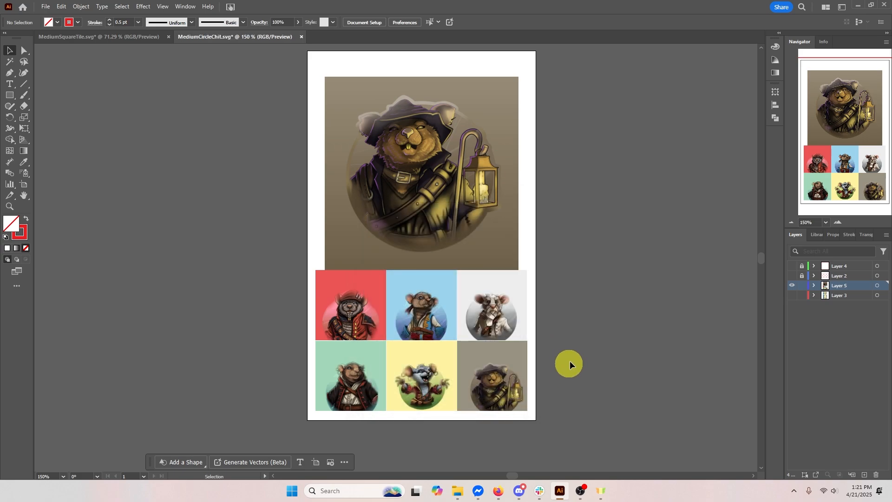
mouse_move(593, 333)
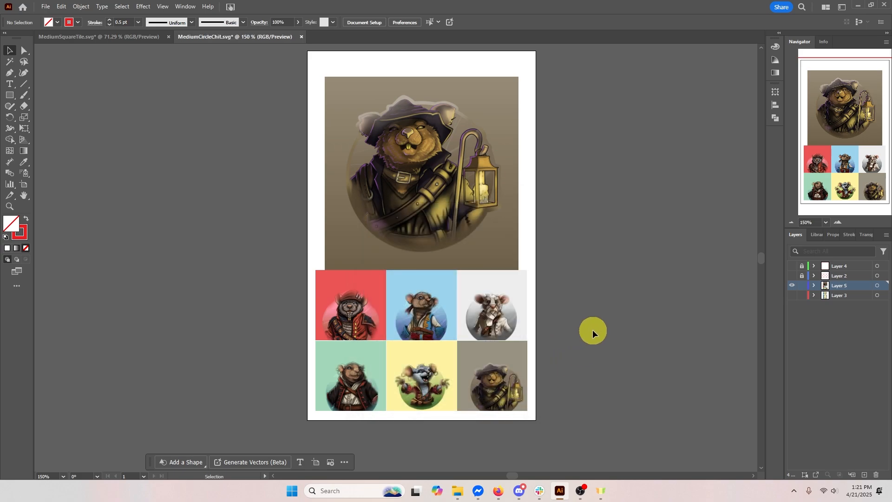
mouse_move(91, 302)
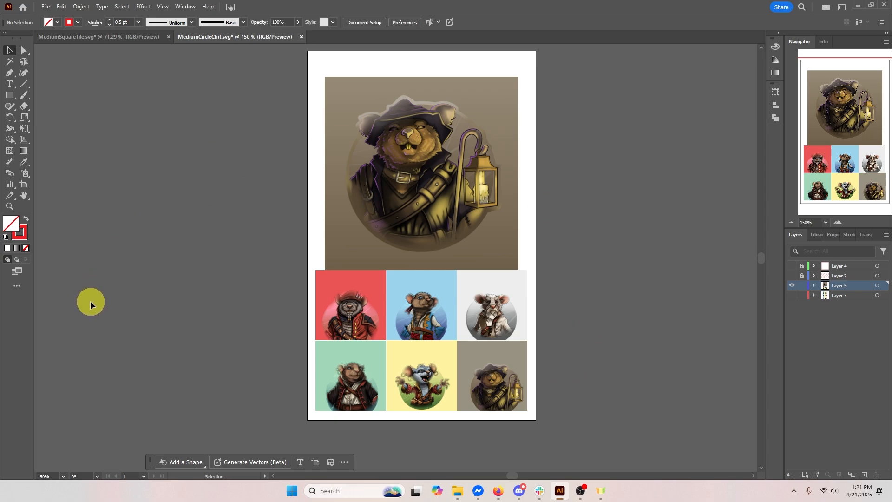
- Swap the character images between chit slots, then hide the cut lines again
click(492, 375)
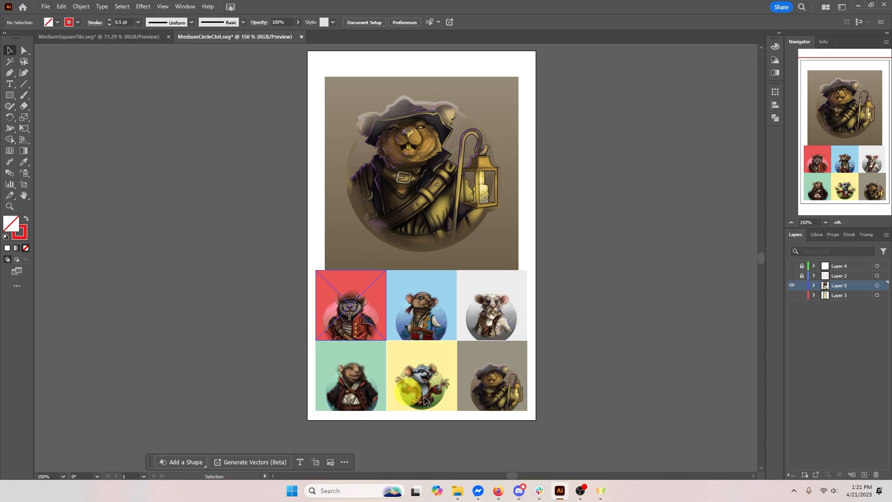
click(504, 305)
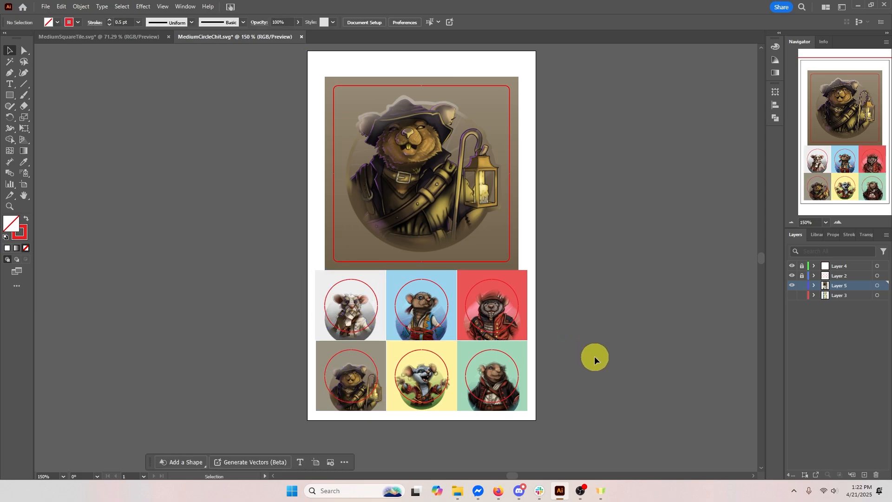
click(792, 265)
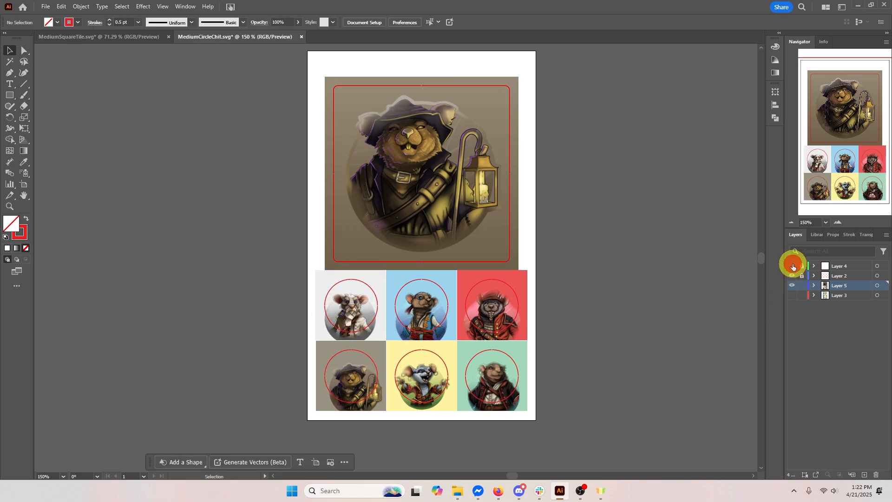
- Export the rearranged artboard as a PNG renamed 'Chits and Tile - Back'
click(45, 6)
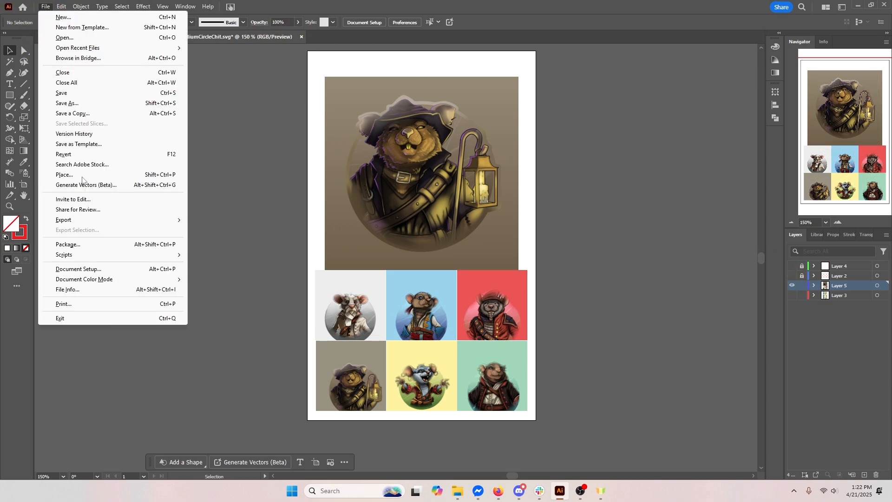
click(64, 220)
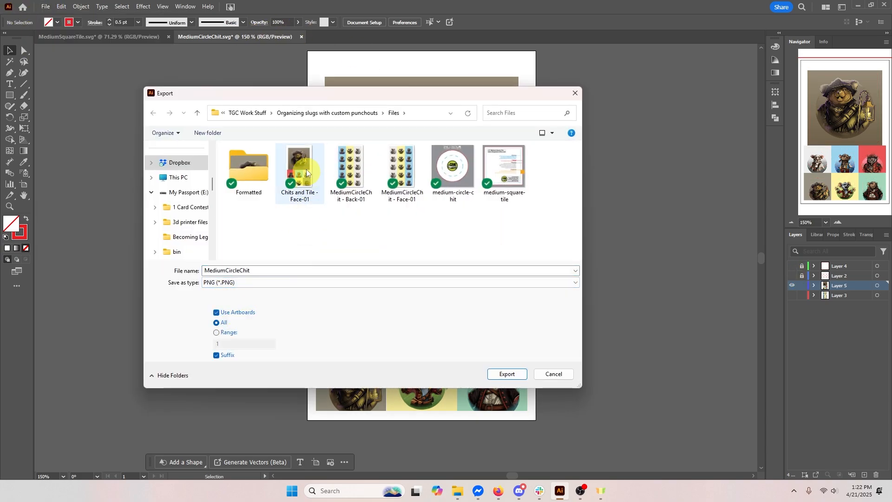
click(299, 167)
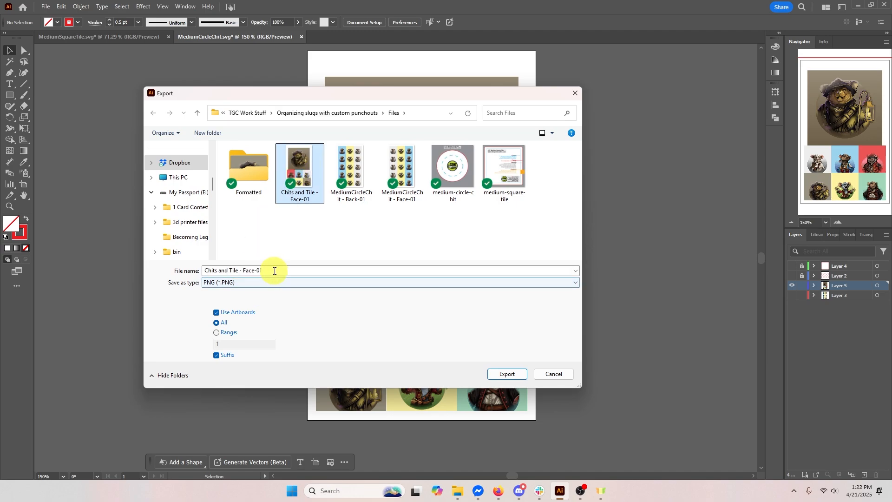
double_click(253, 271)
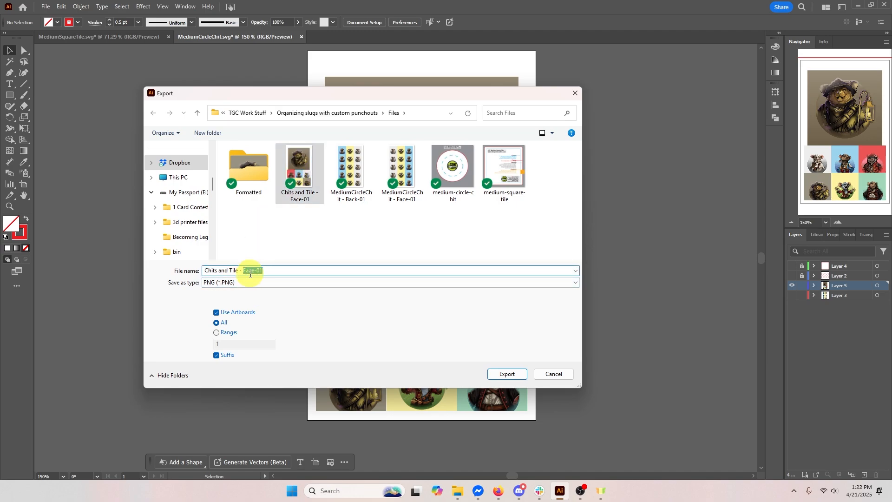
text(Back)
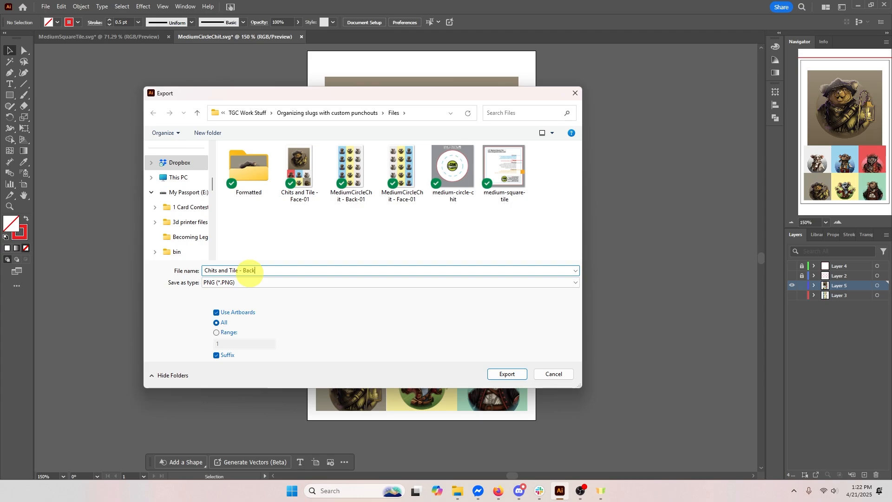
click(505, 374)
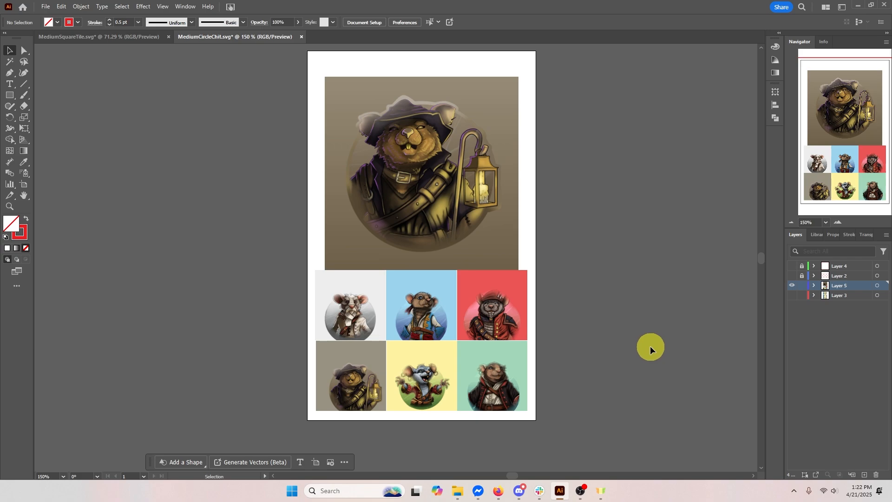
mouse_move(649, 336)
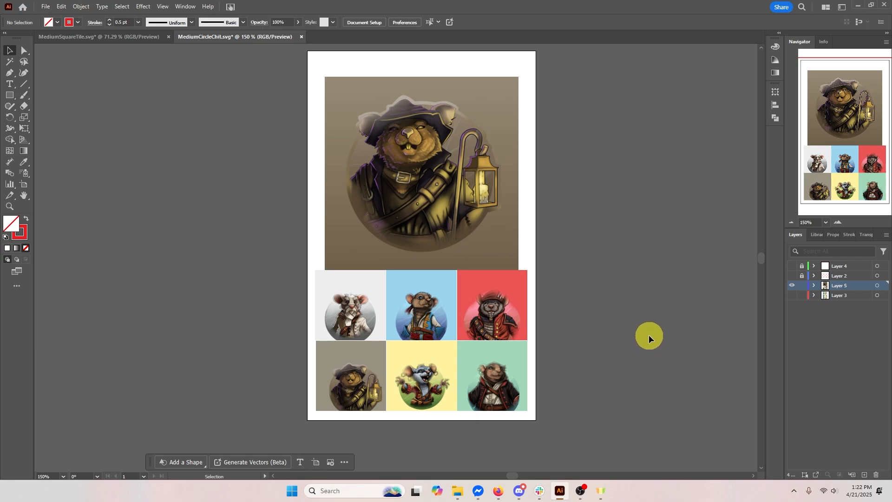
mouse_move(673, 300)
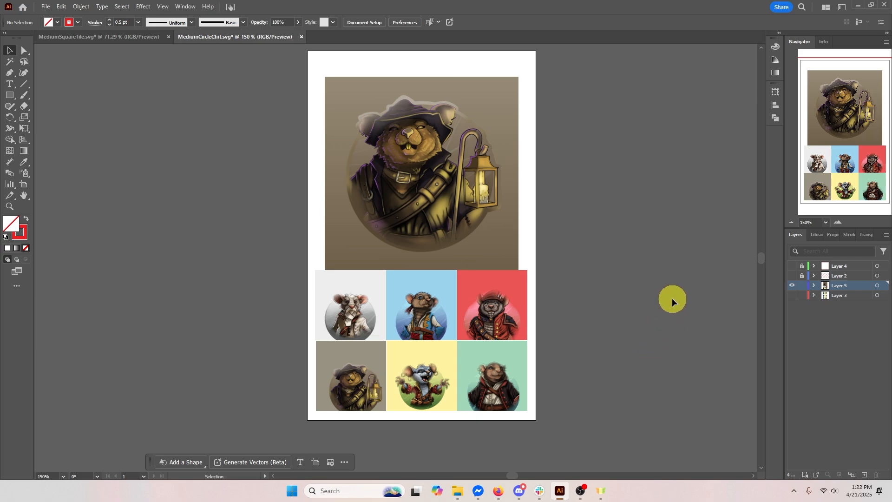
mouse_move(673, 304)
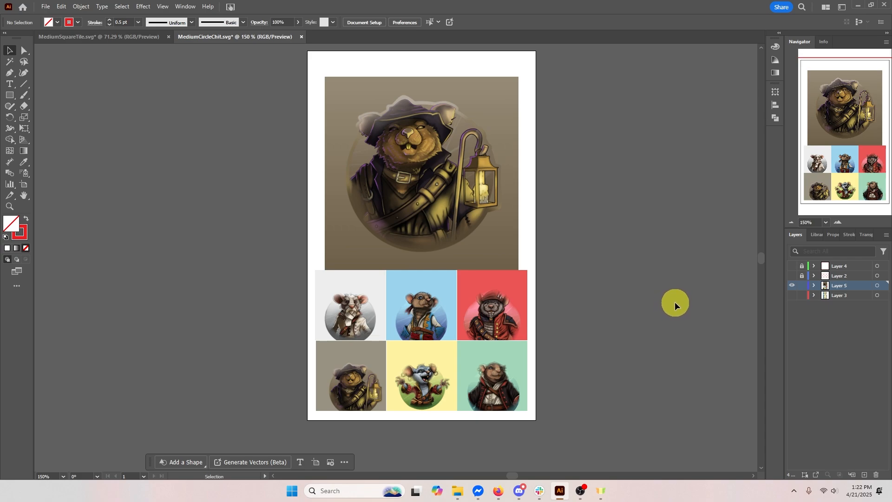
mouse_move(670, 262)
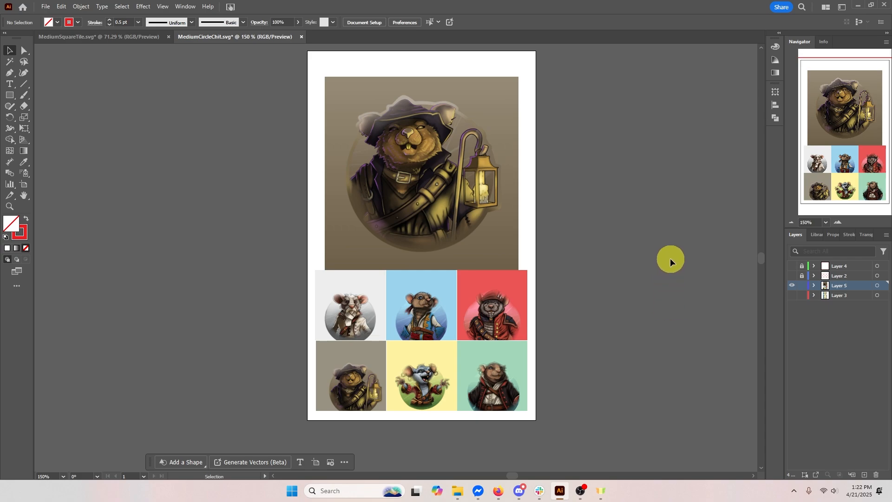
mouse_move(676, 265)
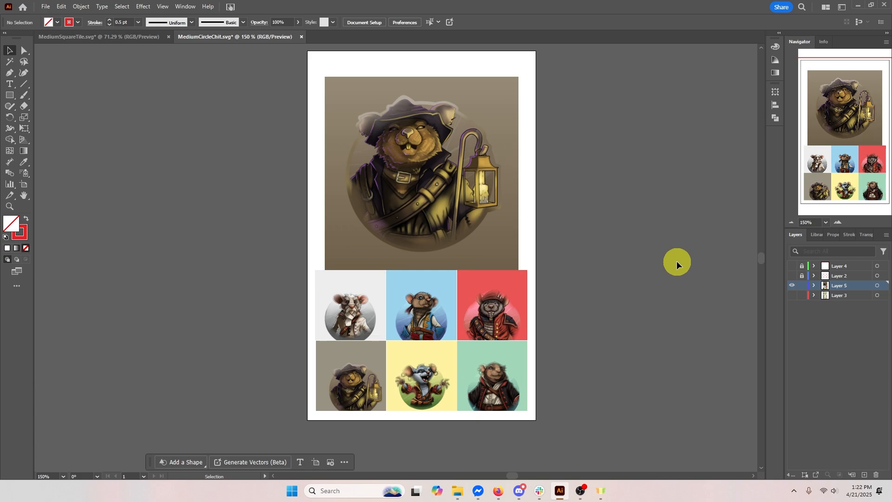
mouse_move(583, 88)
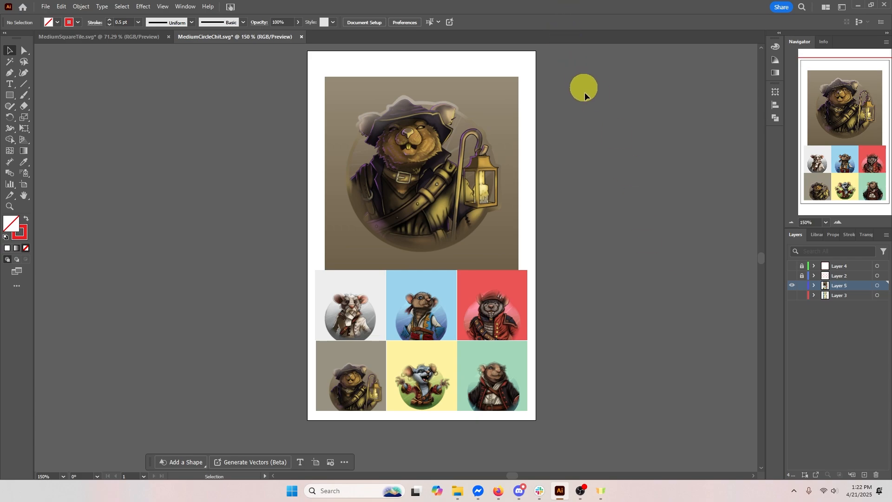
mouse_move(618, 181)
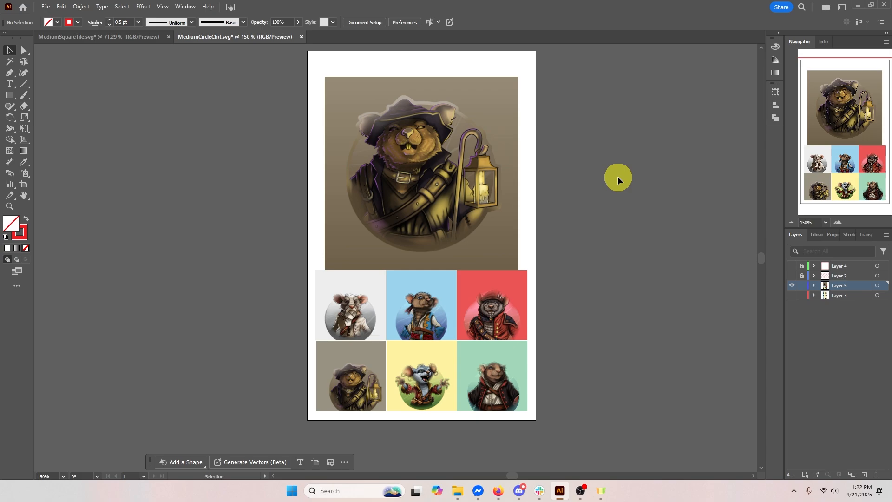
mouse_move(61, 6)
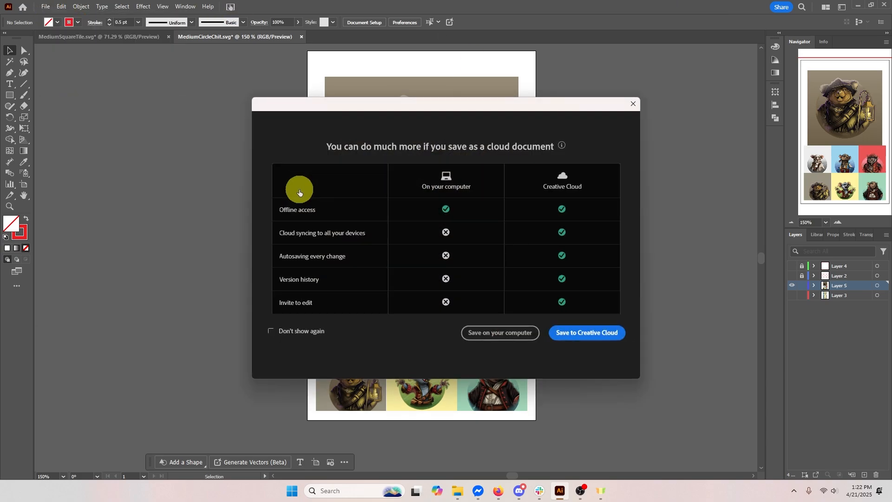
- Save the sheet locally as 'Custom Slug' in Adobe Illustrator (*.AI) format
click(500, 332)
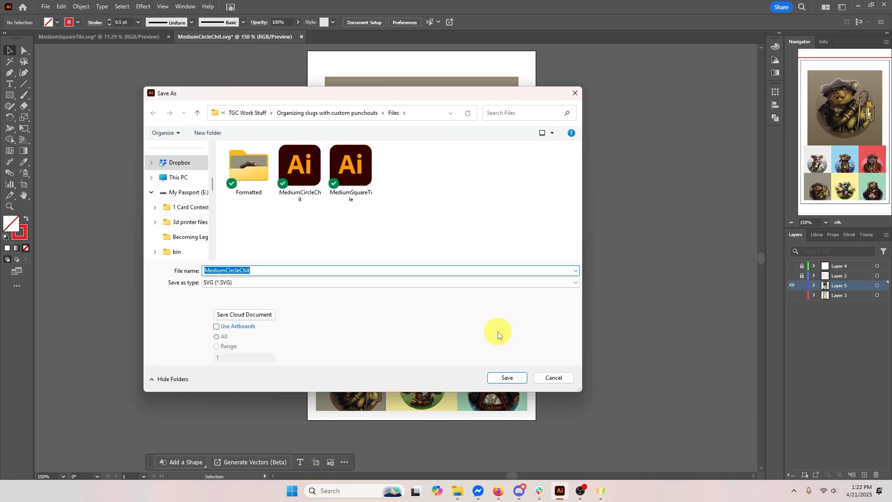
mouse_move(191, 267)
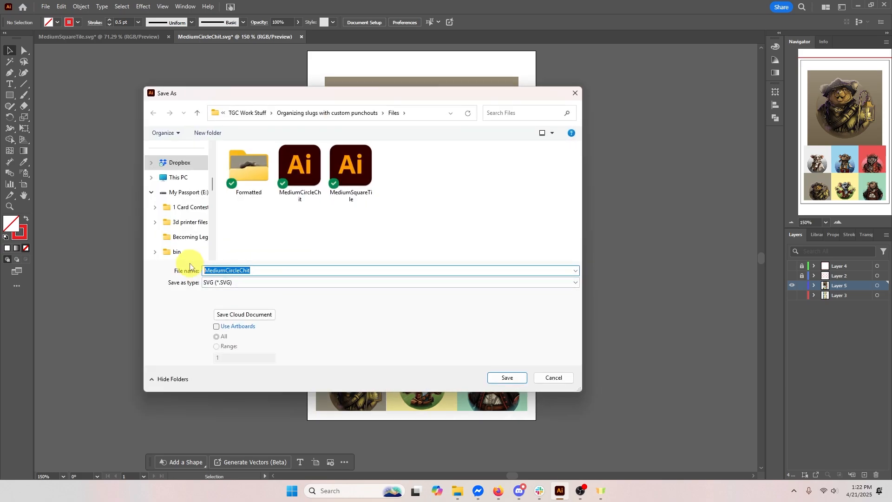
text(Custom Slug)
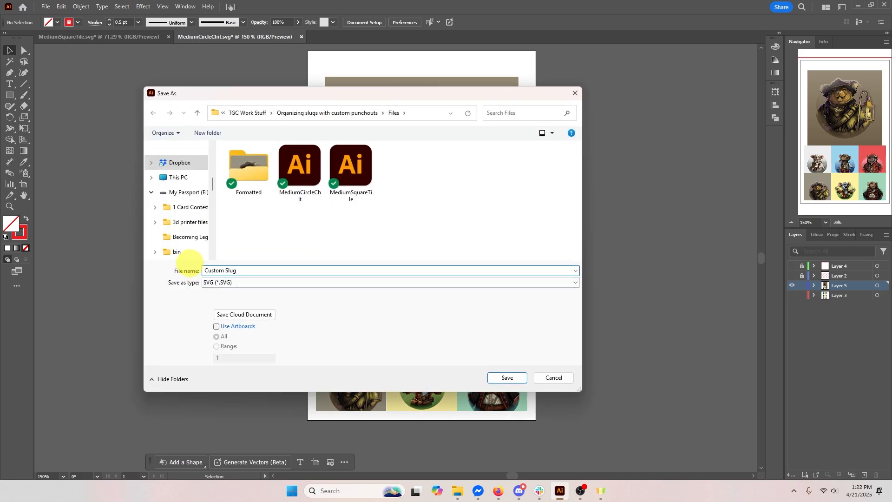
click(389, 282)
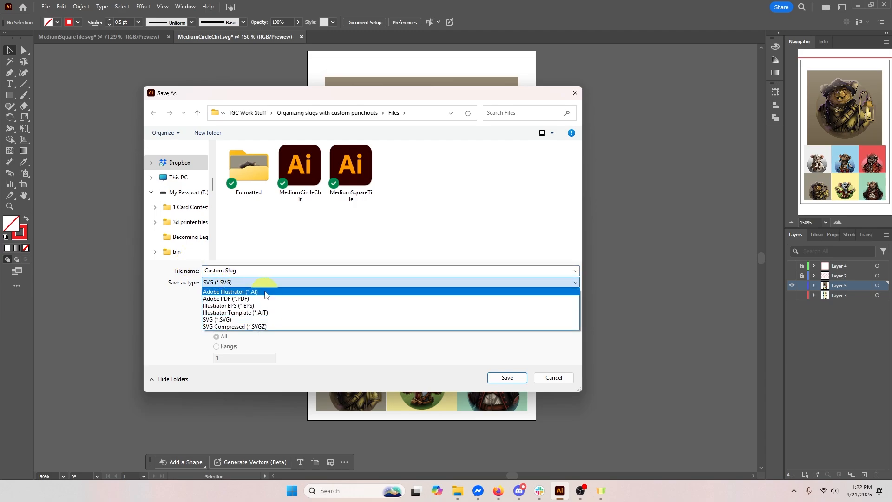
click(230, 291)
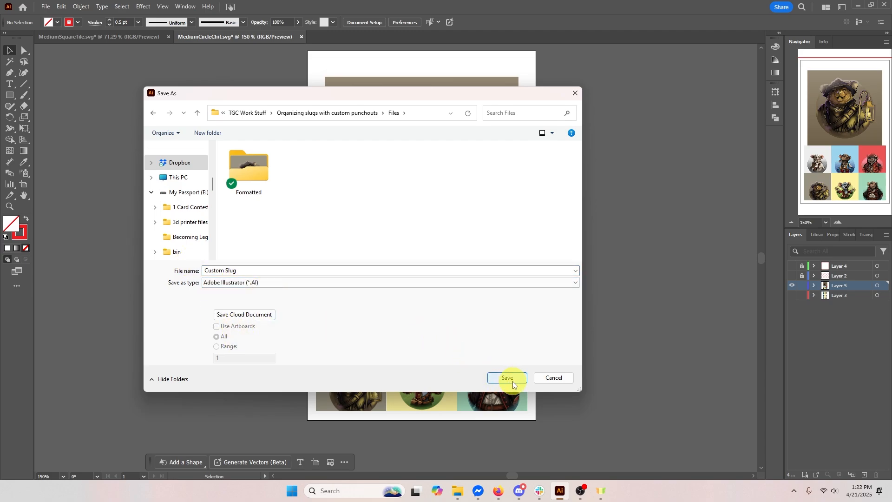
click(506, 377)
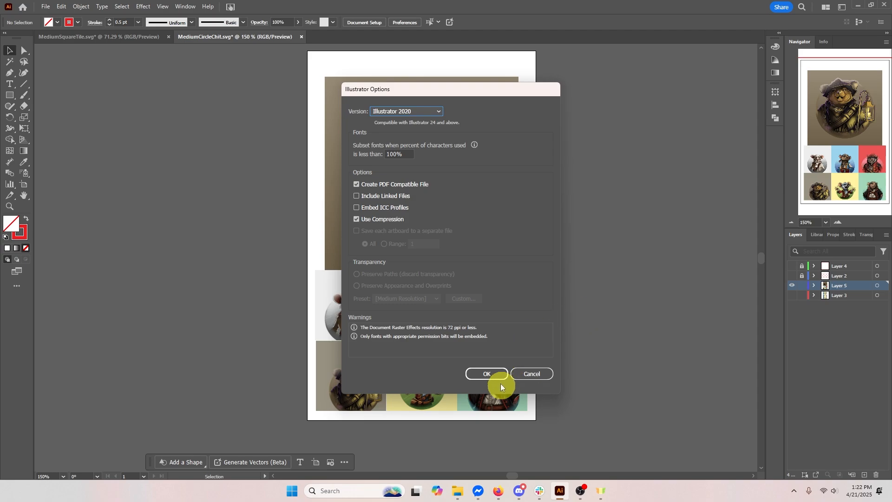
click(487, 373)
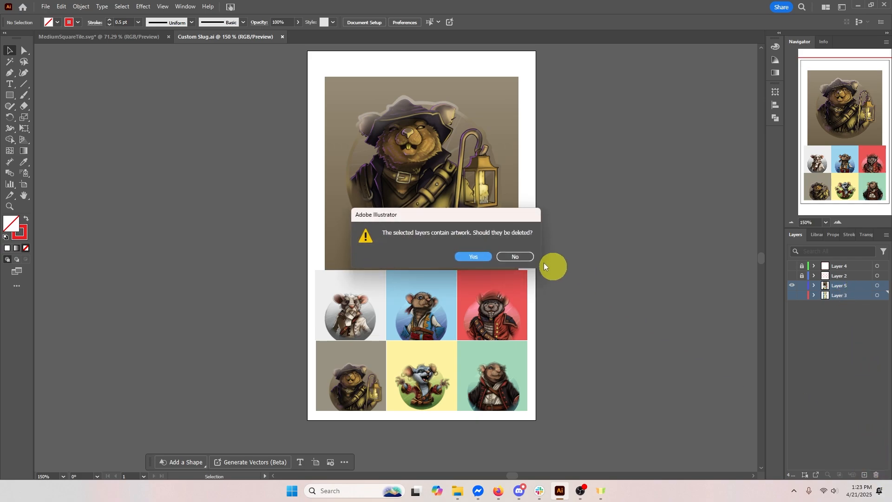
- Delete the artwork layers, then unlock Layer 4 and remove its duplicate square outline
click(473, 257)
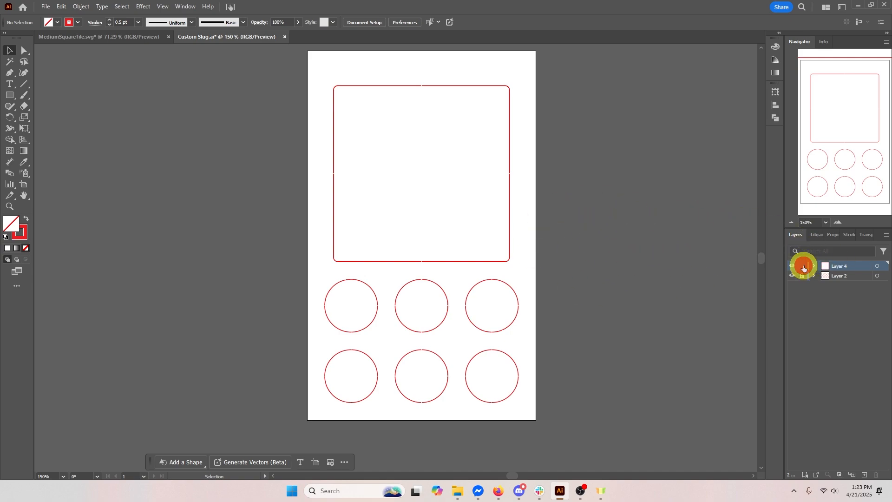
click(421, 172)
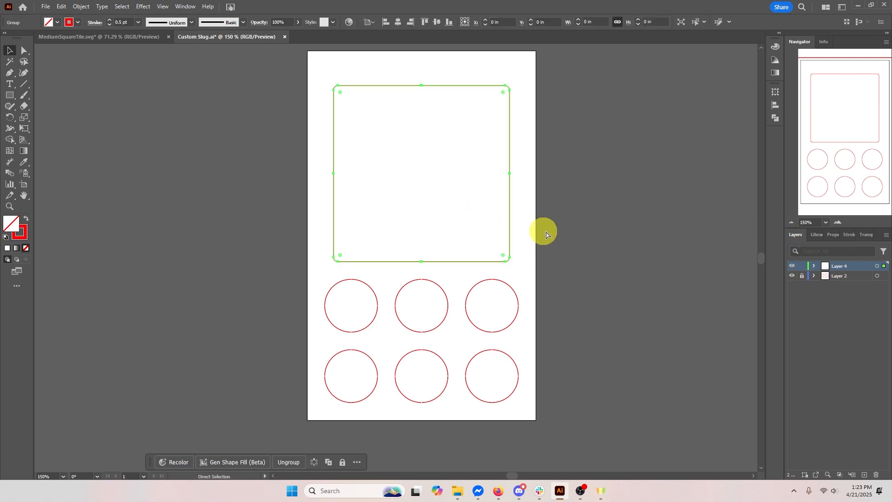
key(ctrl+x)
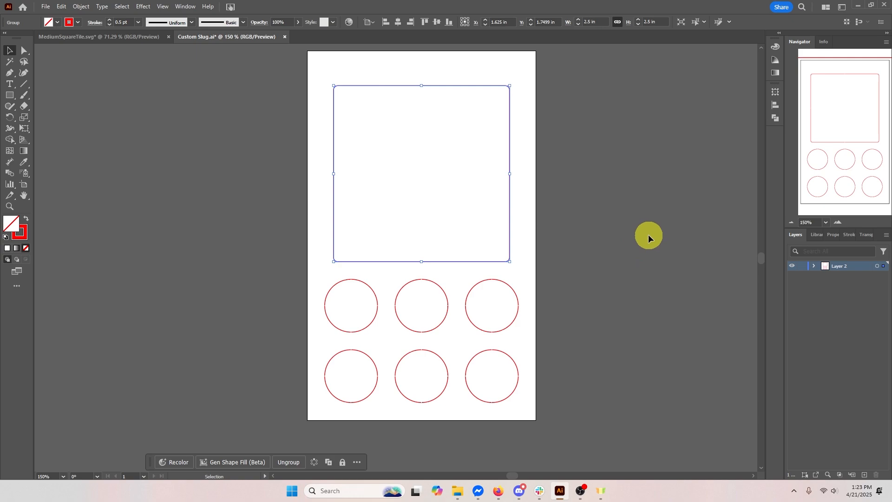
mouse_move(650, 222)
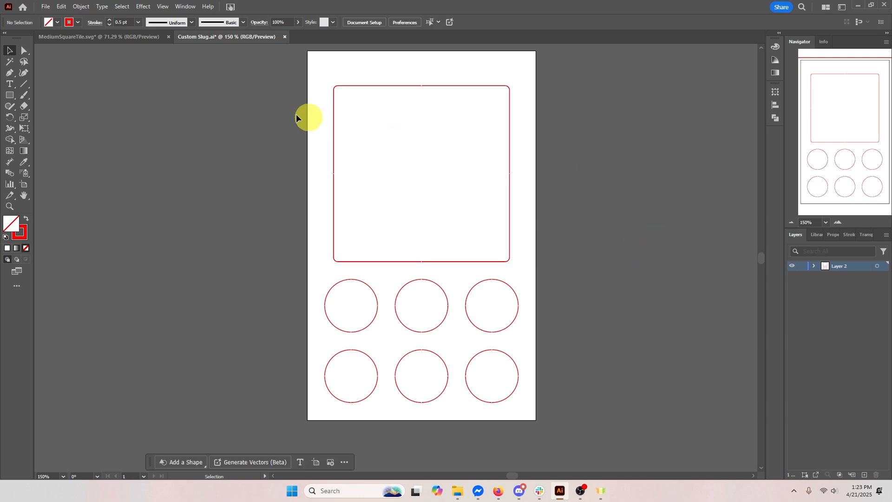
- Save the cut layout locally as SVG 'Custom Slug Cut File', accepting the SVG options
click(45, 6)
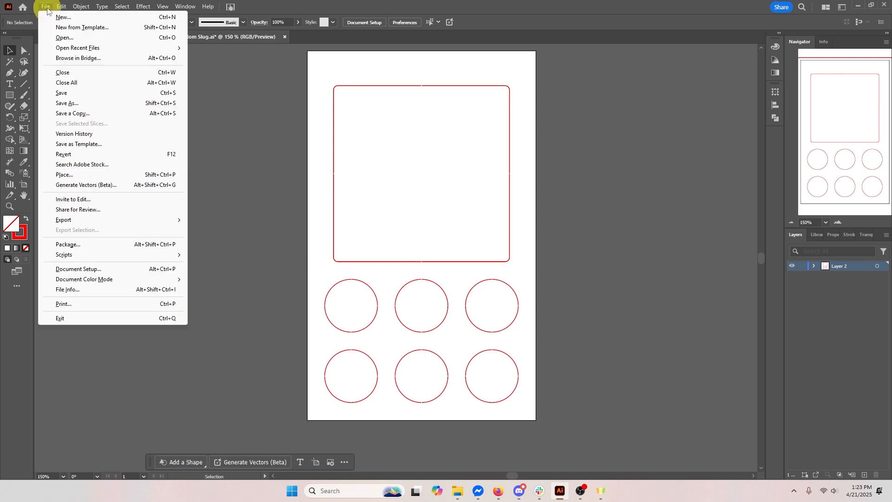
mouse_move(85, 106)
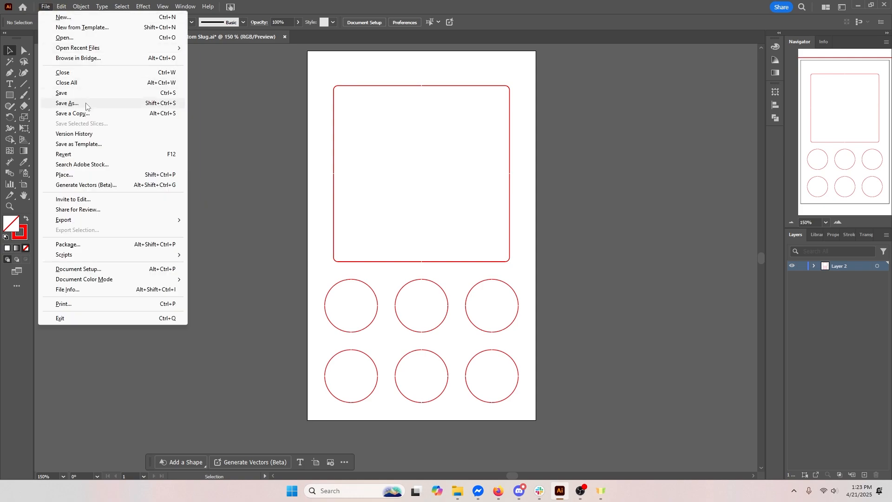
click(66, 103)
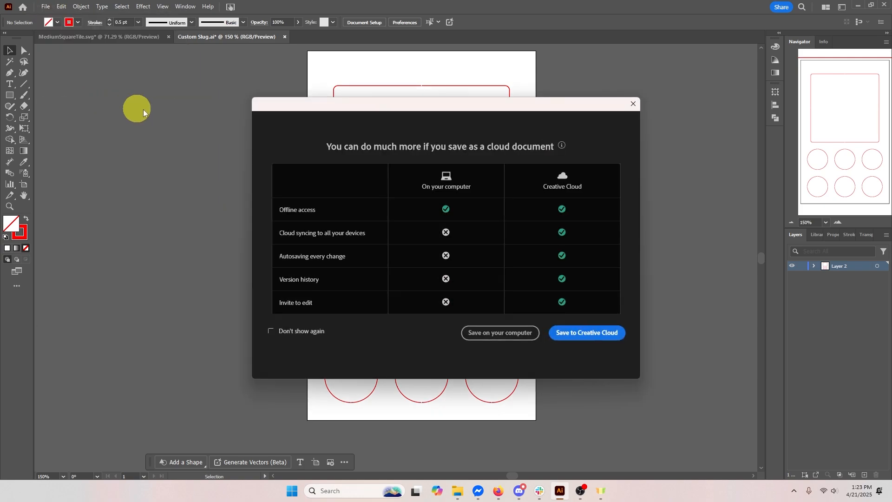
click(499, 333)
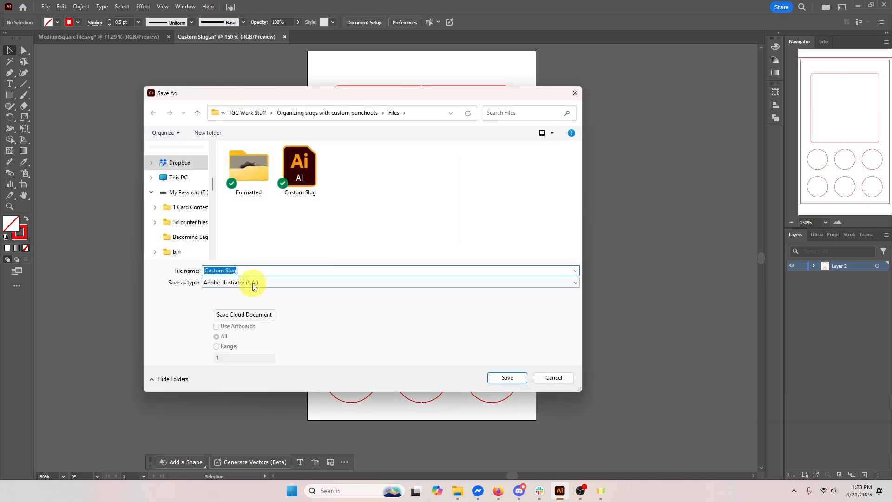
click(390, 283)
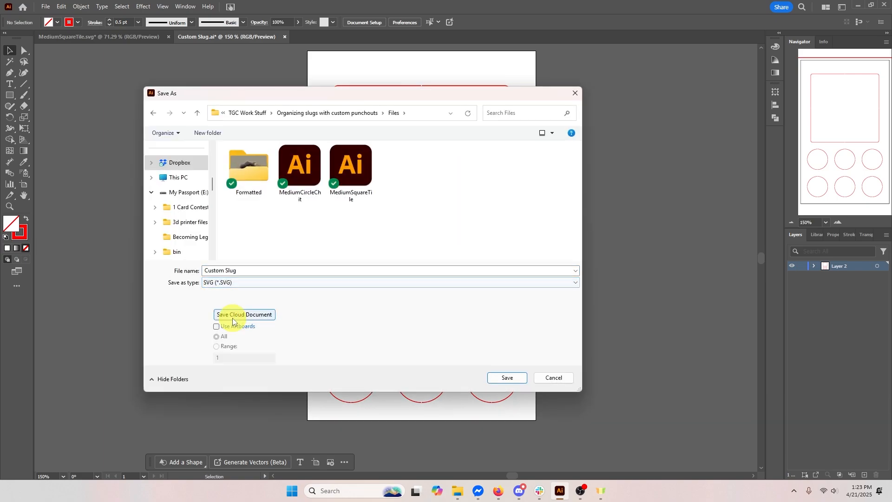
click(217, 326)
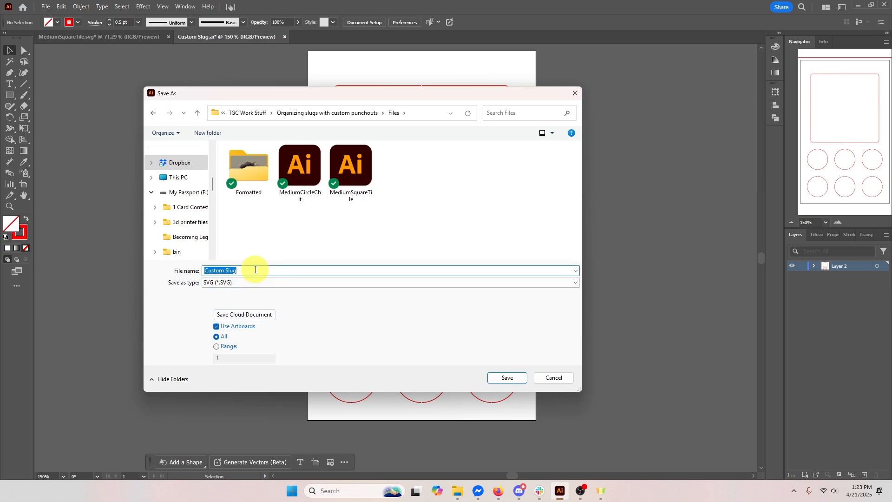
text(C)
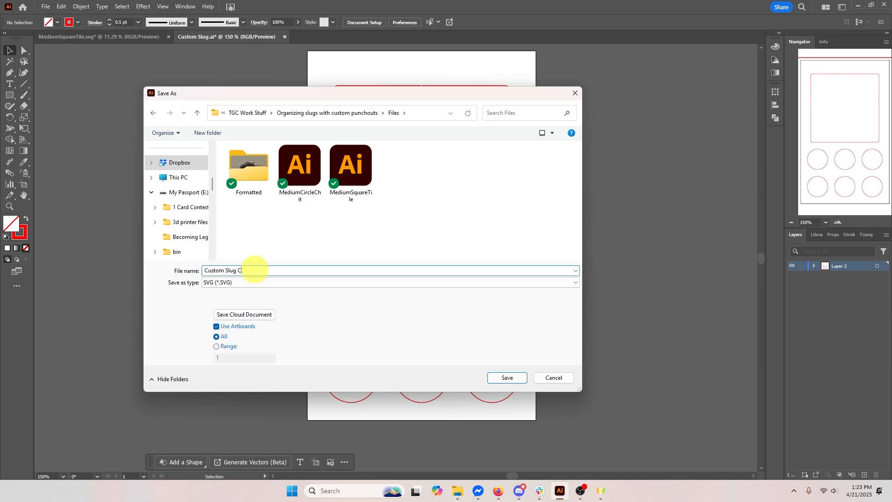
text(ut File)
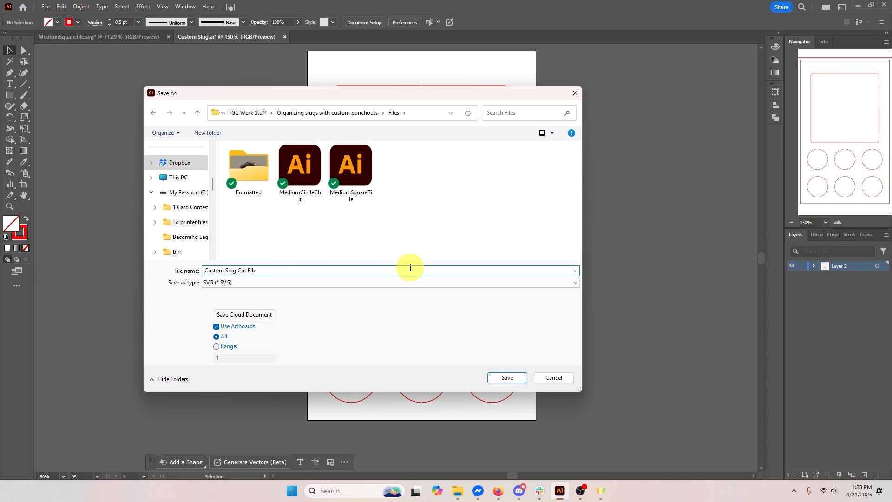
click(506, 377)
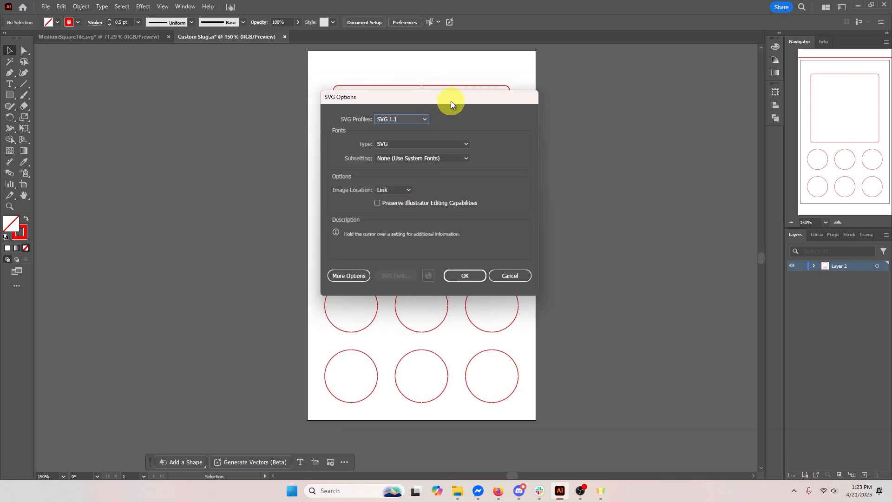
click(349, 276)
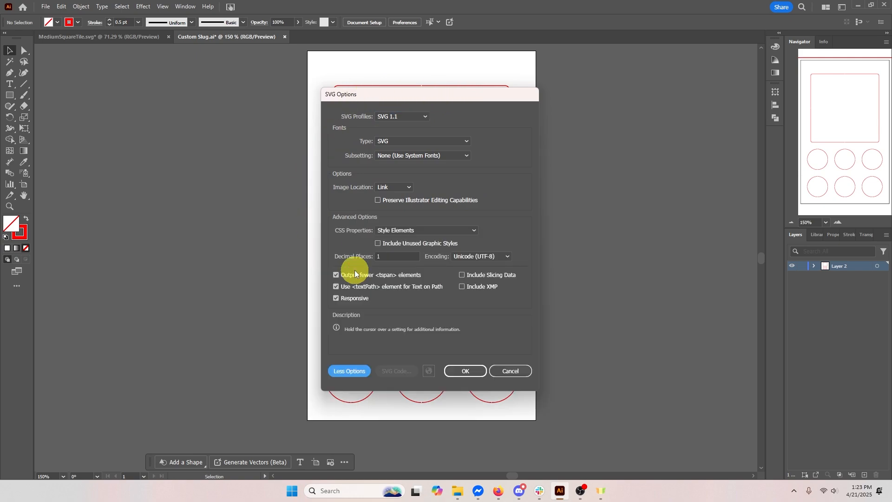
mouse_move(437, 312)
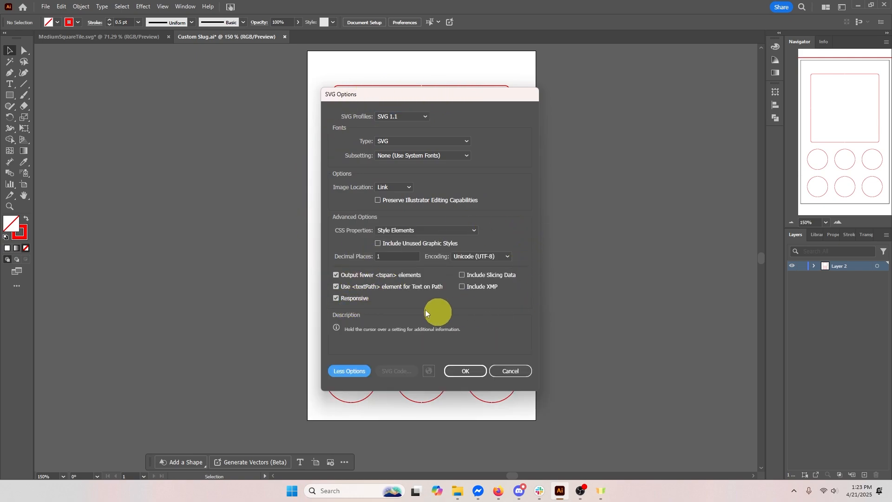
mouse_move(365, 310)
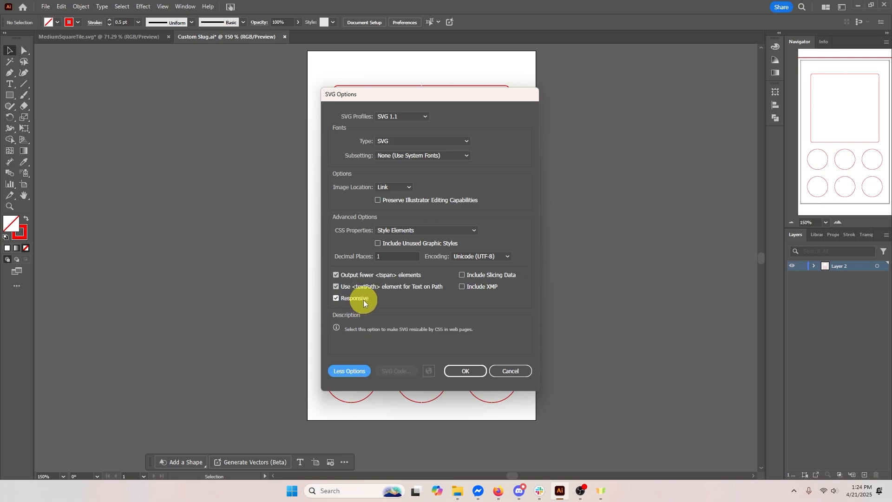
click(465, 370)
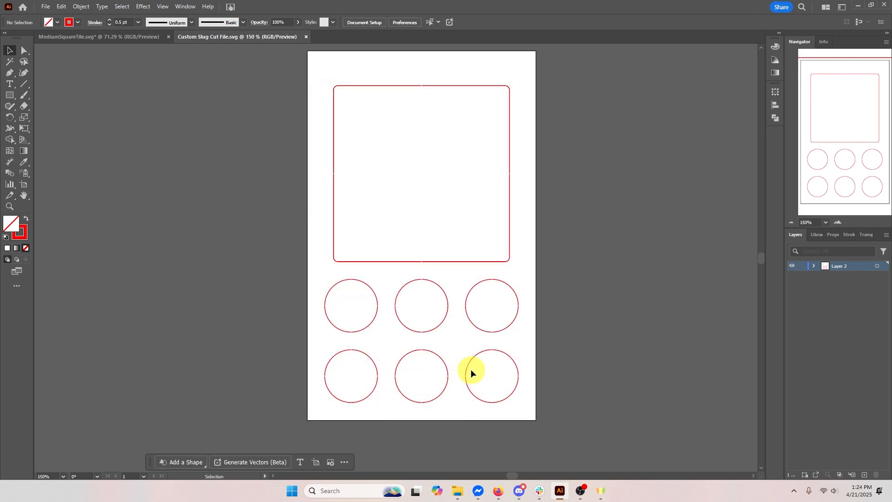
- Open MediumCircleChit from the Files folder, then return to the Custom Slug Cut File document
click(457, 491)
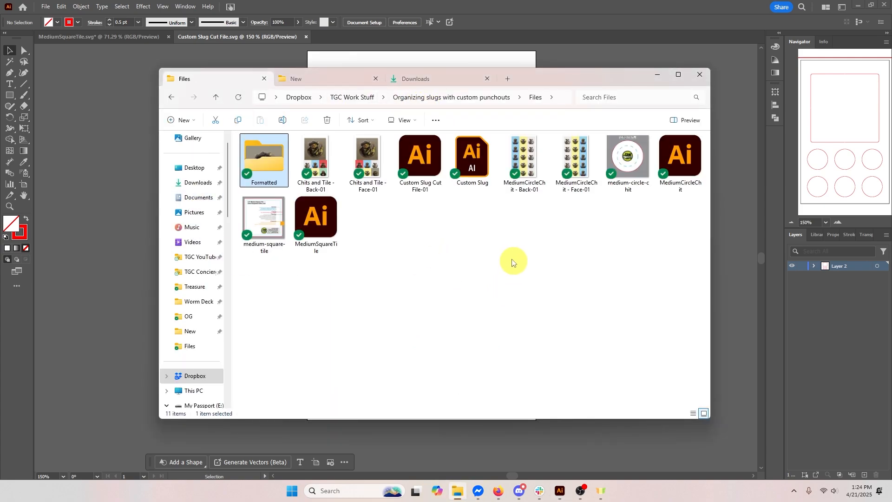
click(680, 155)
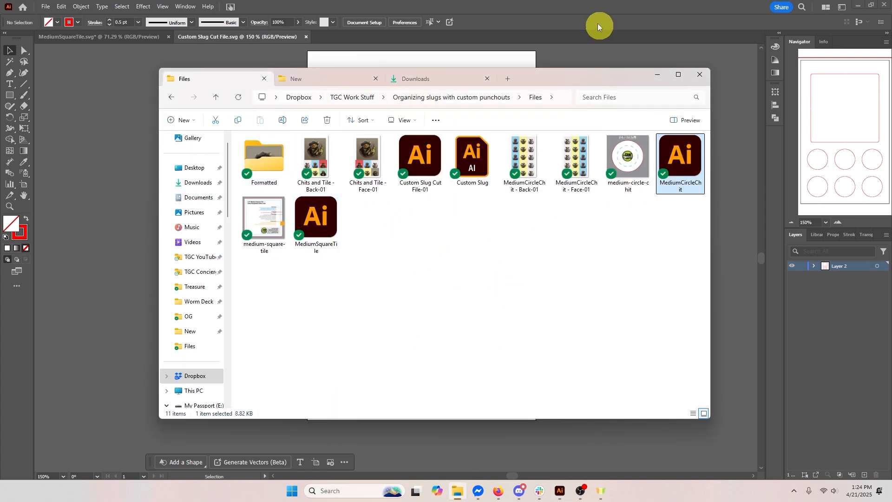
double_click(680, 153)
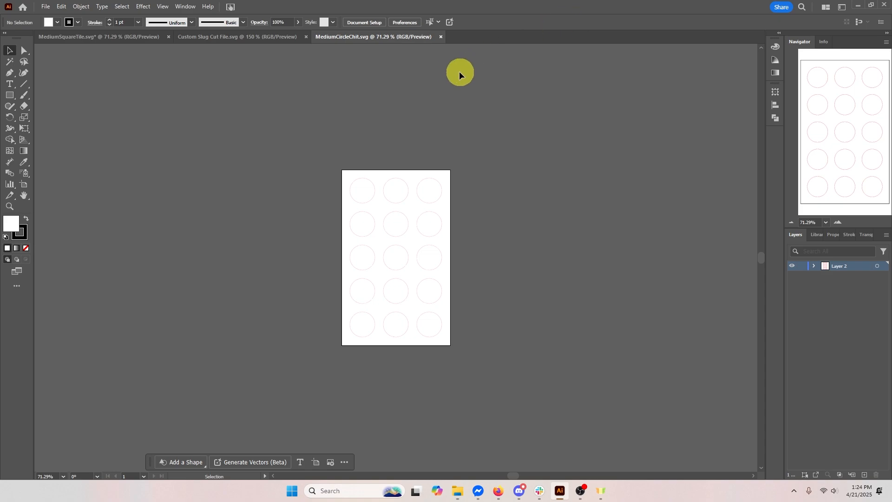
click(236, 37)
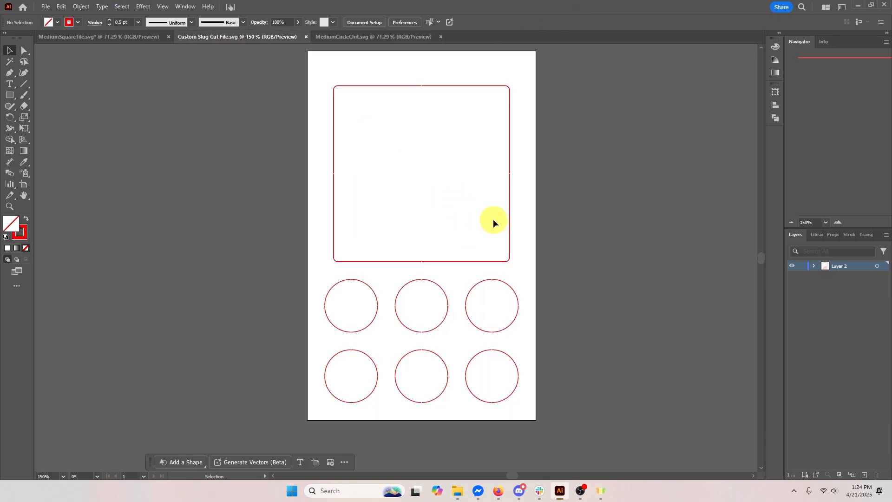
mouse_move(521, 229)
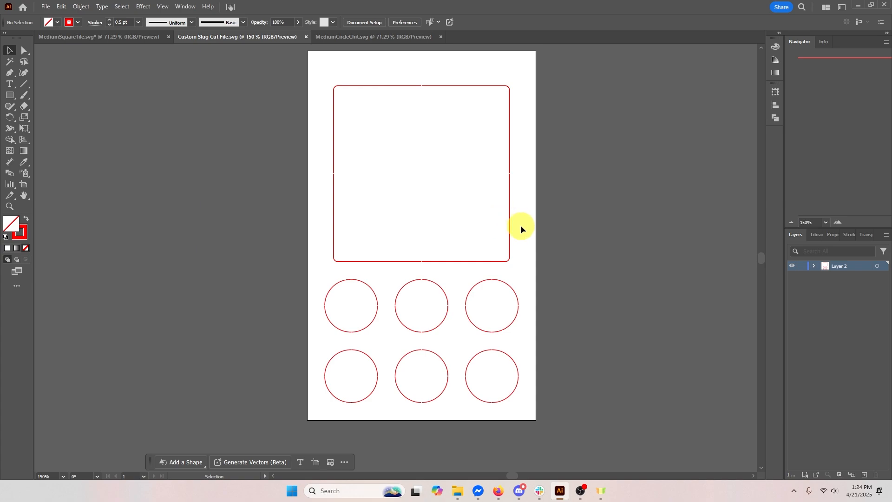
mouse_move(506, 447)
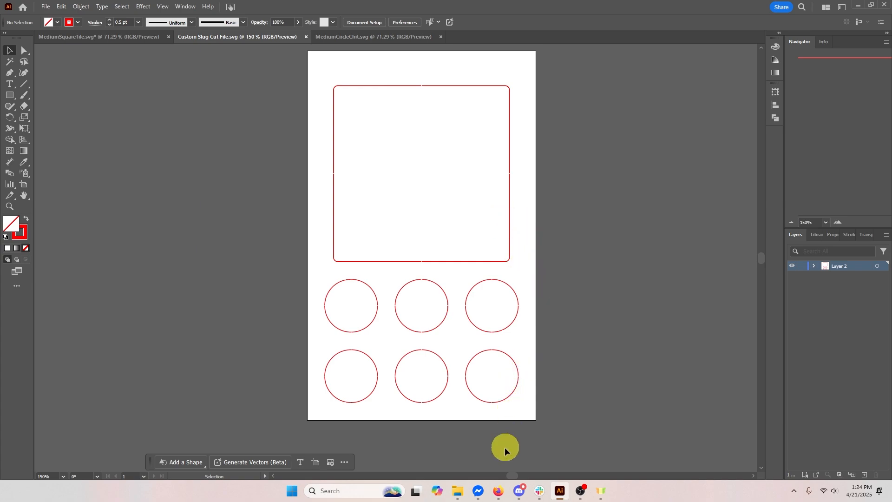
mouse_move(499, 462)
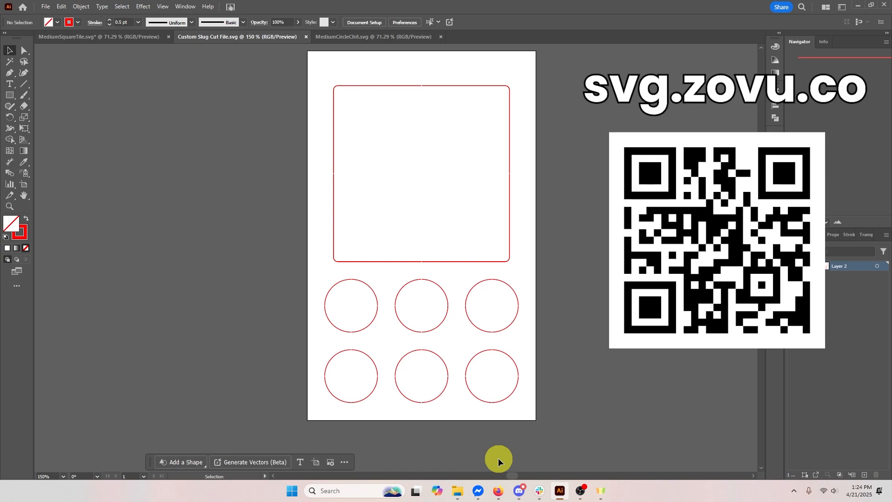
click(609, 491)
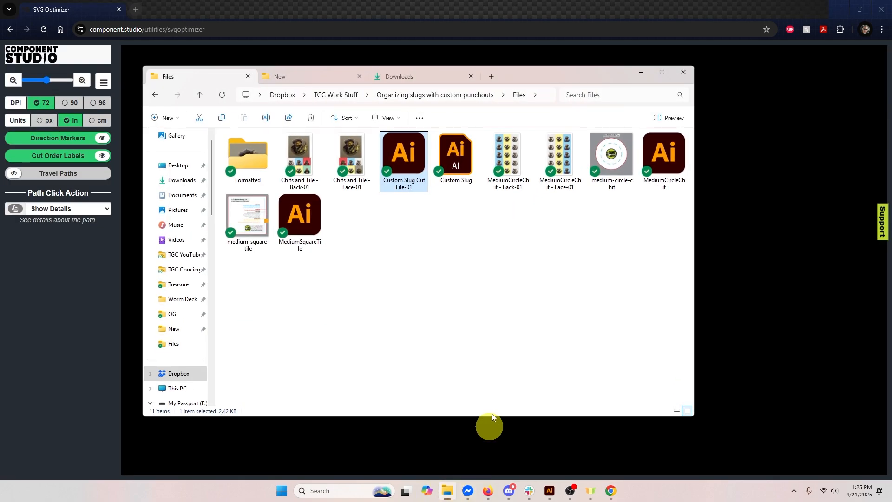
mouse_move(403, 152)
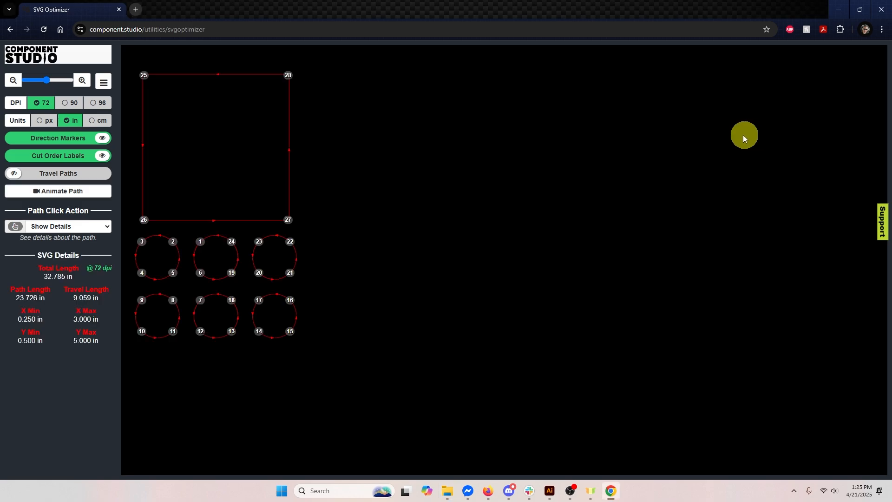
mouse_move(201, 260)
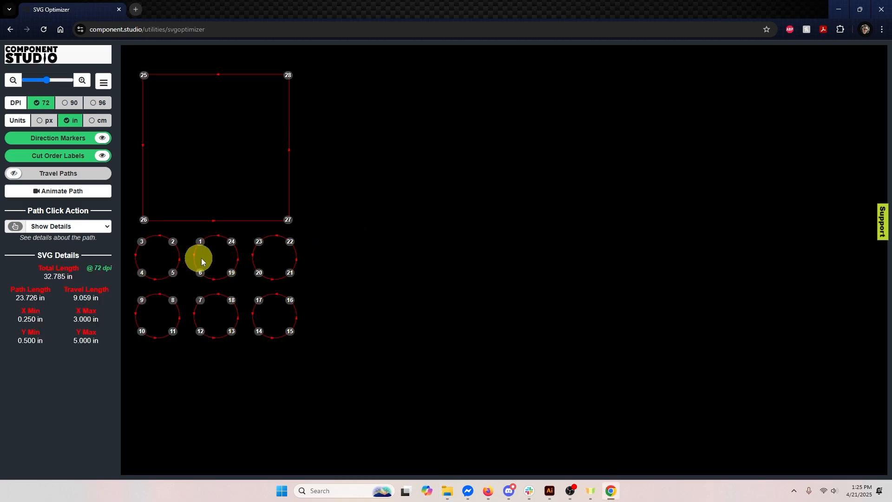
mouse_move(221, 145)
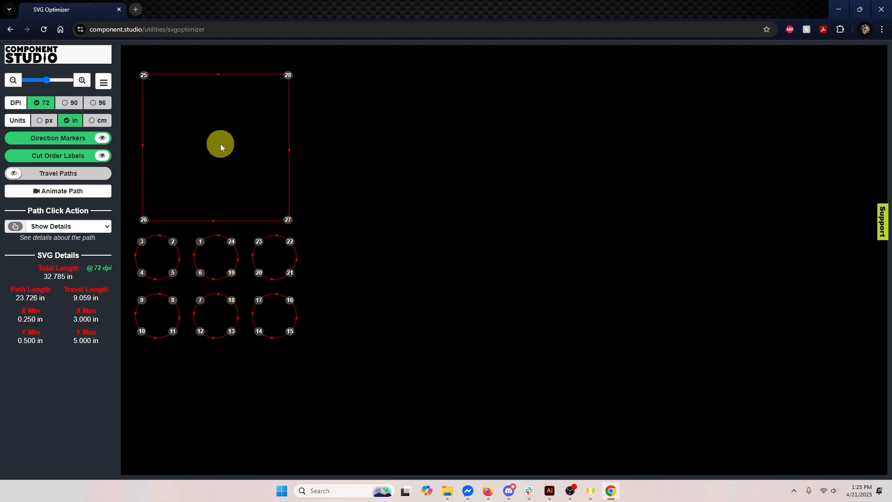
mouse_move(211, 124)
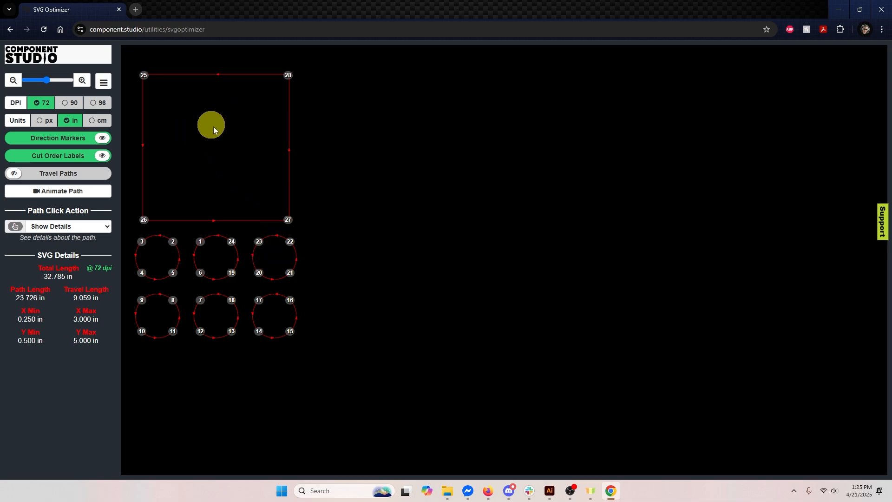
mouse_move(217, 141)
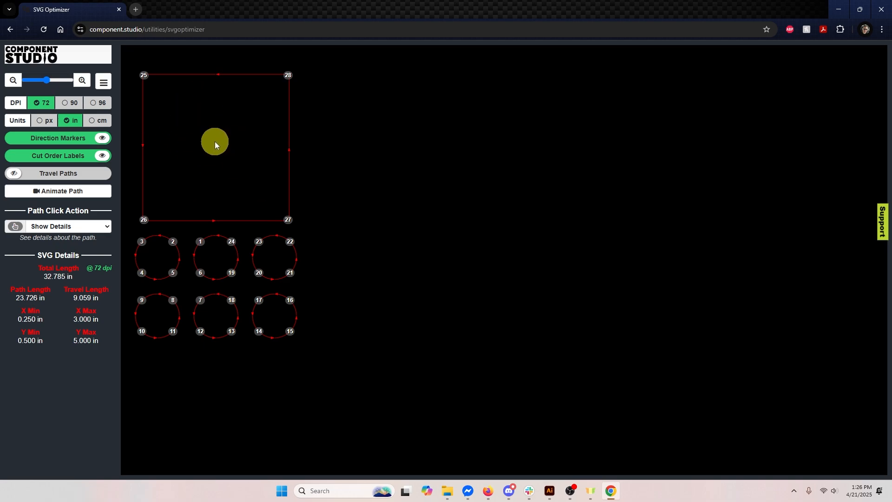
mouse_move(211, 142)
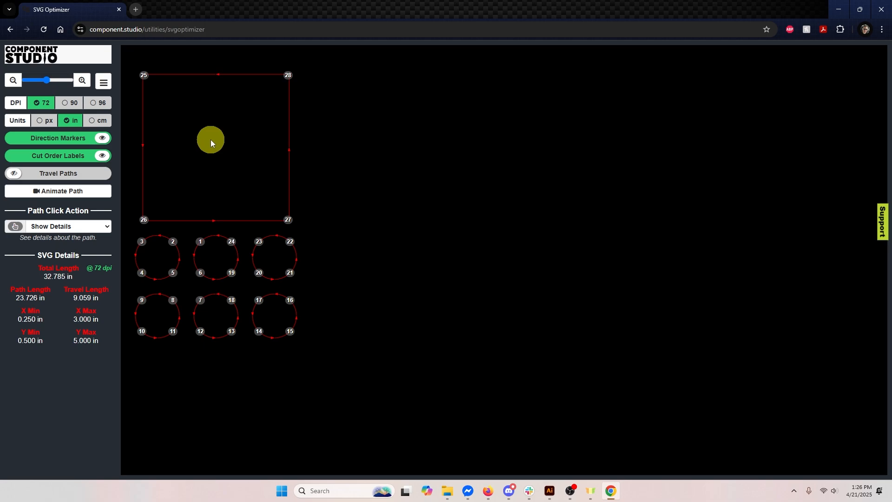
- Run automatic cut-order sequencing, reducing travel length by 46.33% to 28.587 in total
click(103, 79)
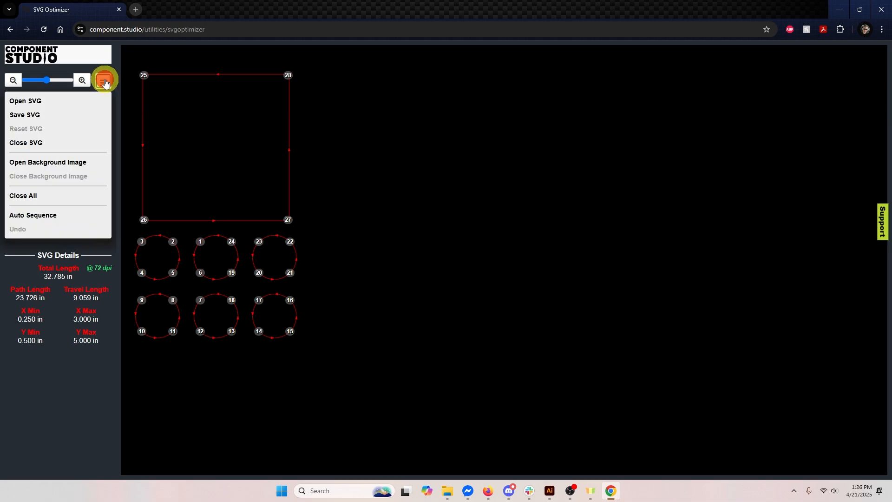
mouse_move(51, 218)
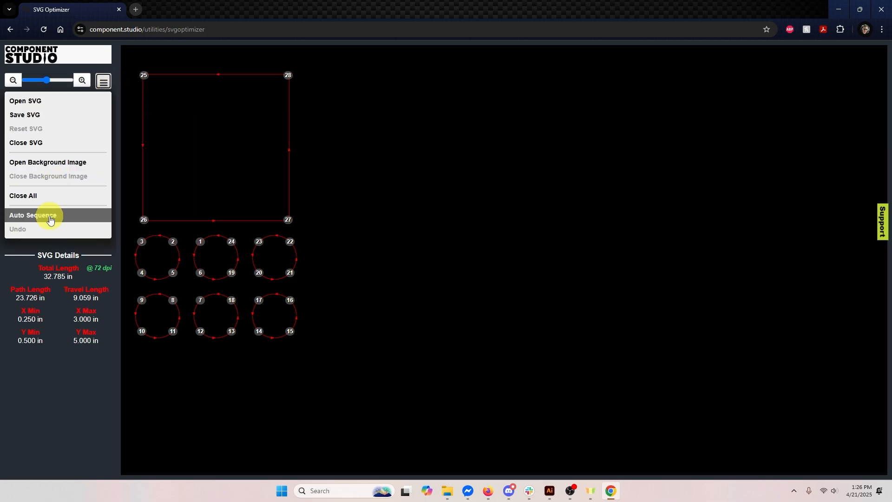
click(33, 215)
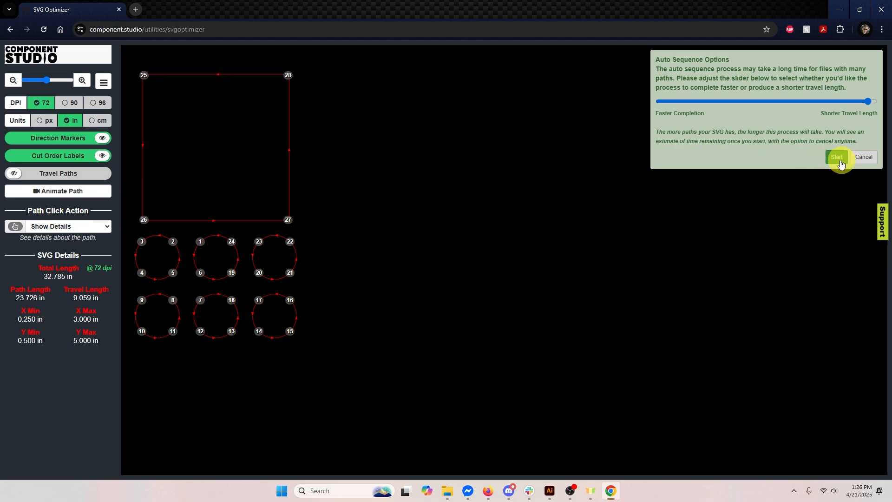
click(836, 157)
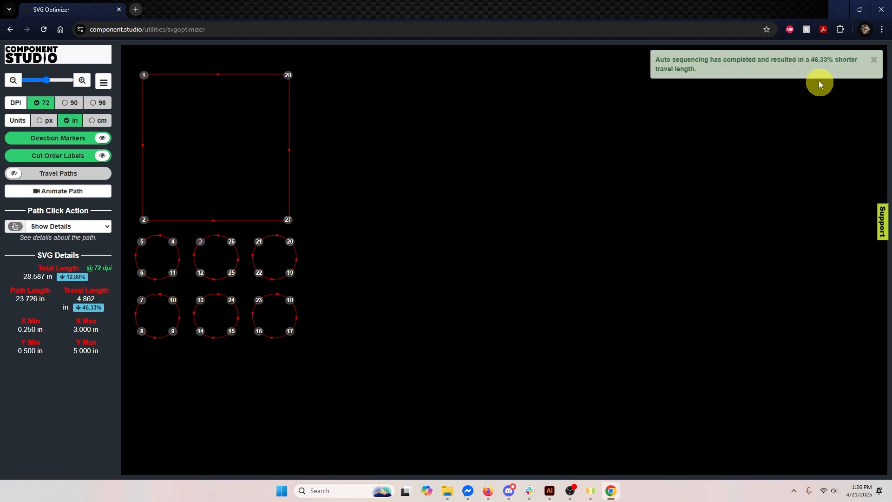
mouse_move(692, 168)
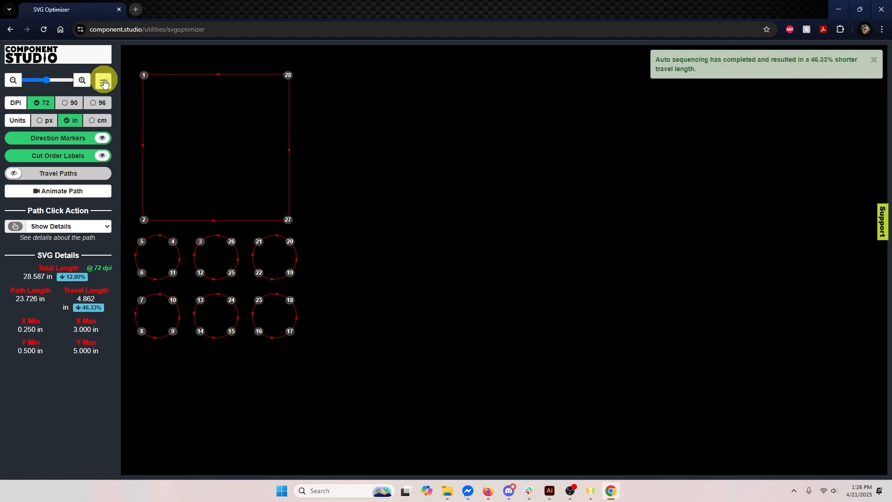
click(104, 80)
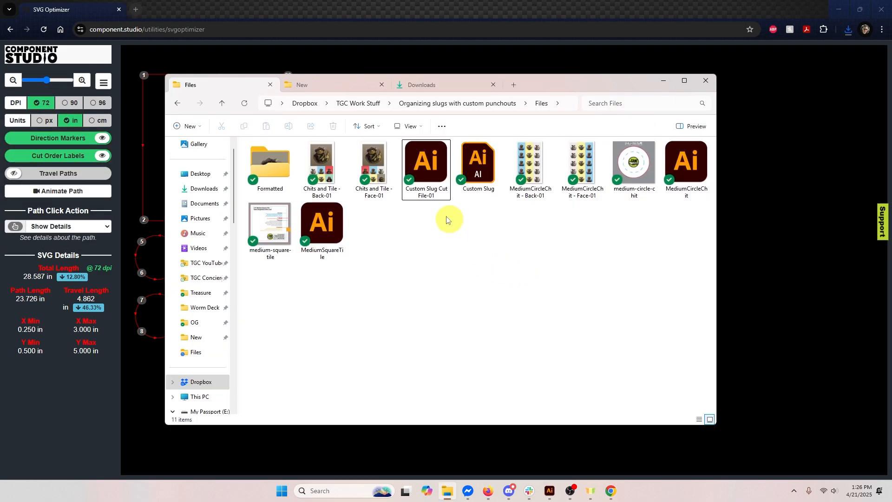
mouse_move(423, 245)
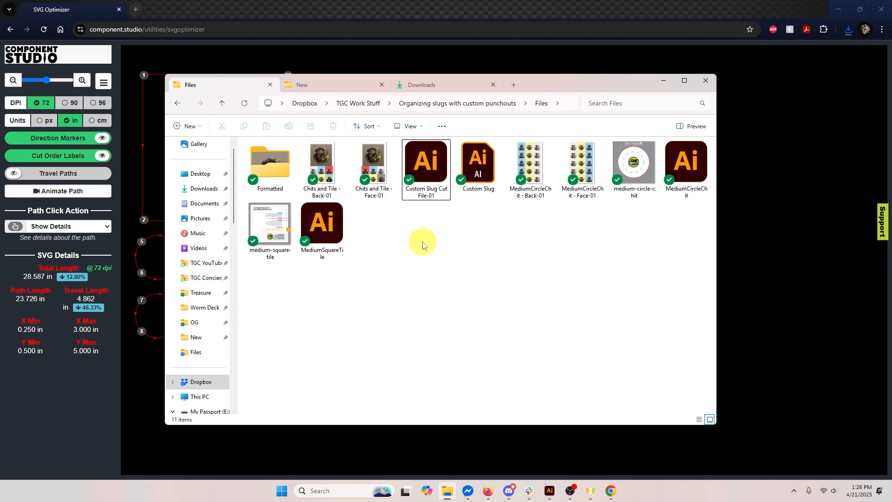
mouse_move(425, 247)
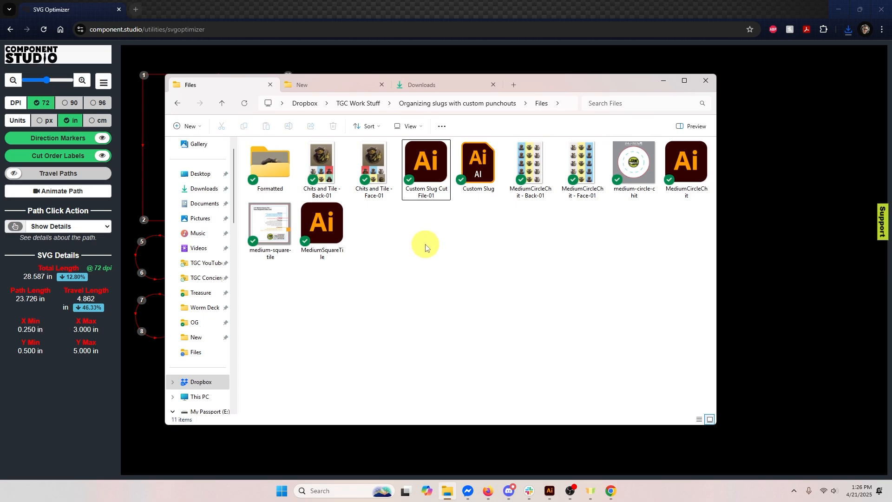
mouse_move(498, 244)
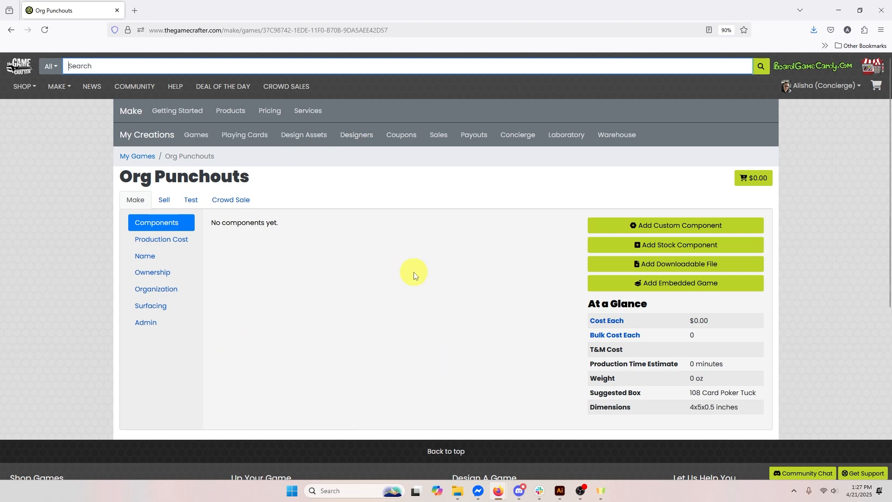
mouse_move(418, 273)
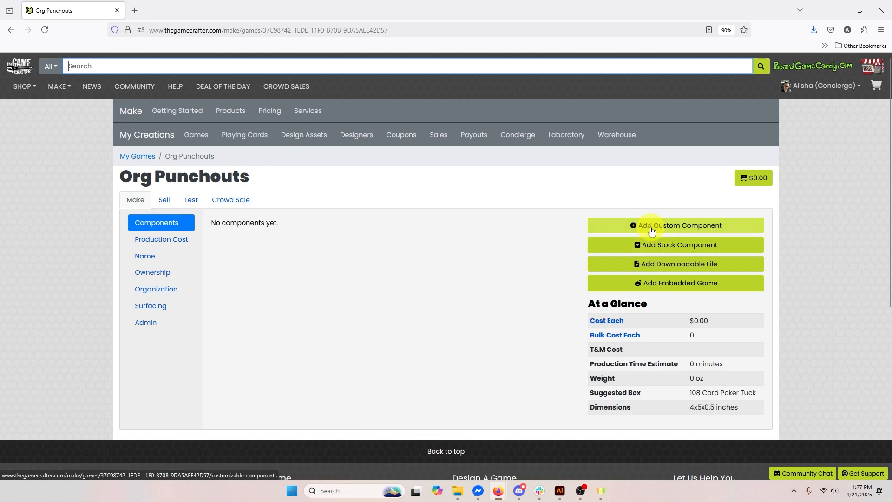
- Choose Add Custom Component on the Org Punchouts game page
click(675, 225)
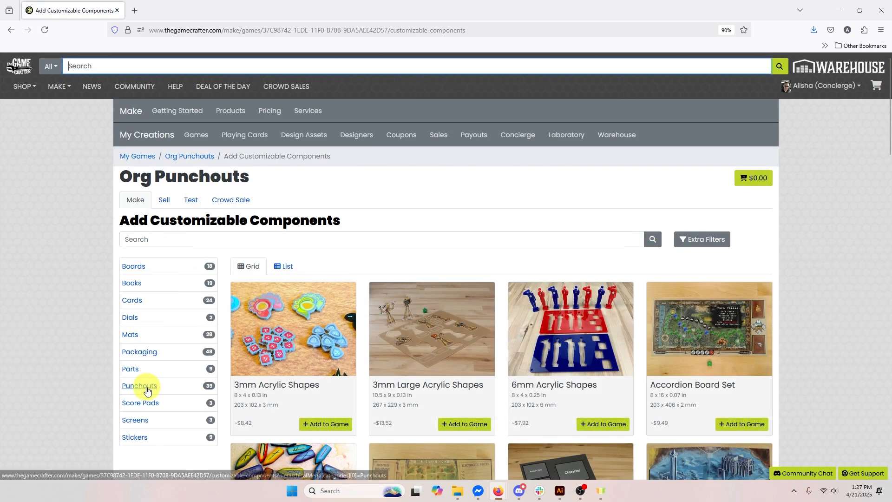
- Filter the catalog to Punchouts and add a Custom Small Punchout to Org Punchouts
click(140, 385)
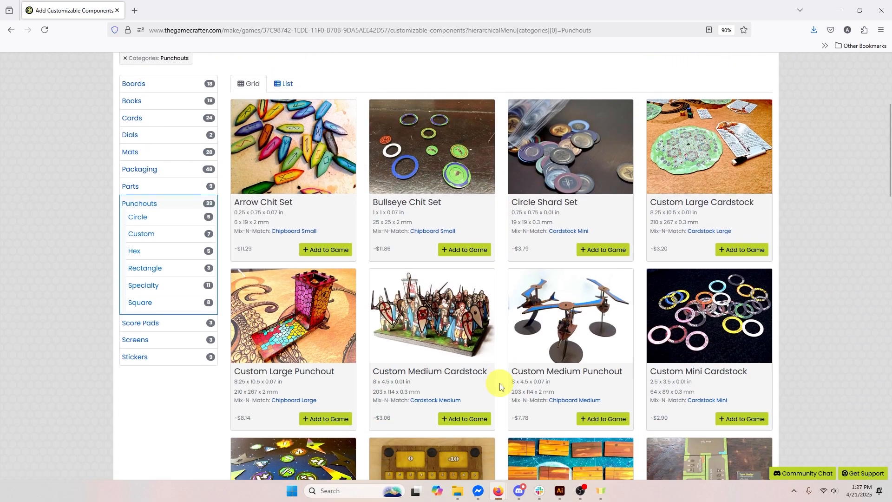
scroll(down, 3)
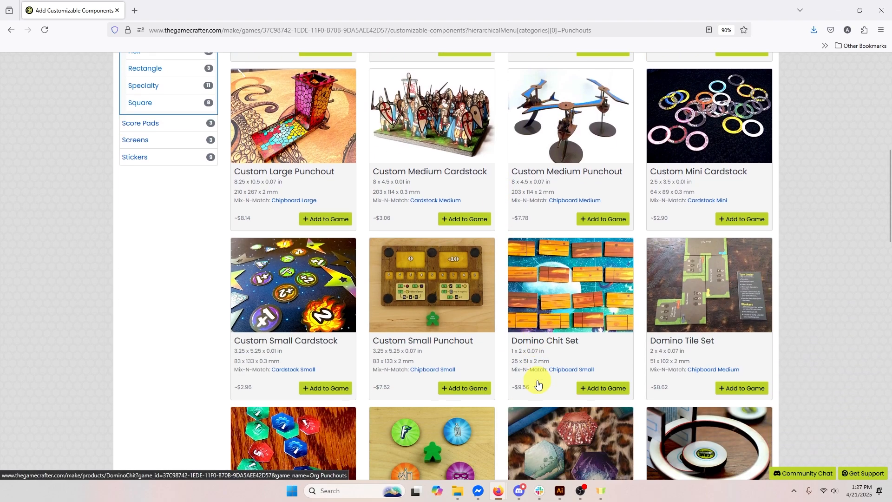
mouse_move(444, 278)
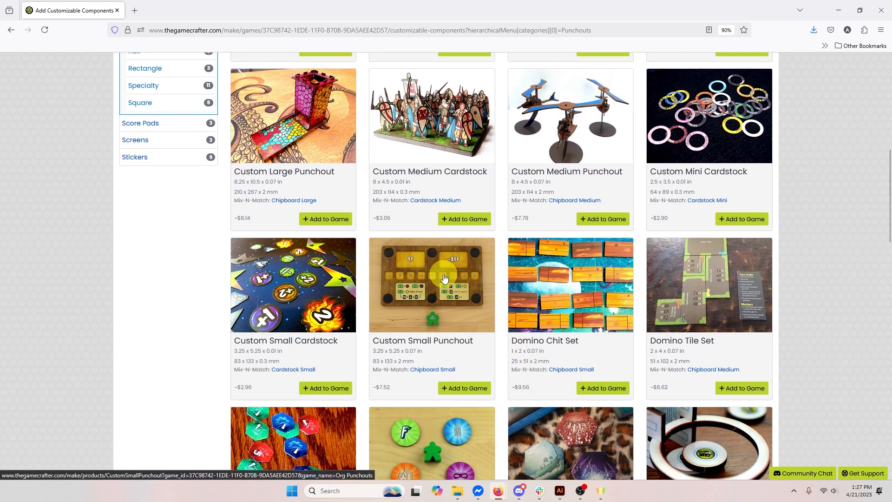
scroll(down, 3)
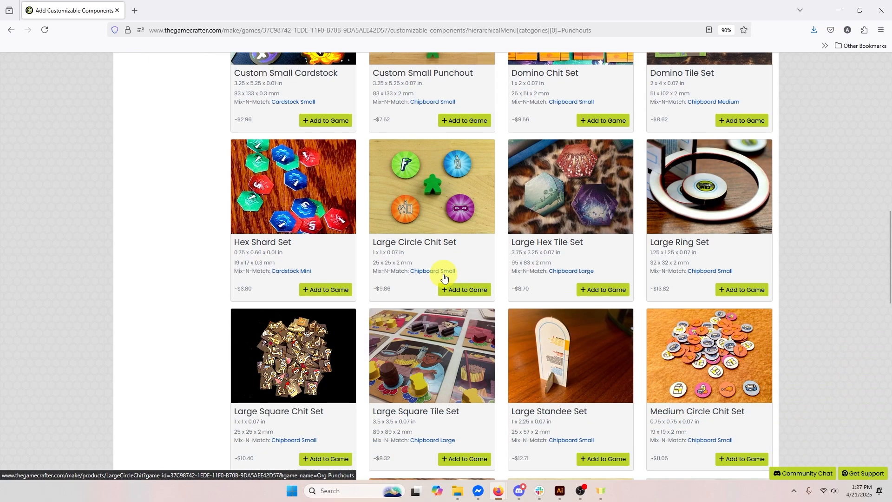
scroll(down, 3)
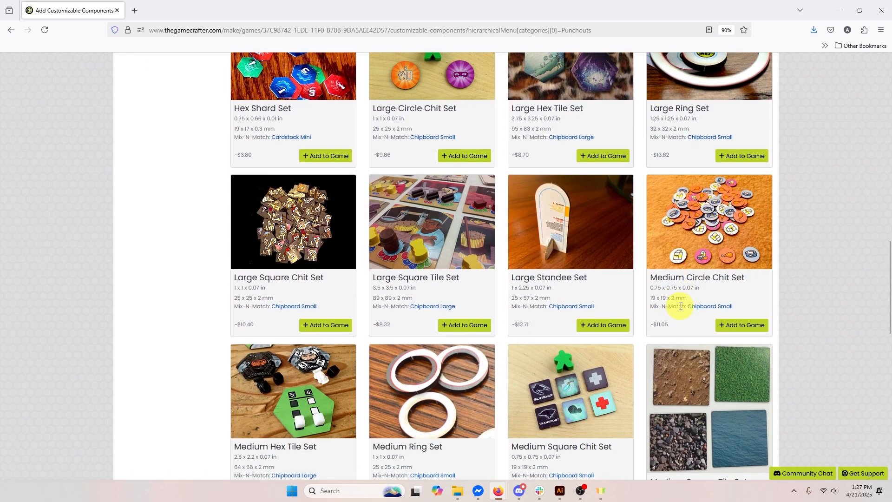
mouse_move(747, 307)
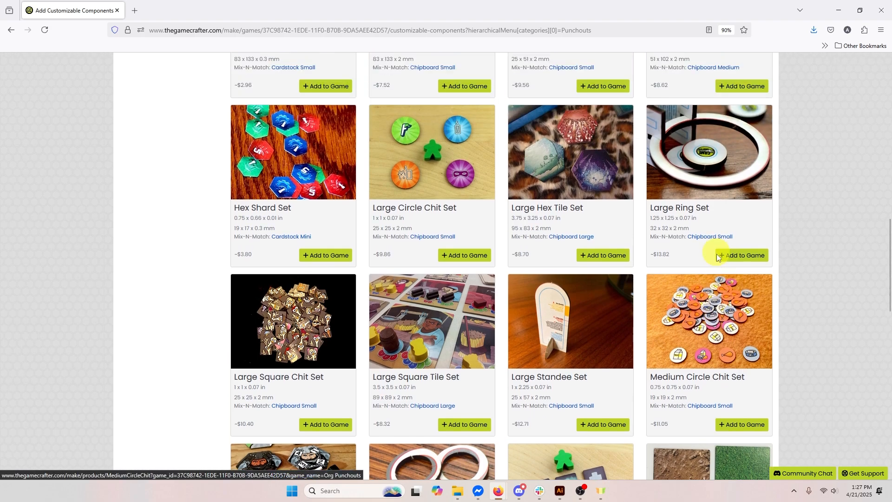
scroll(up, 3)
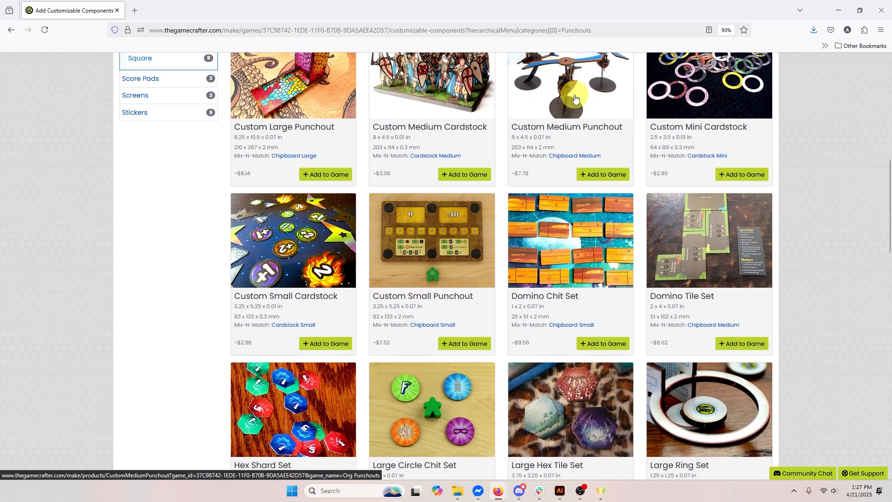
scroll(up, 3)
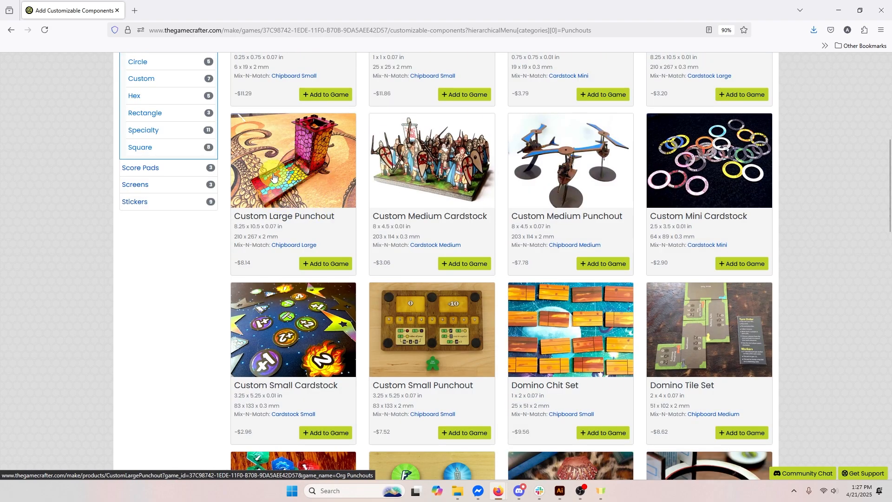
mouse_move(485, 440)
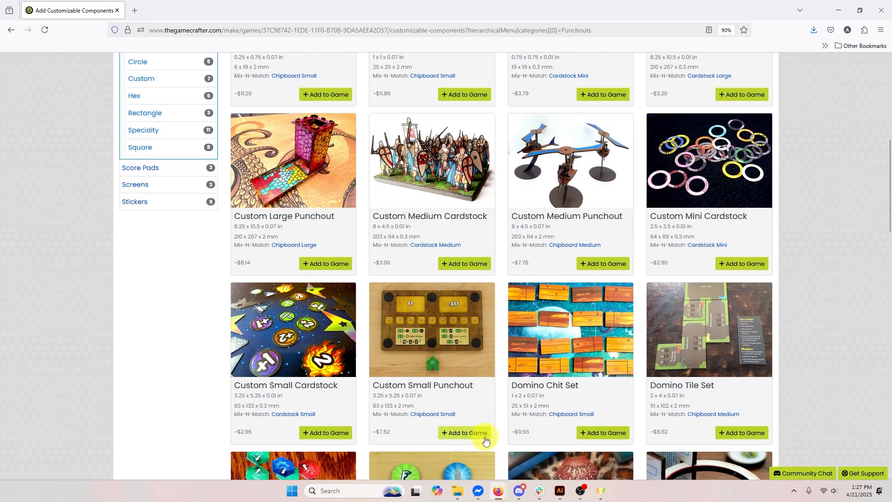
click(464, 433)
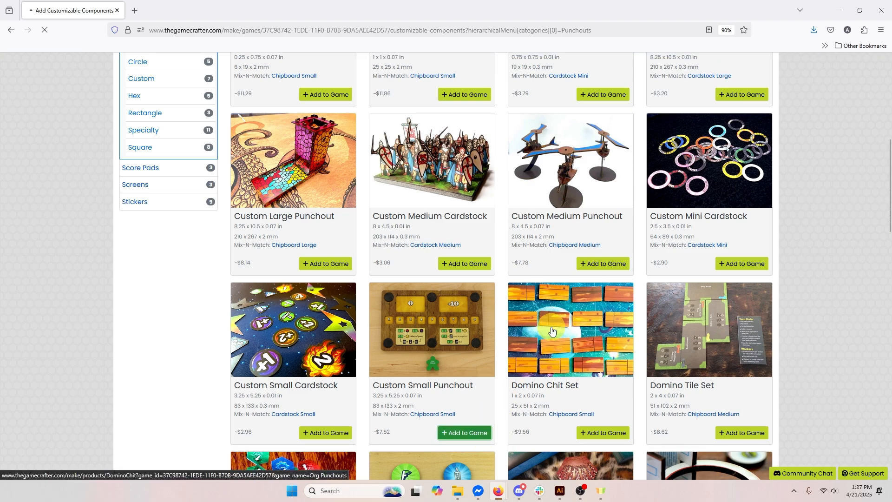
- Open the new Untitled Custom Small Punchout page and reach its Face, Back and Cut uploads
click(464, 433)
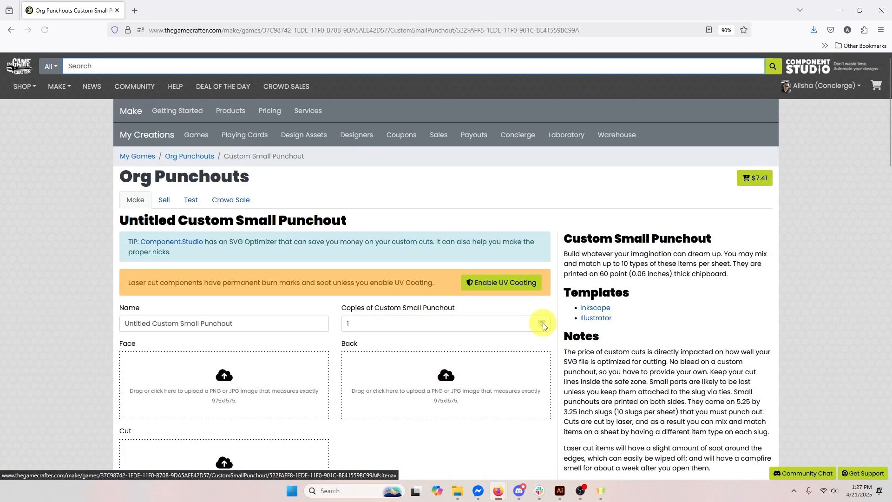
scroll(down, 3)
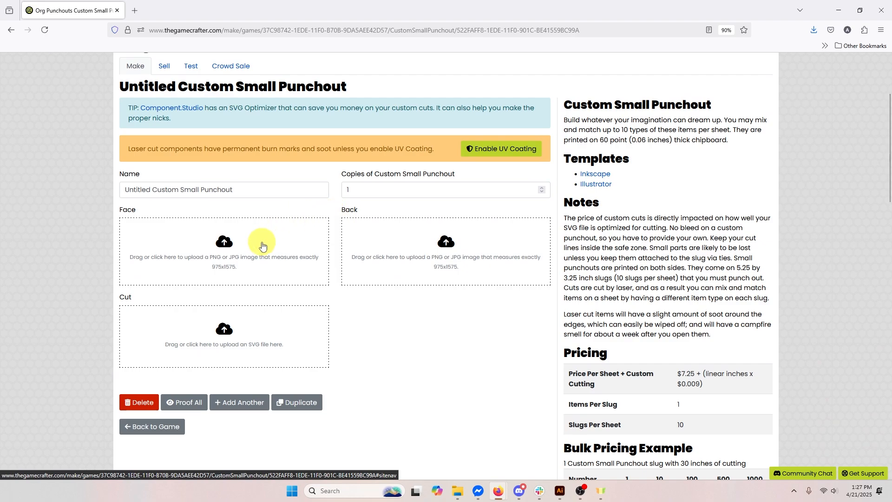
mouse_move(446, 243)
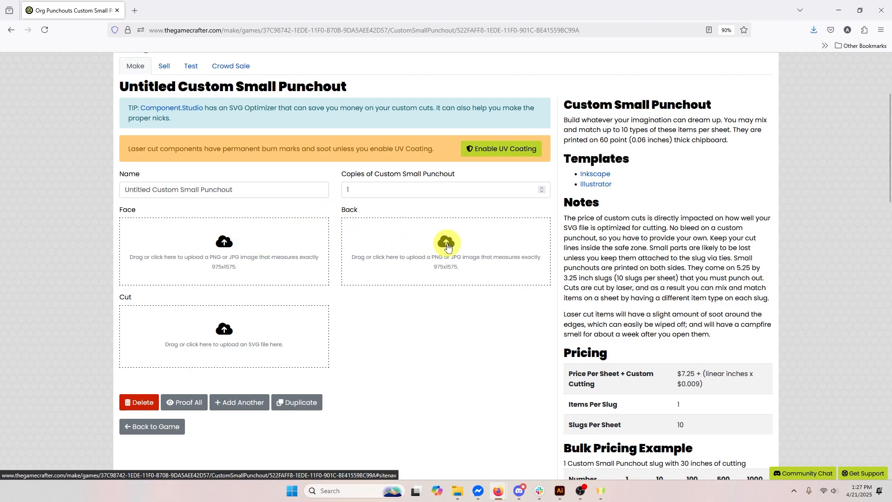
mouse_move(285, 341)
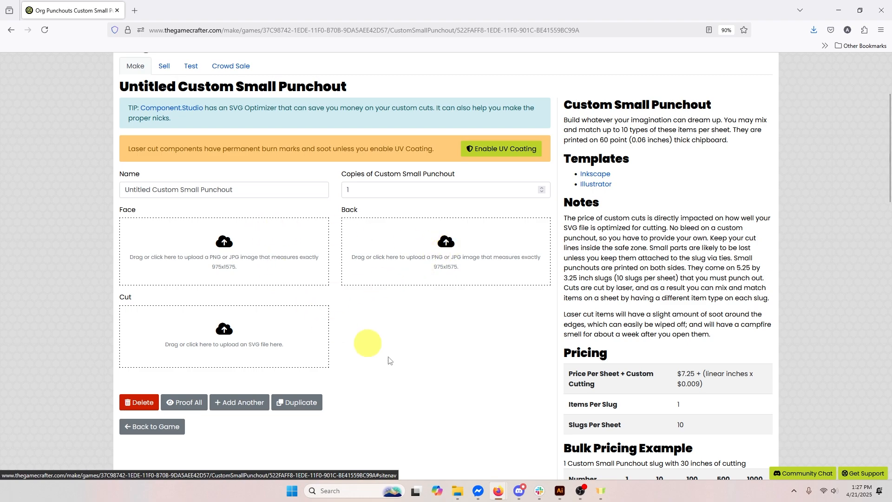
mouse_move(456, 491)
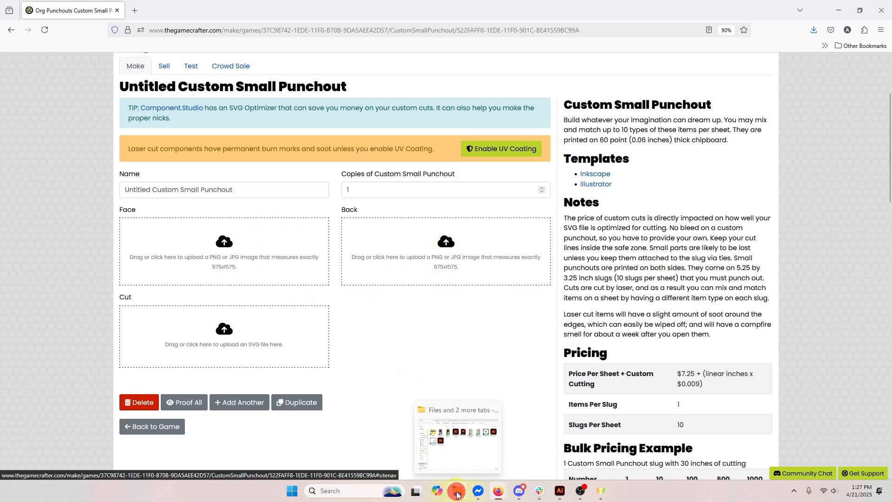
- Upload the MediumCircleChit face, back and cut files to the punchout
click(457, 491)
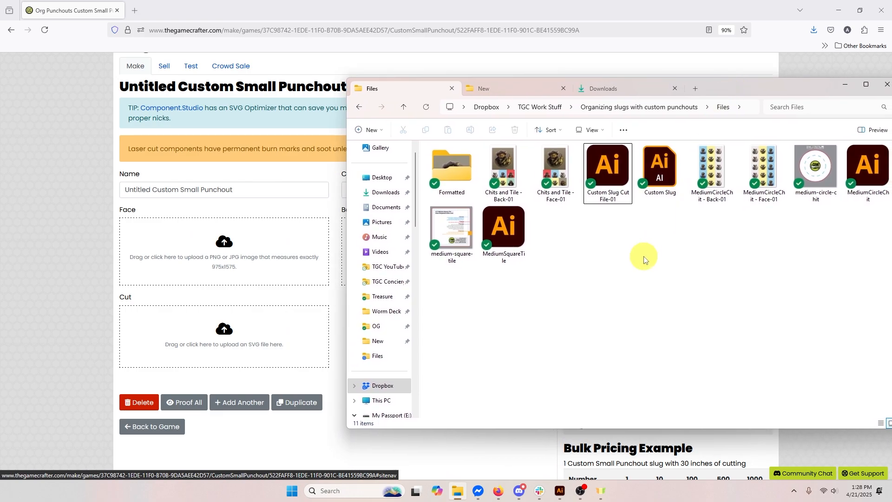
mouse_move(727, 234)
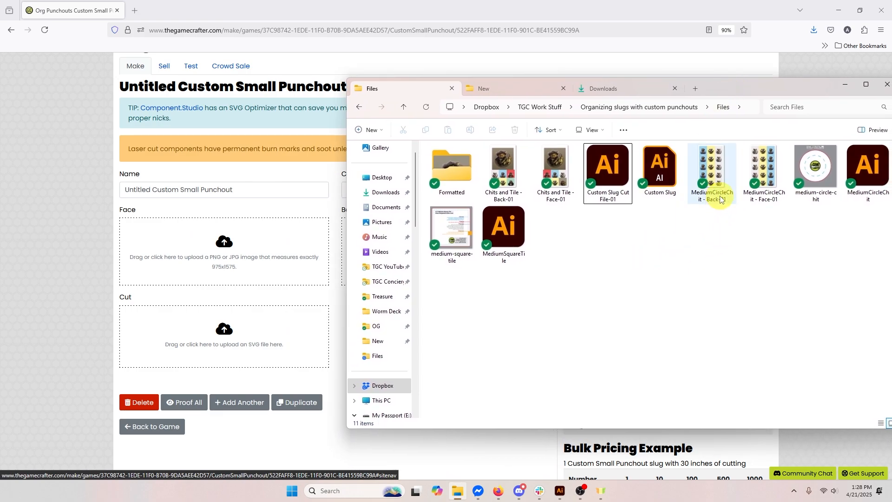
click(764, 166)
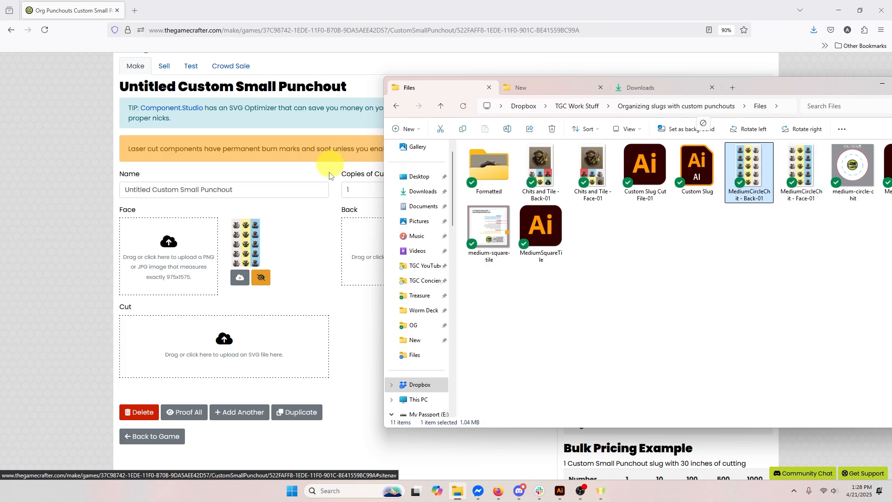
mouse_move(360, 254)
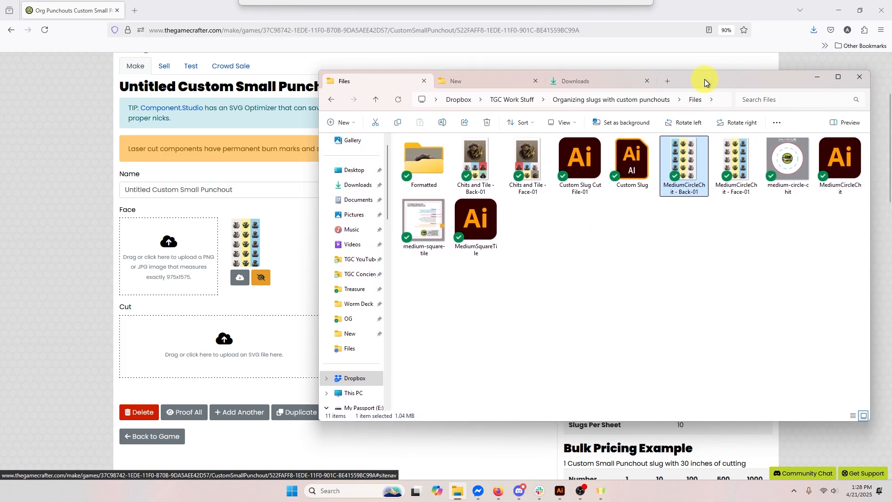
click(839, 159)
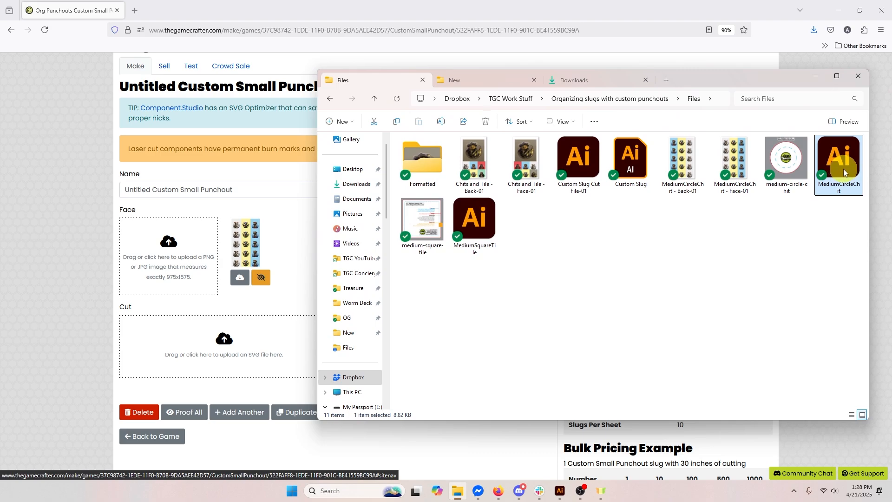
mouse_move(854, 192)
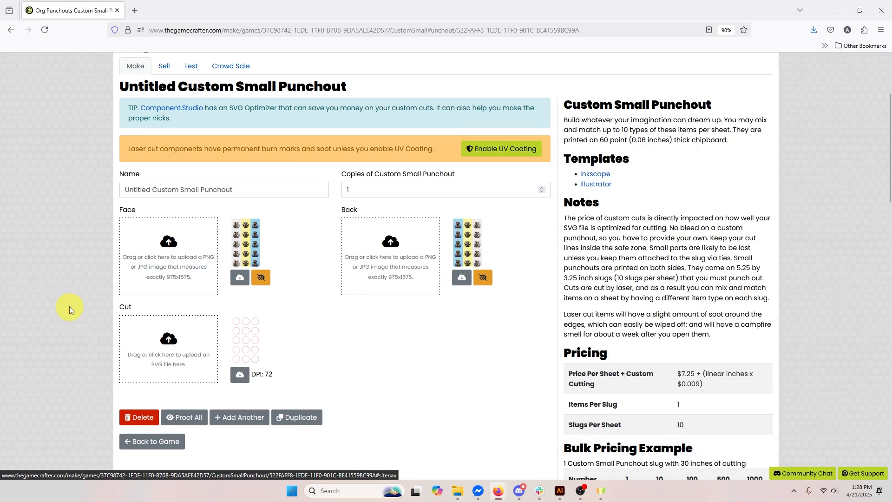
- Rename the punchout 'Character Chits'
triple_click(223, 190)
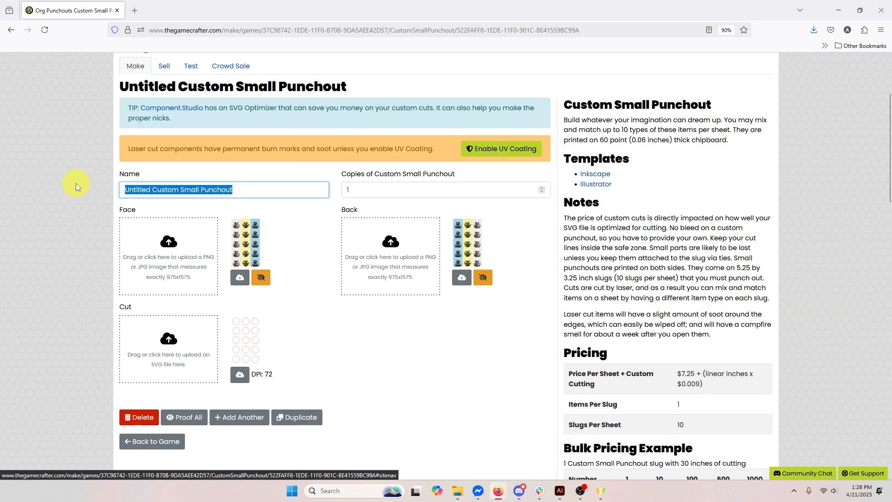
text(Character C)
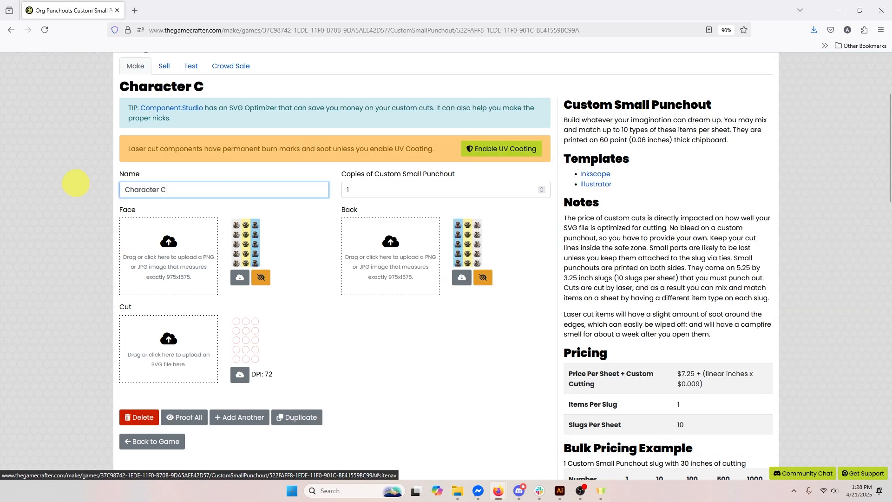
text(hits)
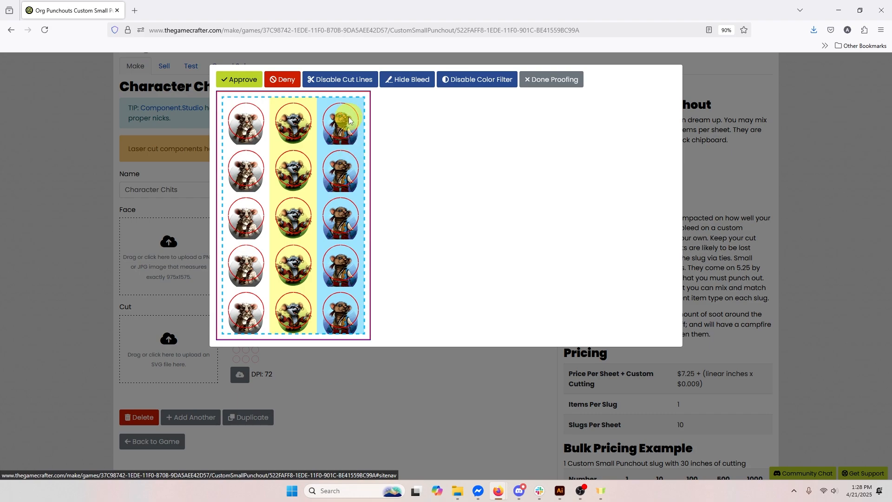
mouse_move(339, 312)
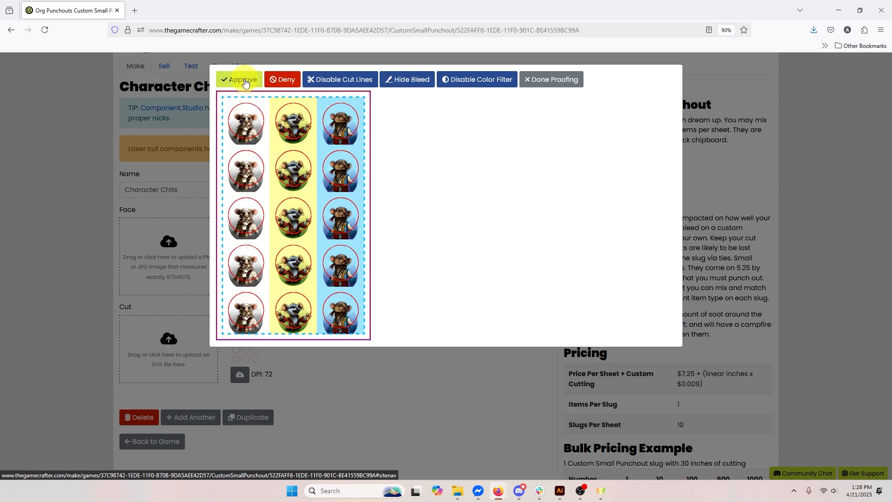
- Approve the remaining Character Chits face and back proofs
click(242, 79)
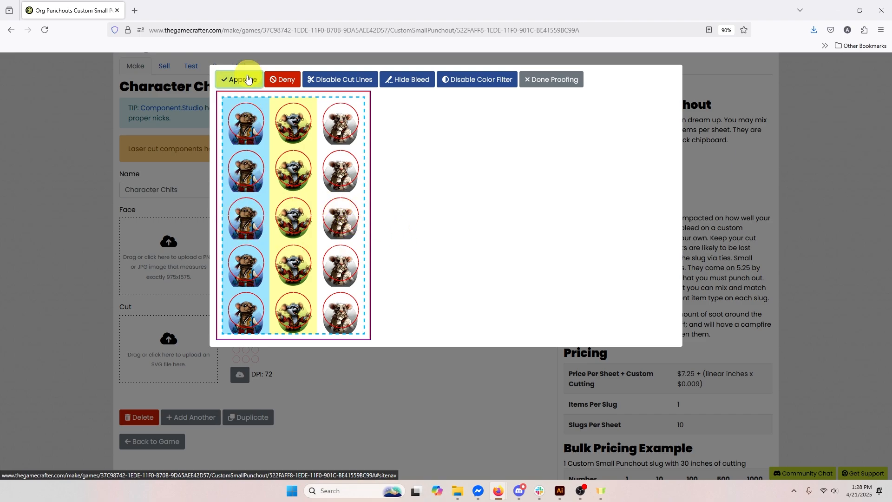
click(239, 79)
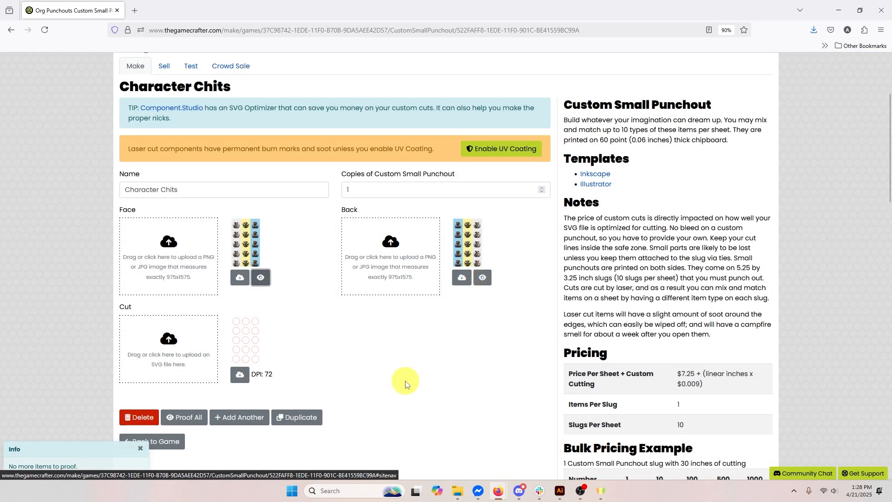
mouse_move(403, 375)
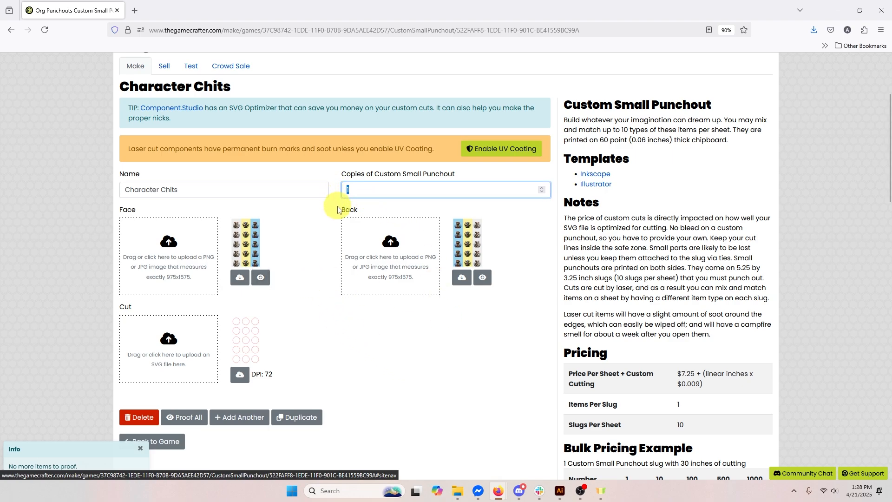
- Enter a copy count for Character Chits and highlight the ten slugs per sheet value
text(10)
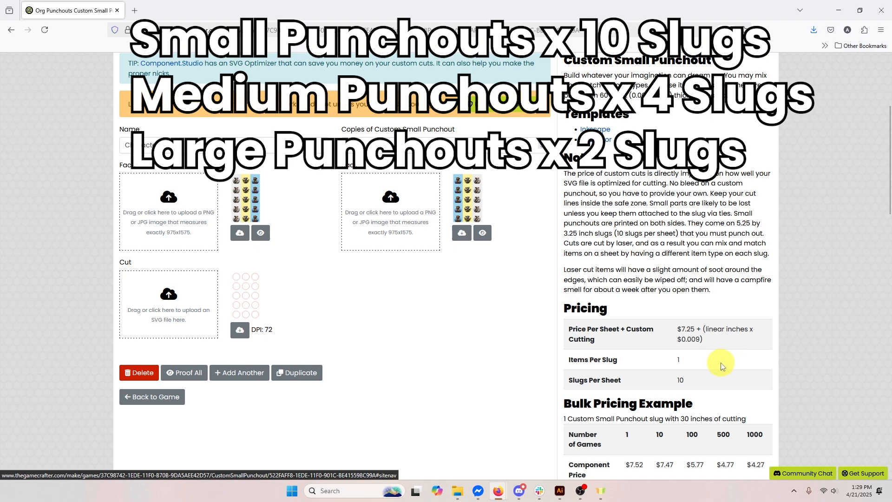
double_click(680, 380)
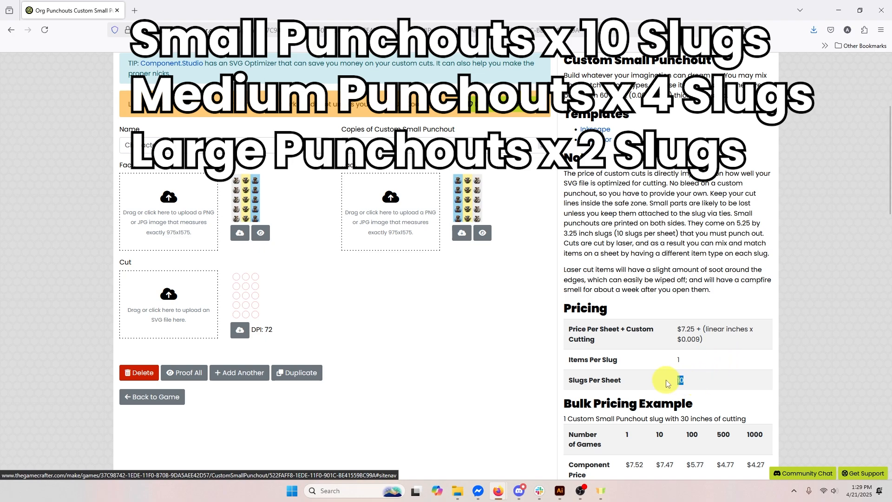
mouse_move(463, 351)
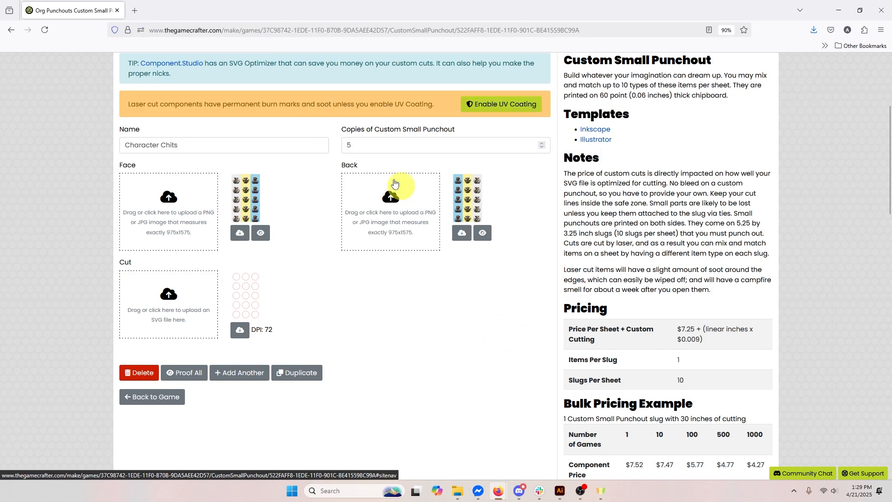
mouse_move(240, 373)
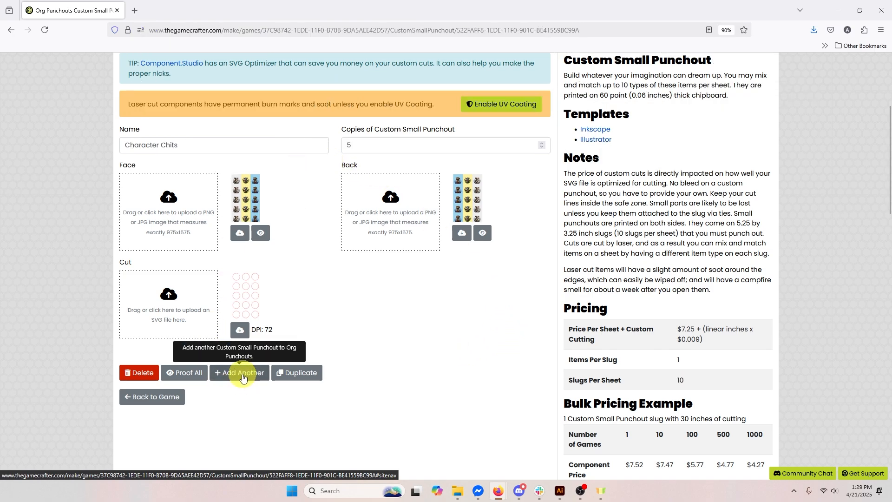
- Add another Untitled Custom Small Punchout below Character Chits
click(239, 372)
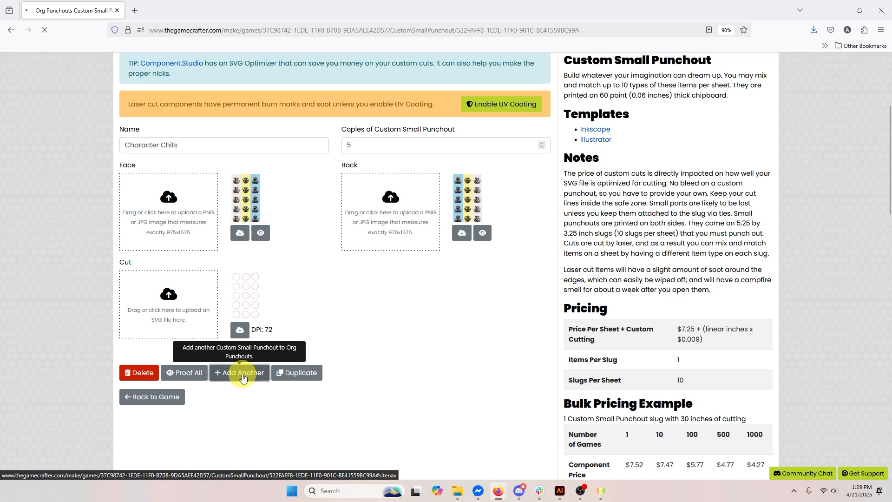
click(239, 373)
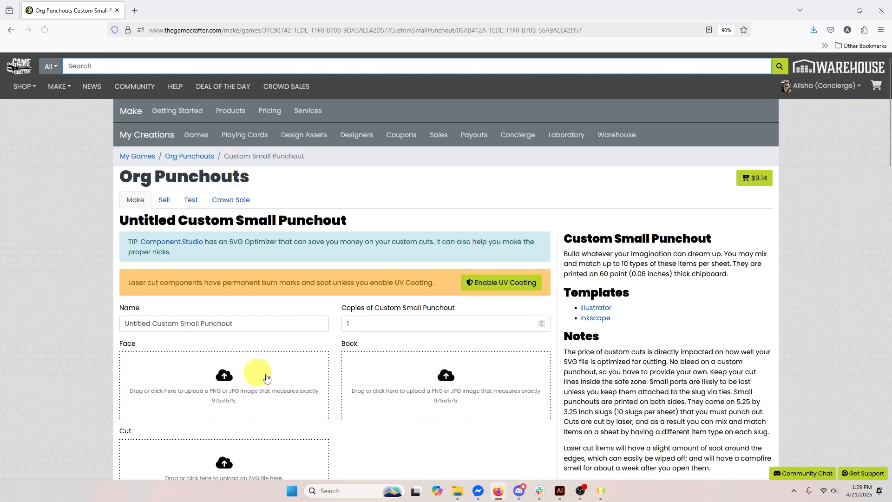
scroll(down, 3)
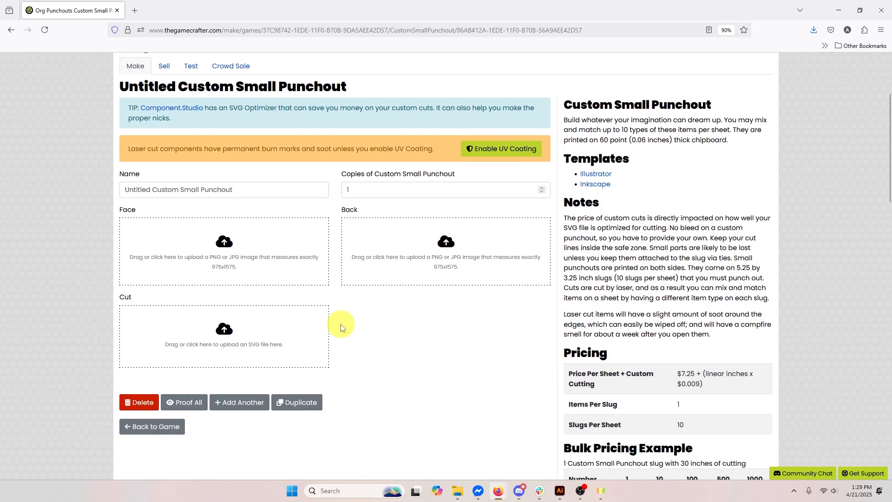
mouse_move(448, 405)
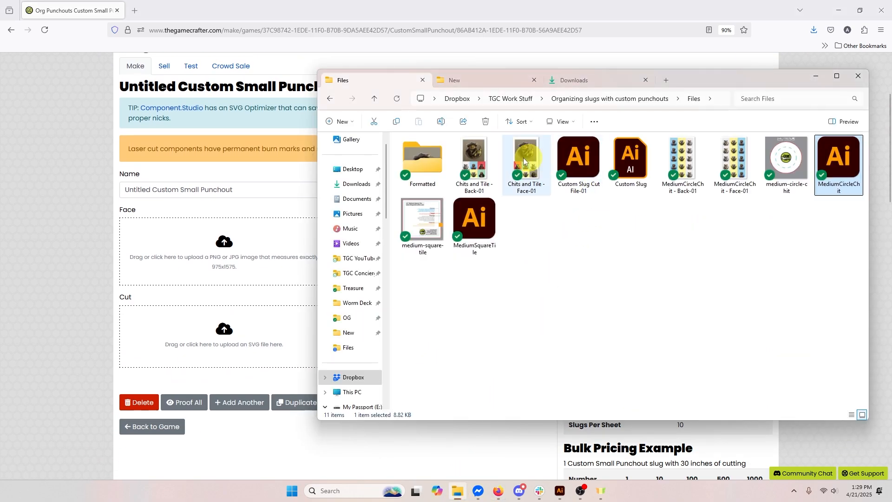
- Upload 'Chits and Tile - Face-01' as the face and select 'Chits and Tile - Back-01'
click(525, 158)
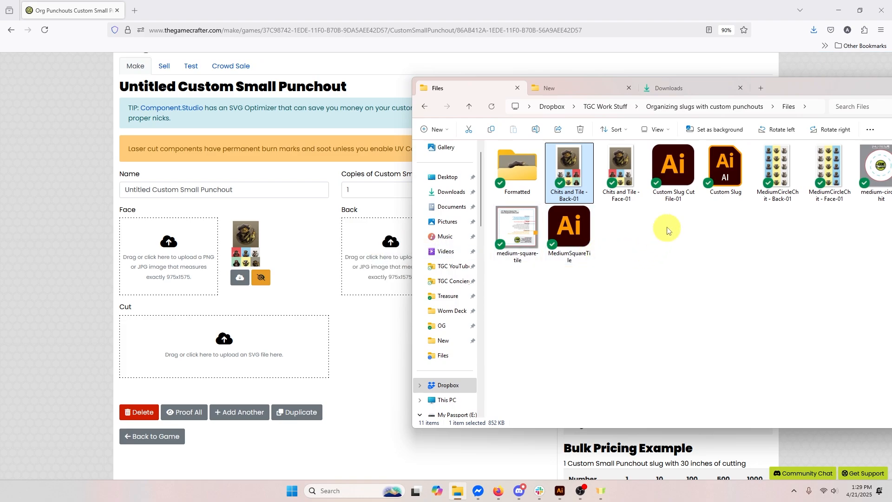
click(673, 167)
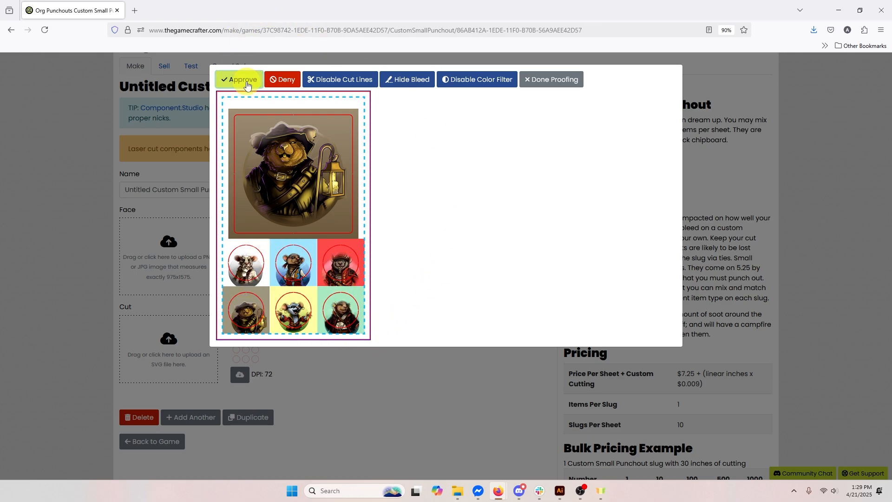
- Approve the new punchout's proof, leaving nothing to proof
click(241, 79)
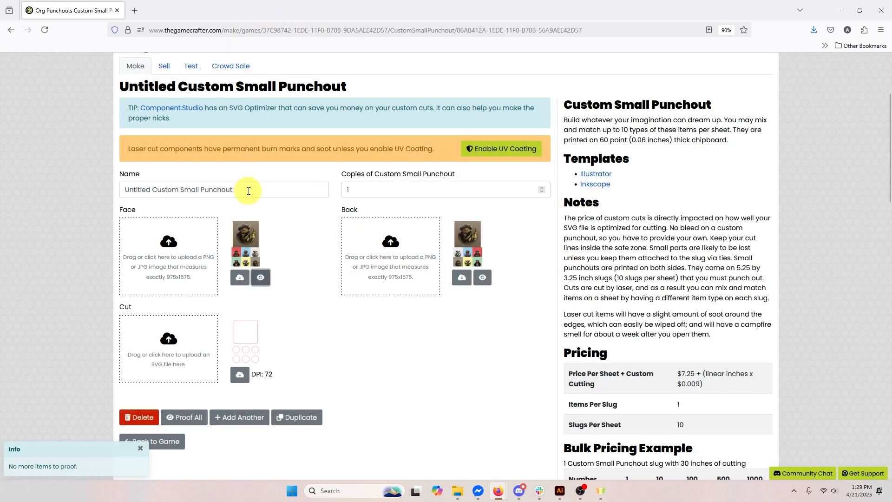
- Rename the second punchout 'Characters and Tile' and give it 5 copies
triple_click(223, 190)
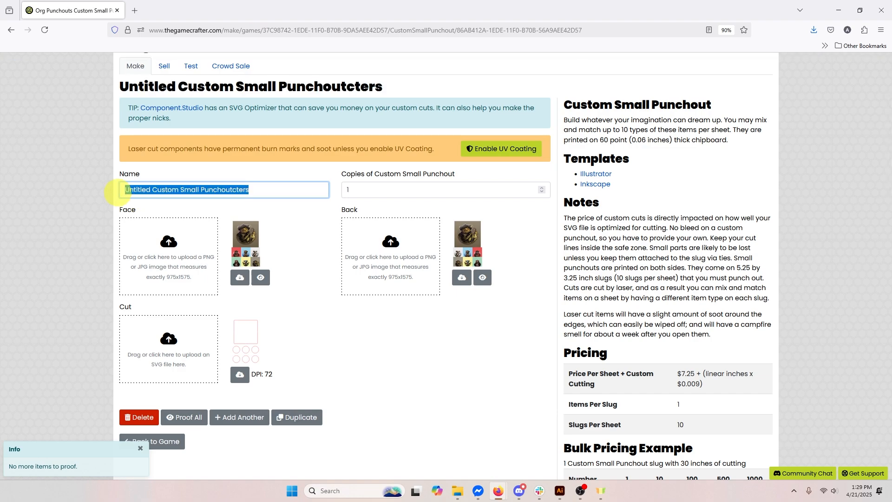
text(Characters and Tile)
click(446, 190)
text(5)
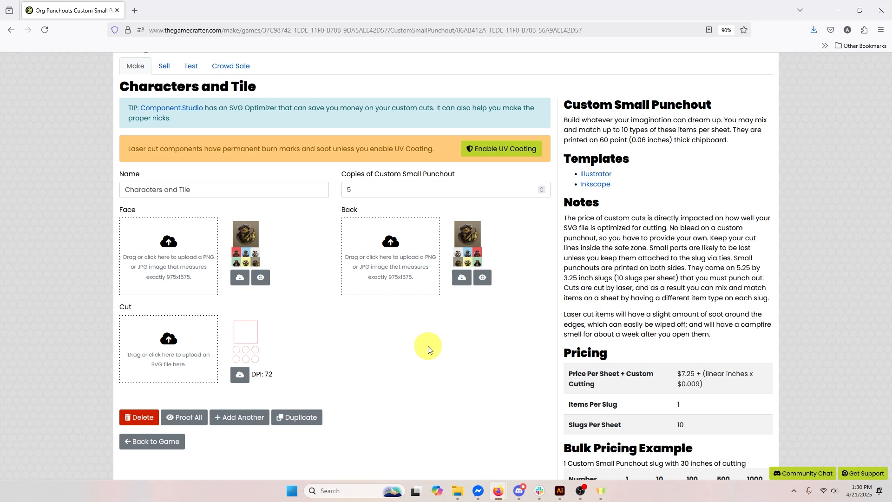
mouse_move(460, 358)
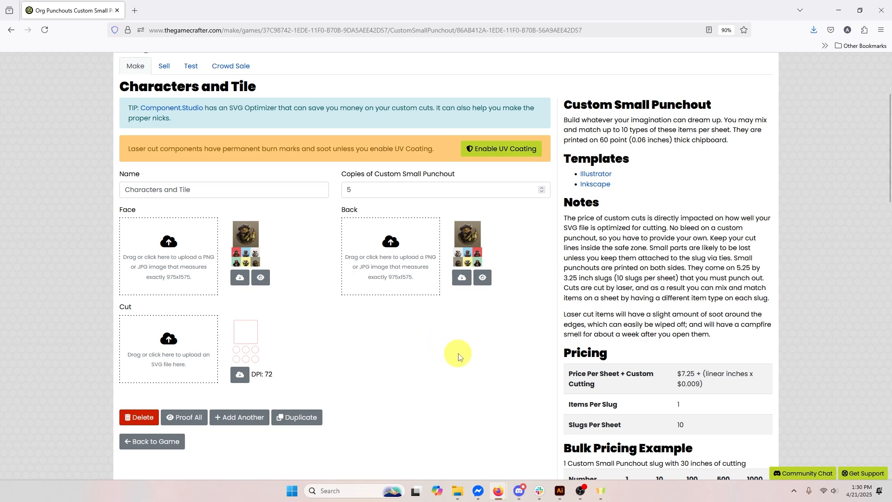
scroll(up, 3)
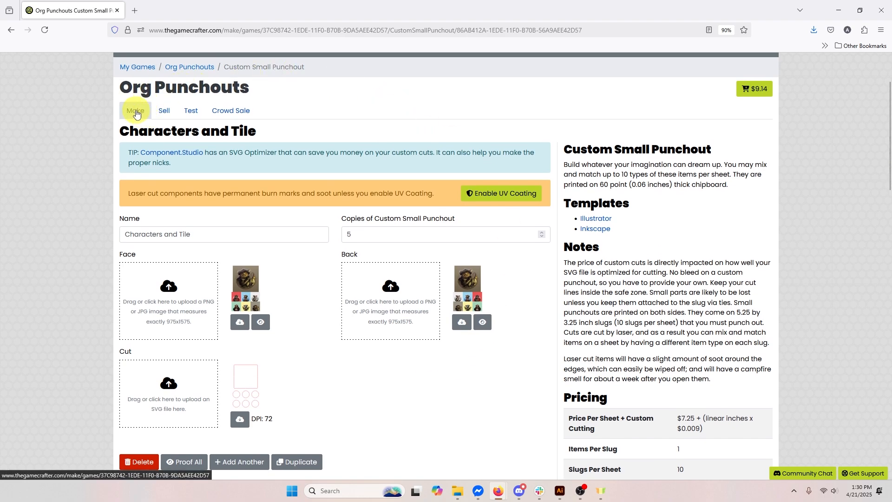
- Return to the Org Punchouts component list showing both punchouts at 5 each
click(135, 110)
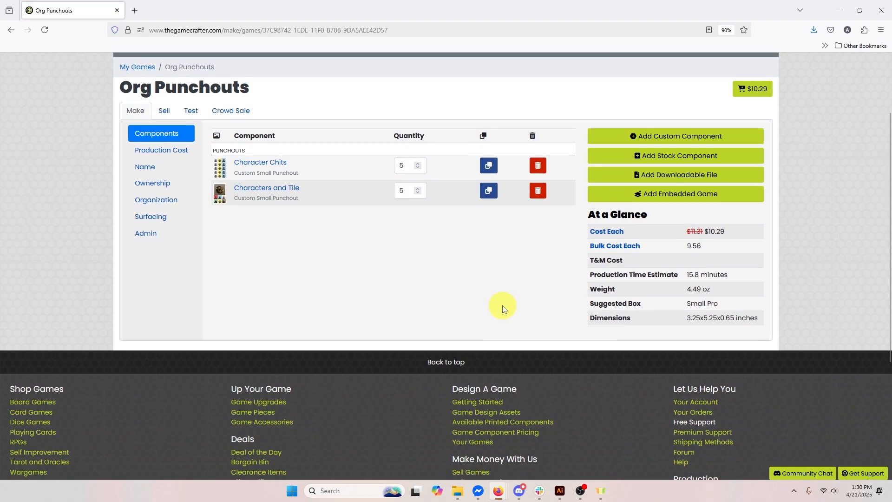
scroll(up, 3)
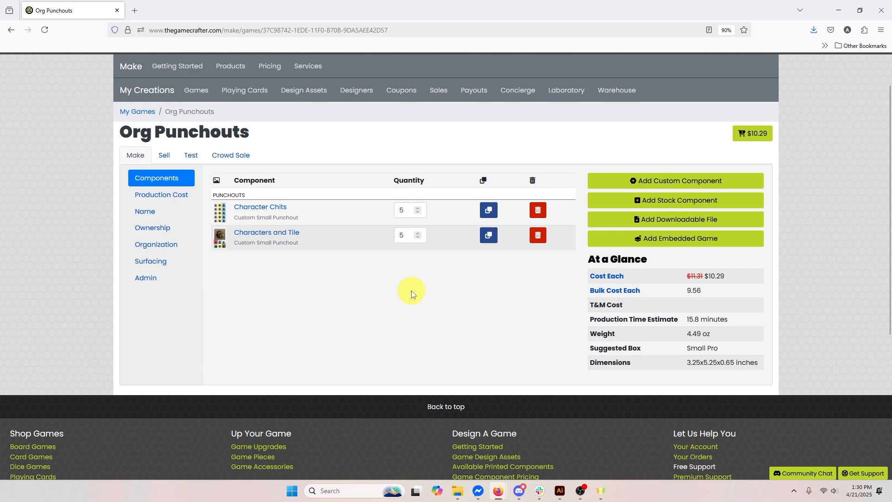
scroll(up, 3)
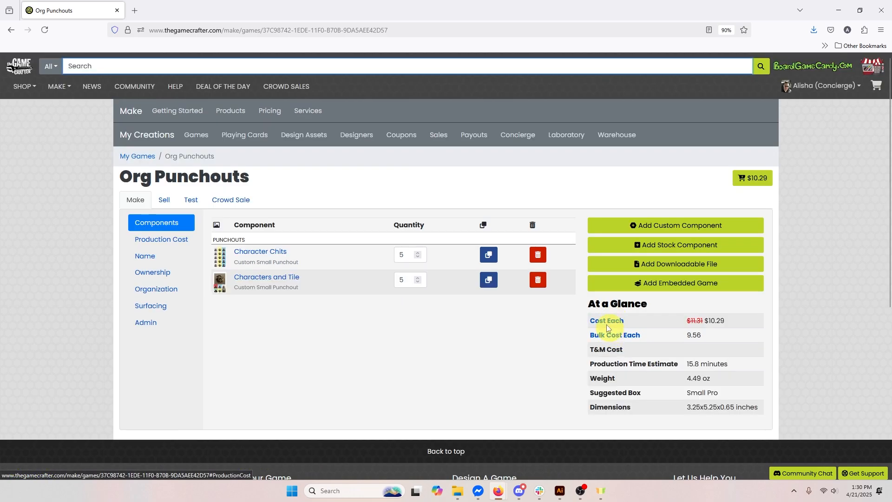
- Expand the Chipboard Mix N Match Small costs to show per-punchout laser cutting and the $10.29 total
click(161, 239)
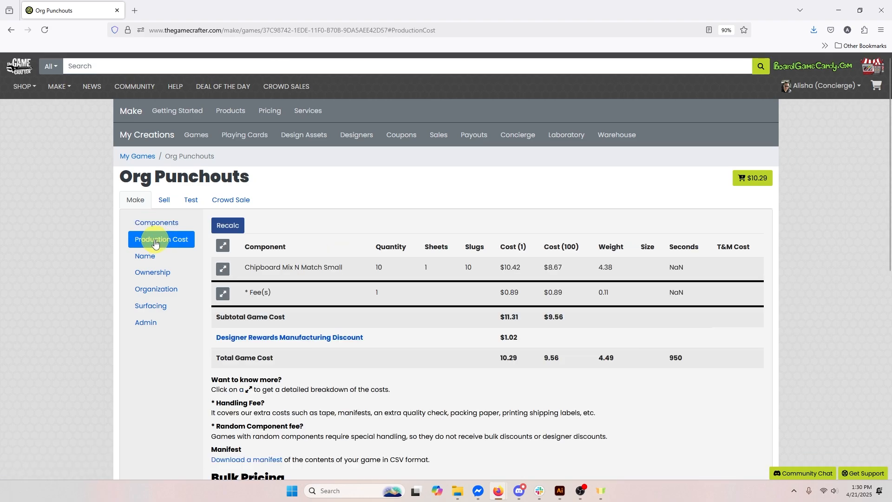
scroll(down, 3)
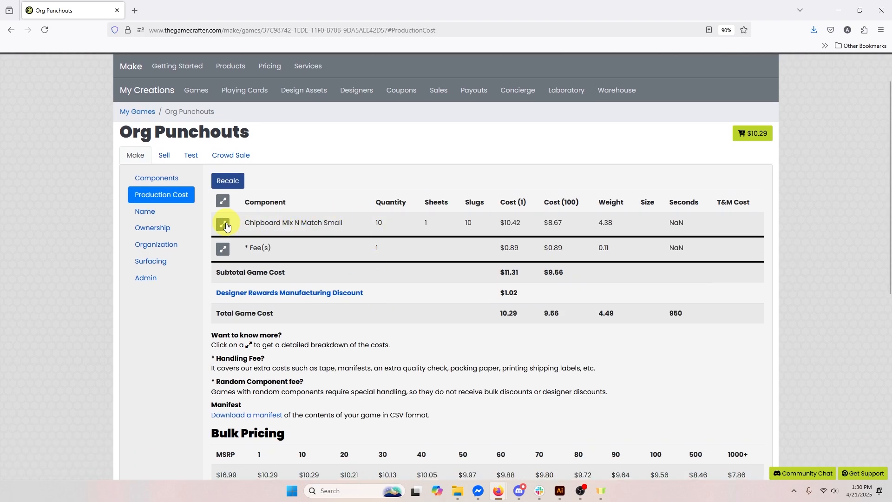
click(222, 223)
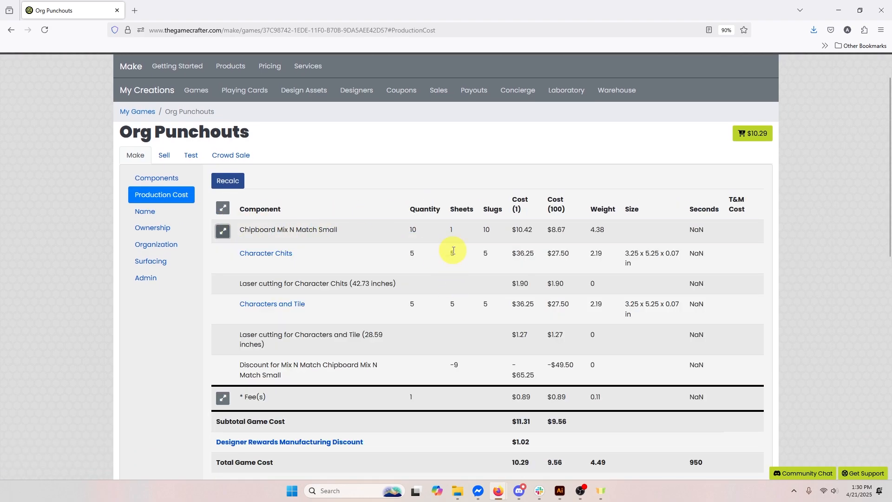
mouse_move(446, 233)
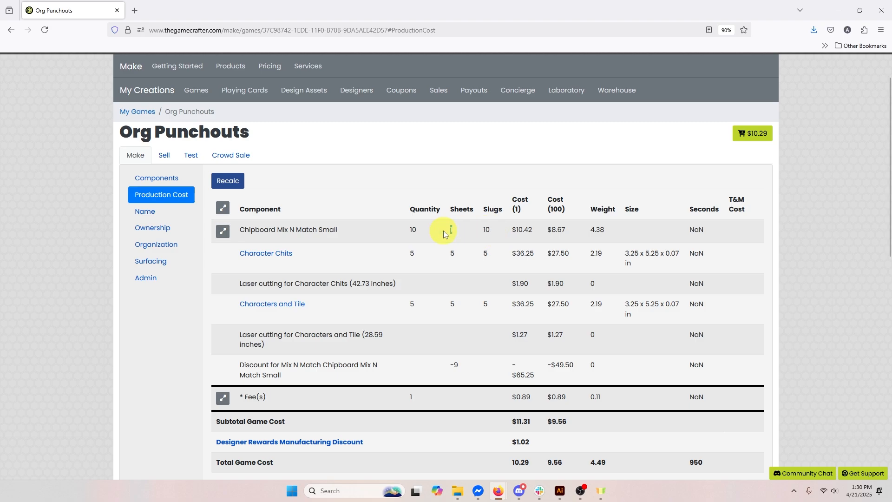